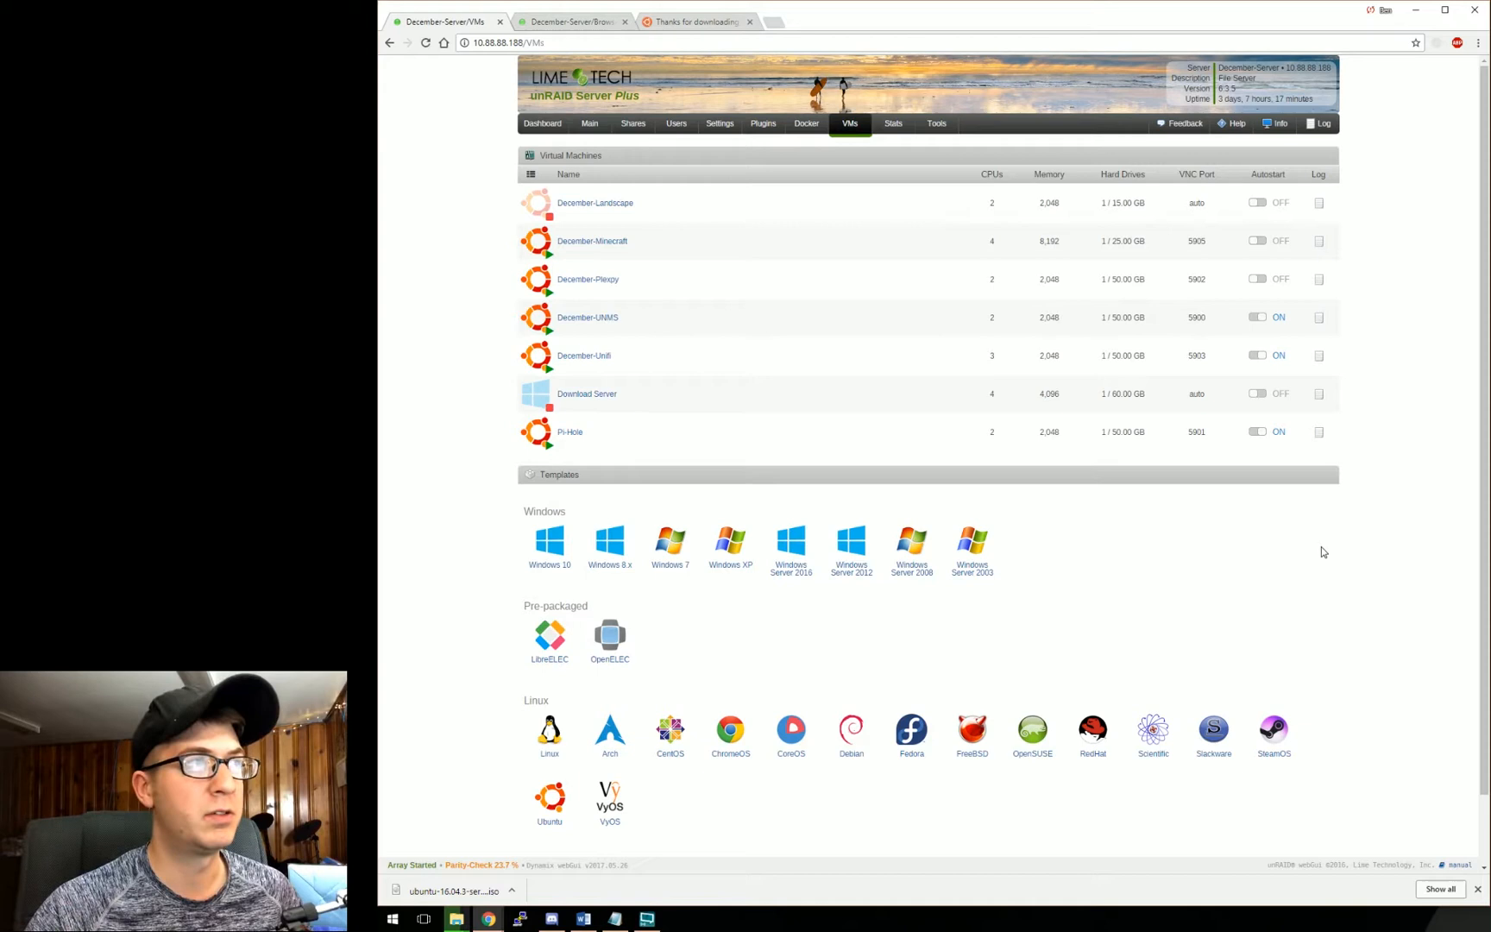
pyautogui.moveTo(761, 640)
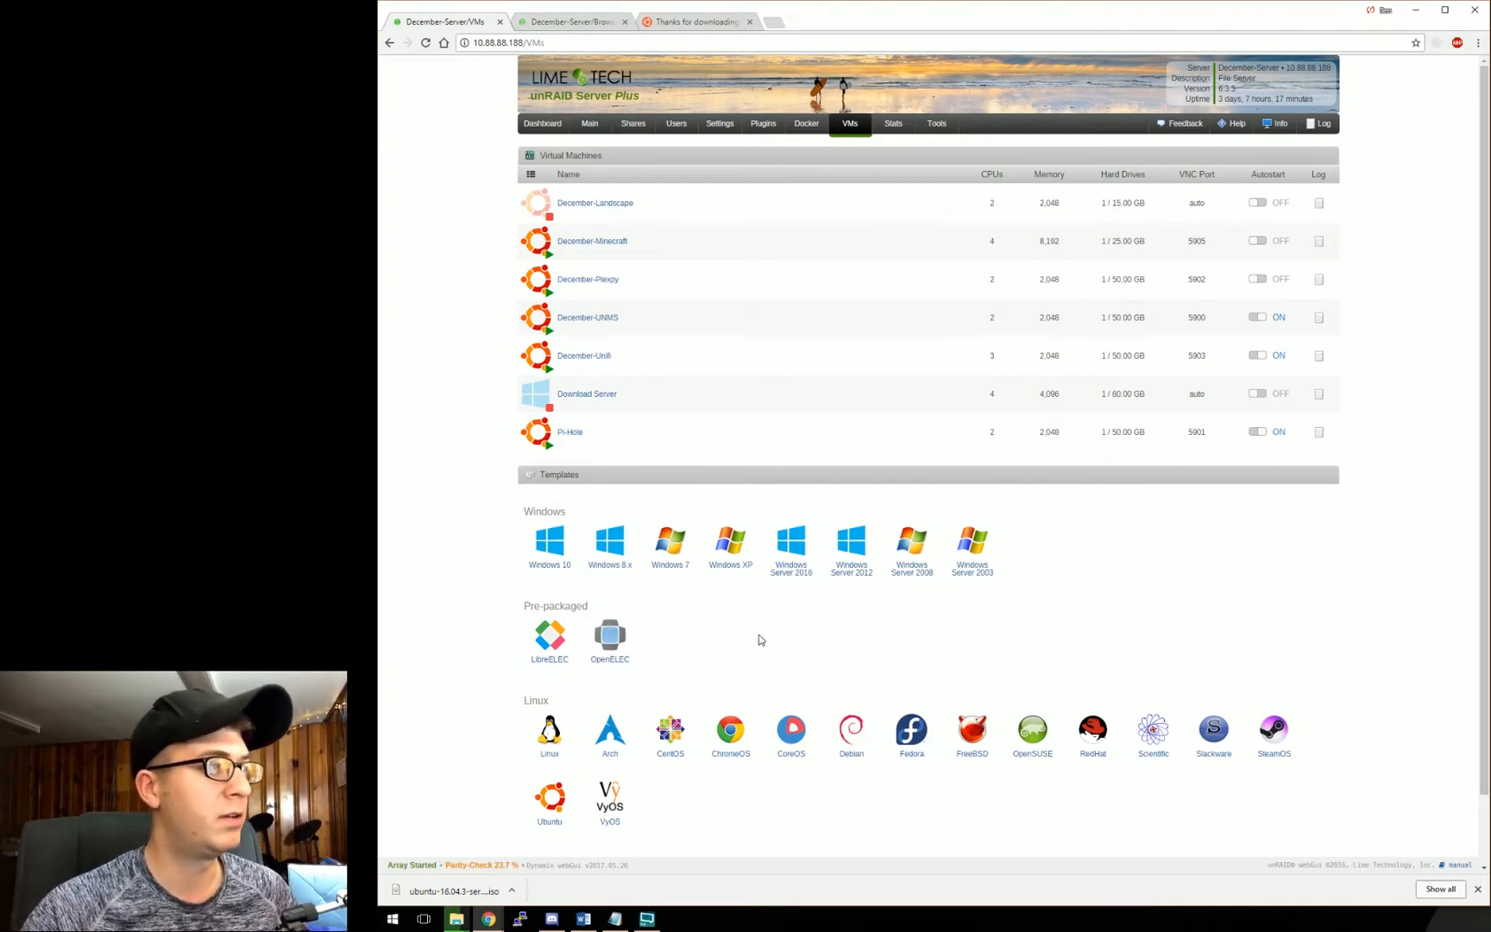
# Scroll to Templates and start a new VM from the Ubuntu template
pyautogui.scroll(-3)
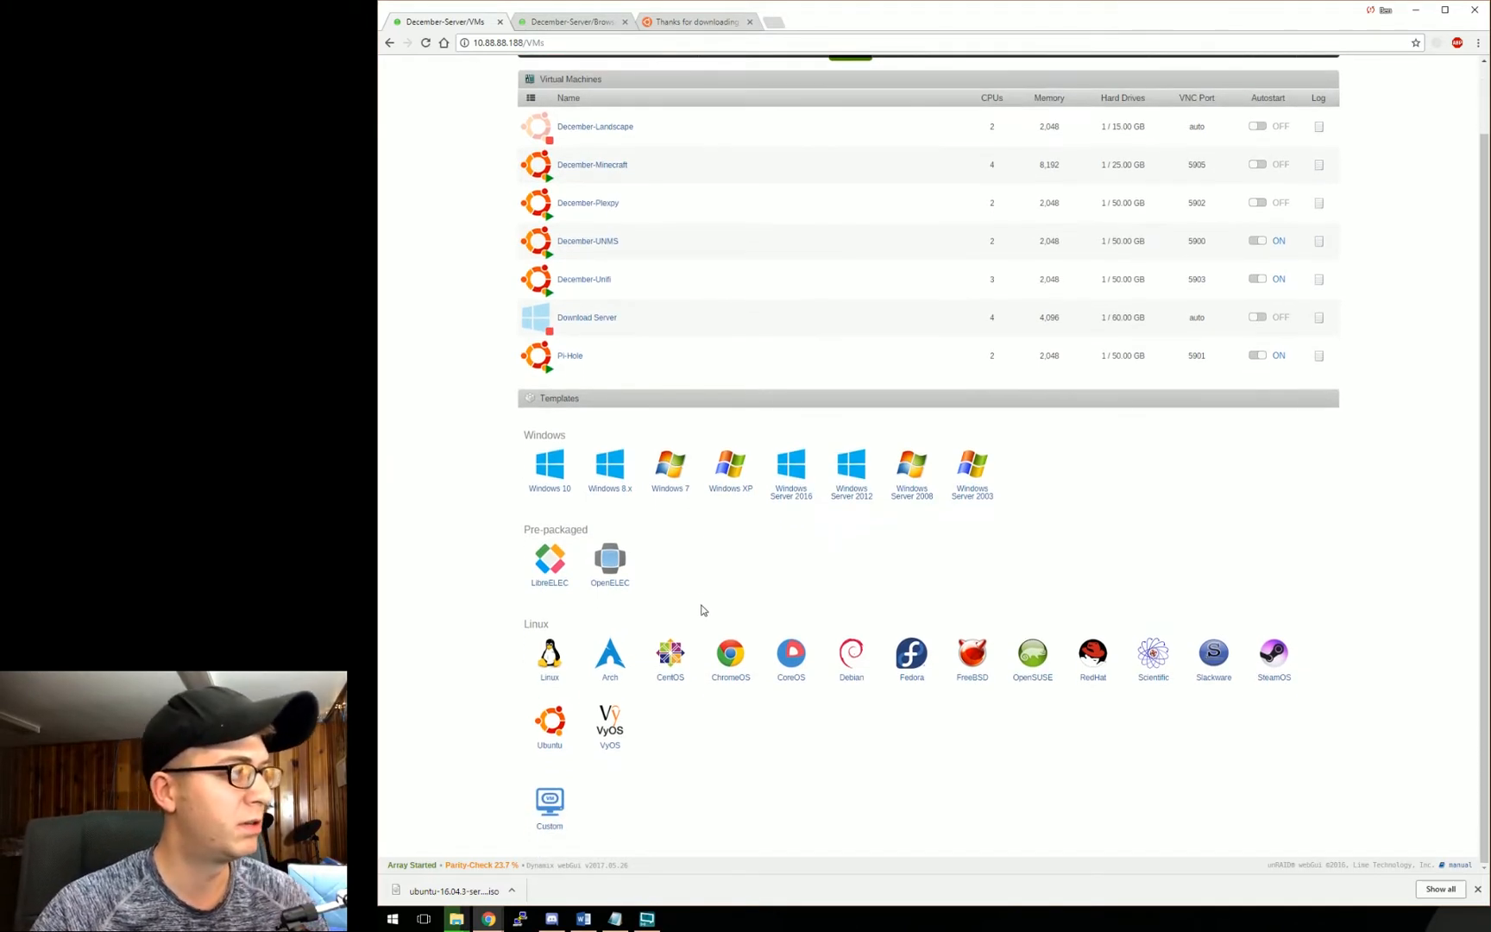
pyautogui.click(548, 653)
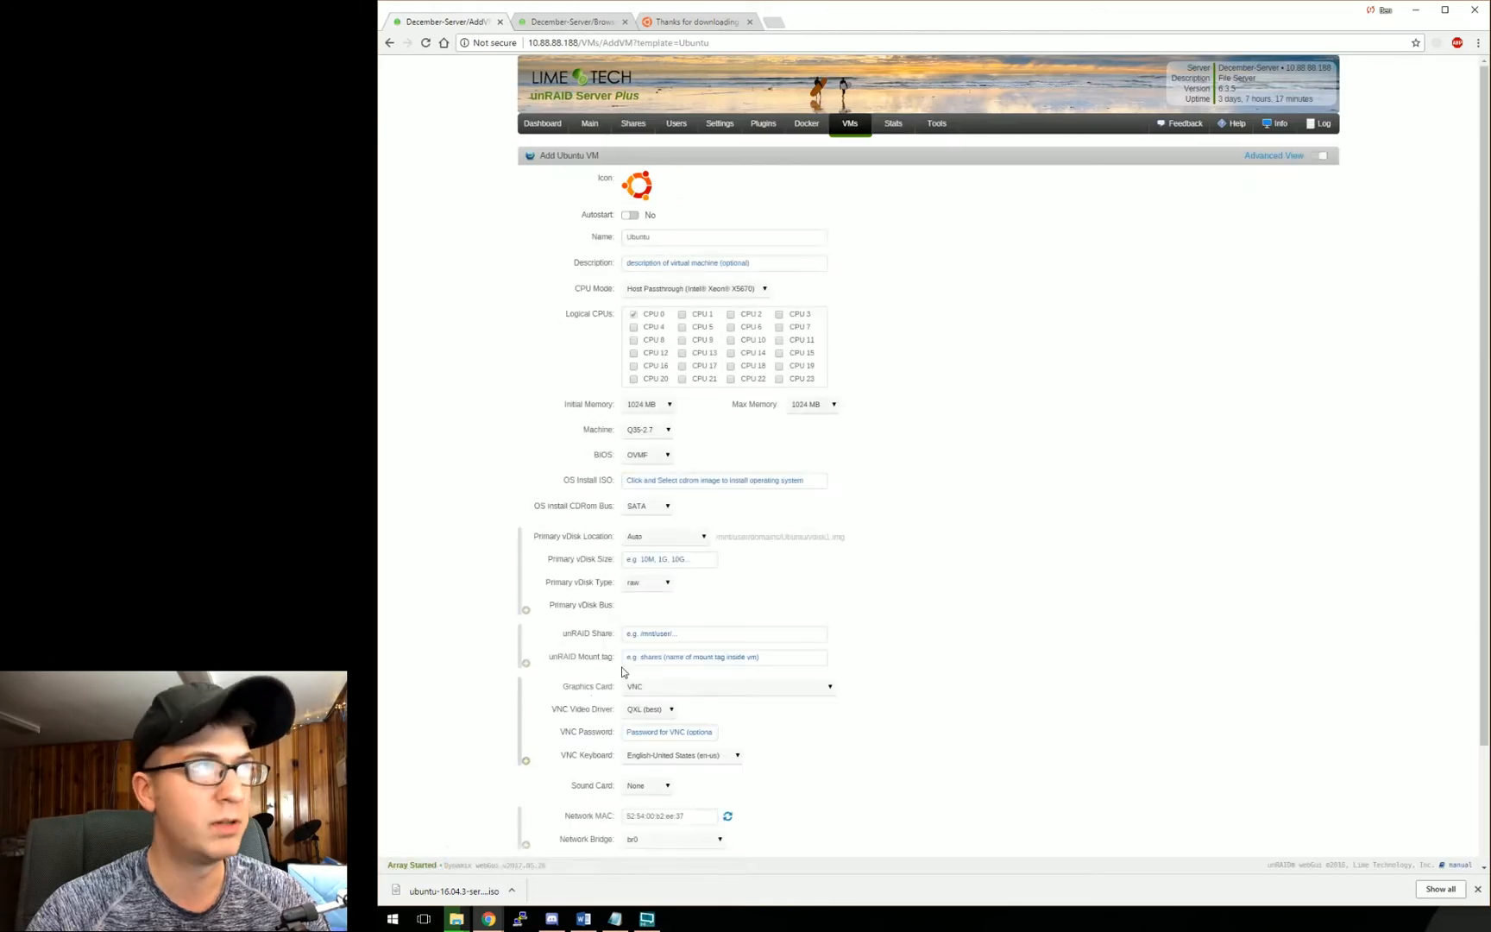
# Name the VM 'Test' with description 'Test', 2048 MB memory, and CPUs 4 and 5
pyautogui.click(646, 604)
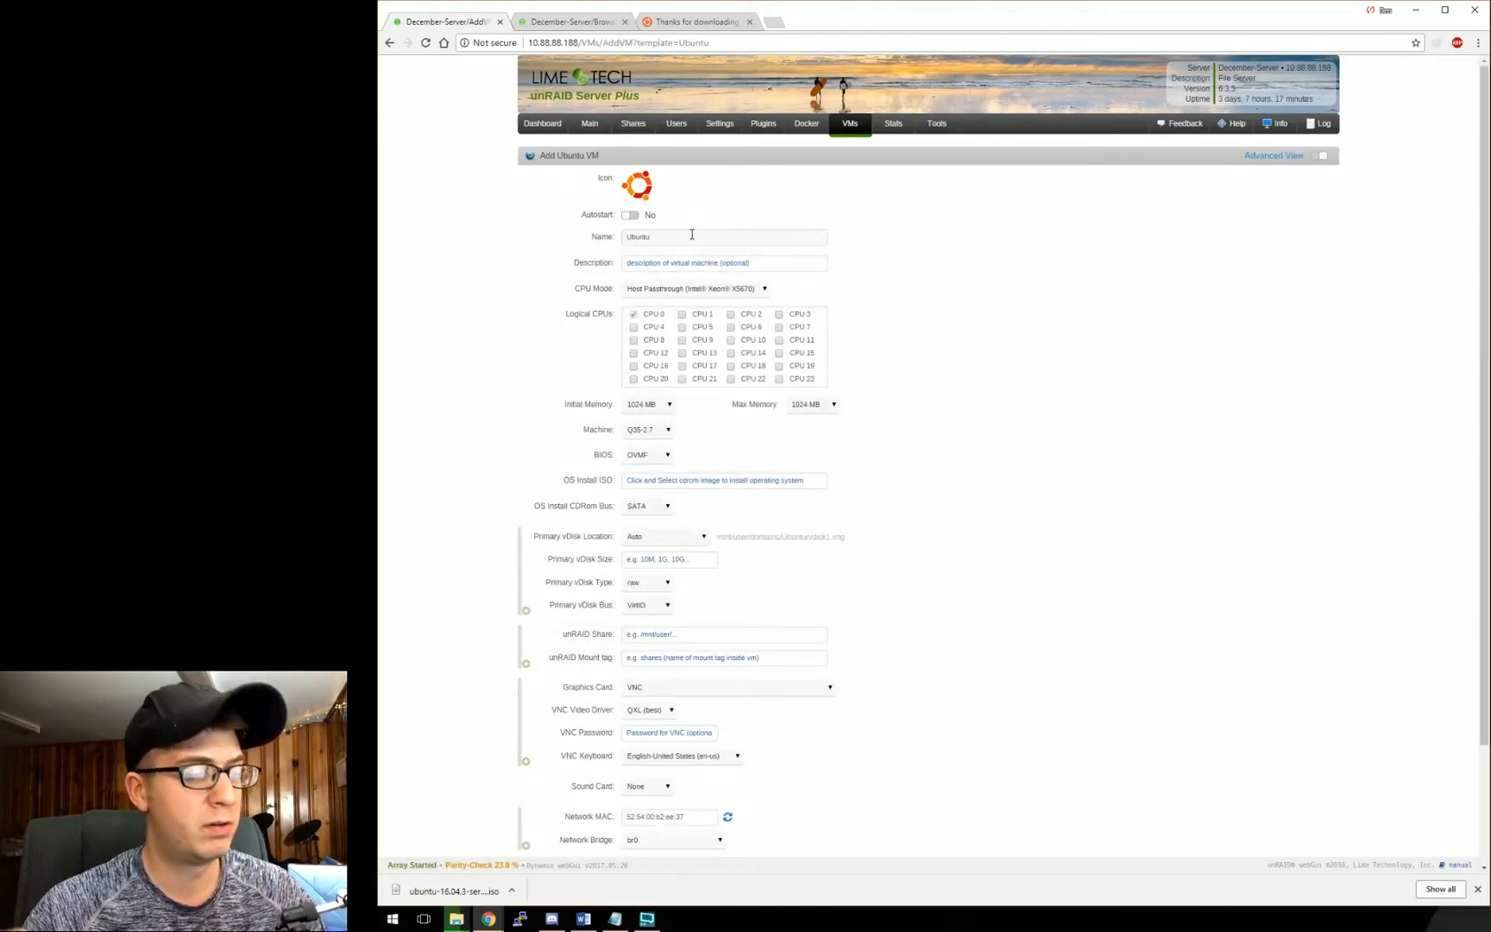
pyautogui.write('Test')
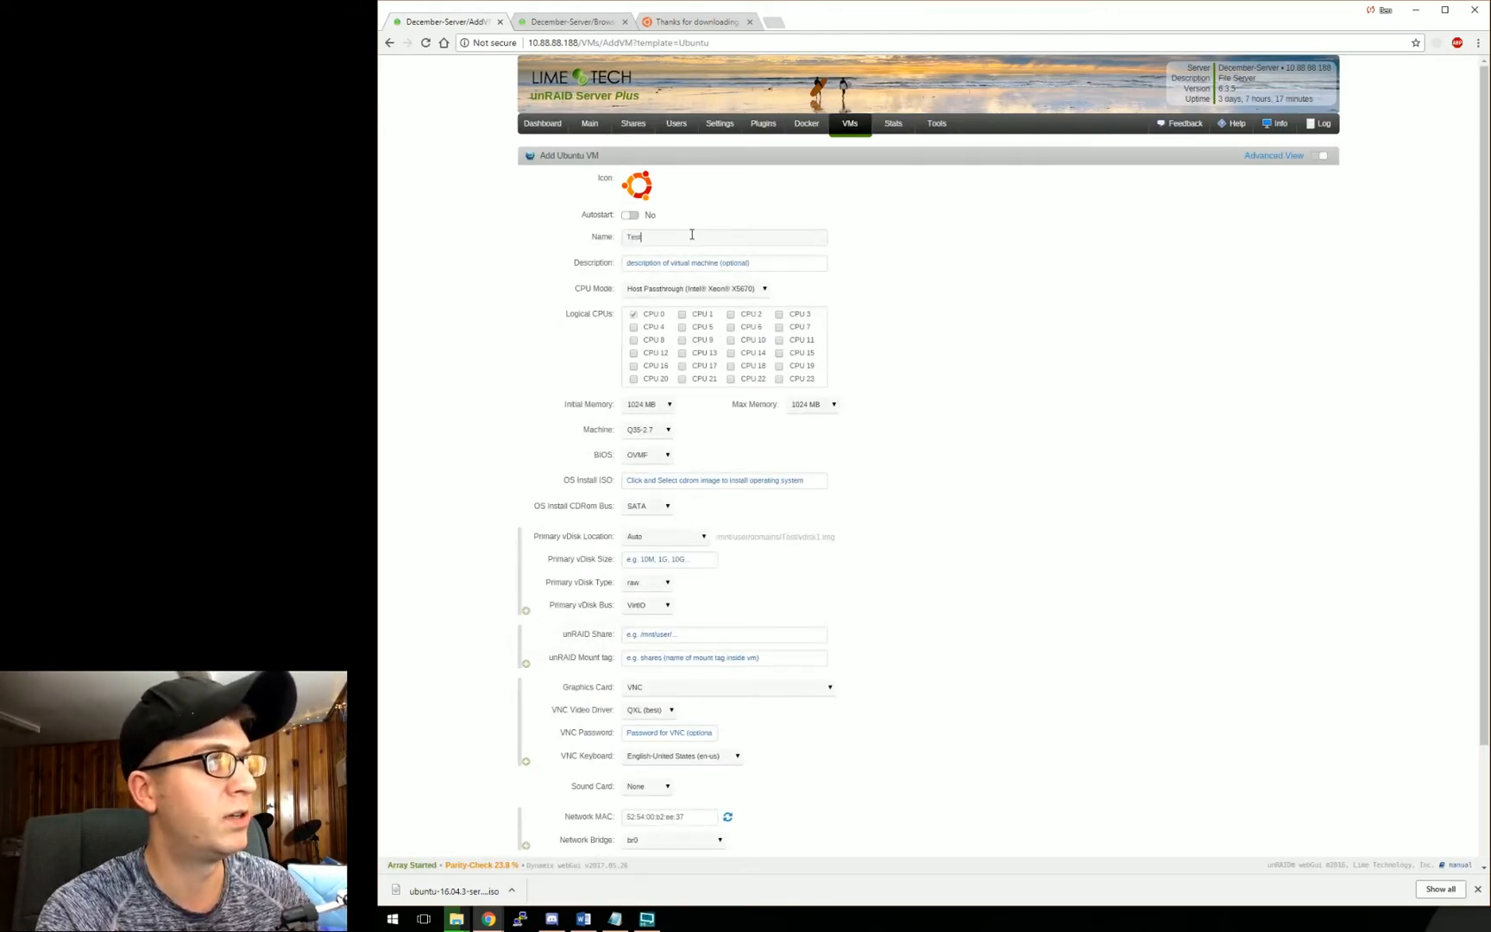
pyautogui.write('Test')
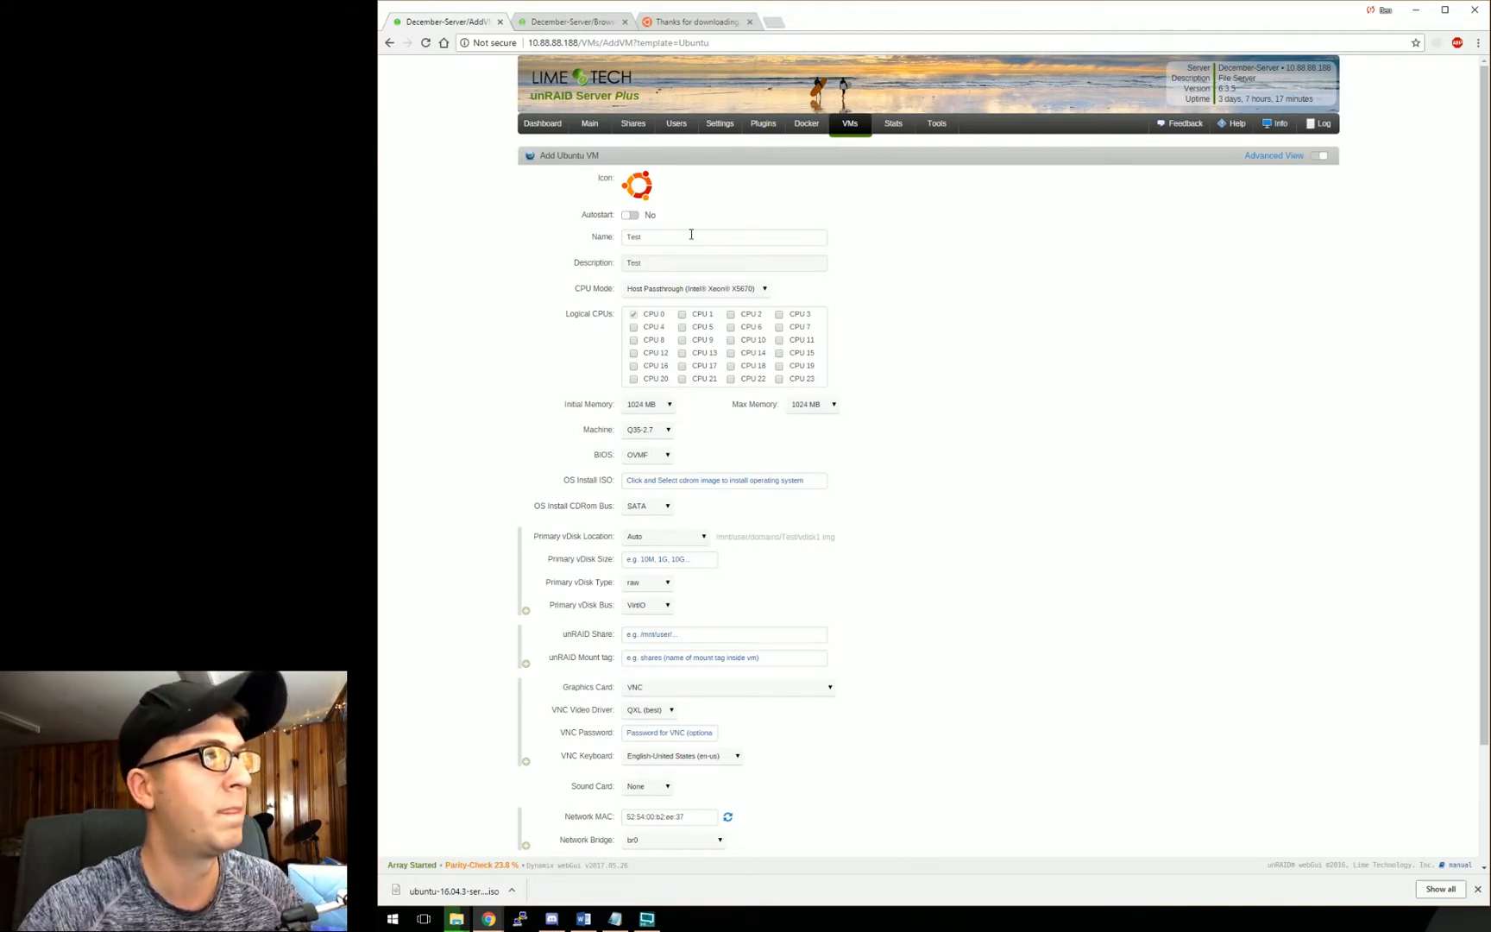
pyautogui.moveTo(865, 277)
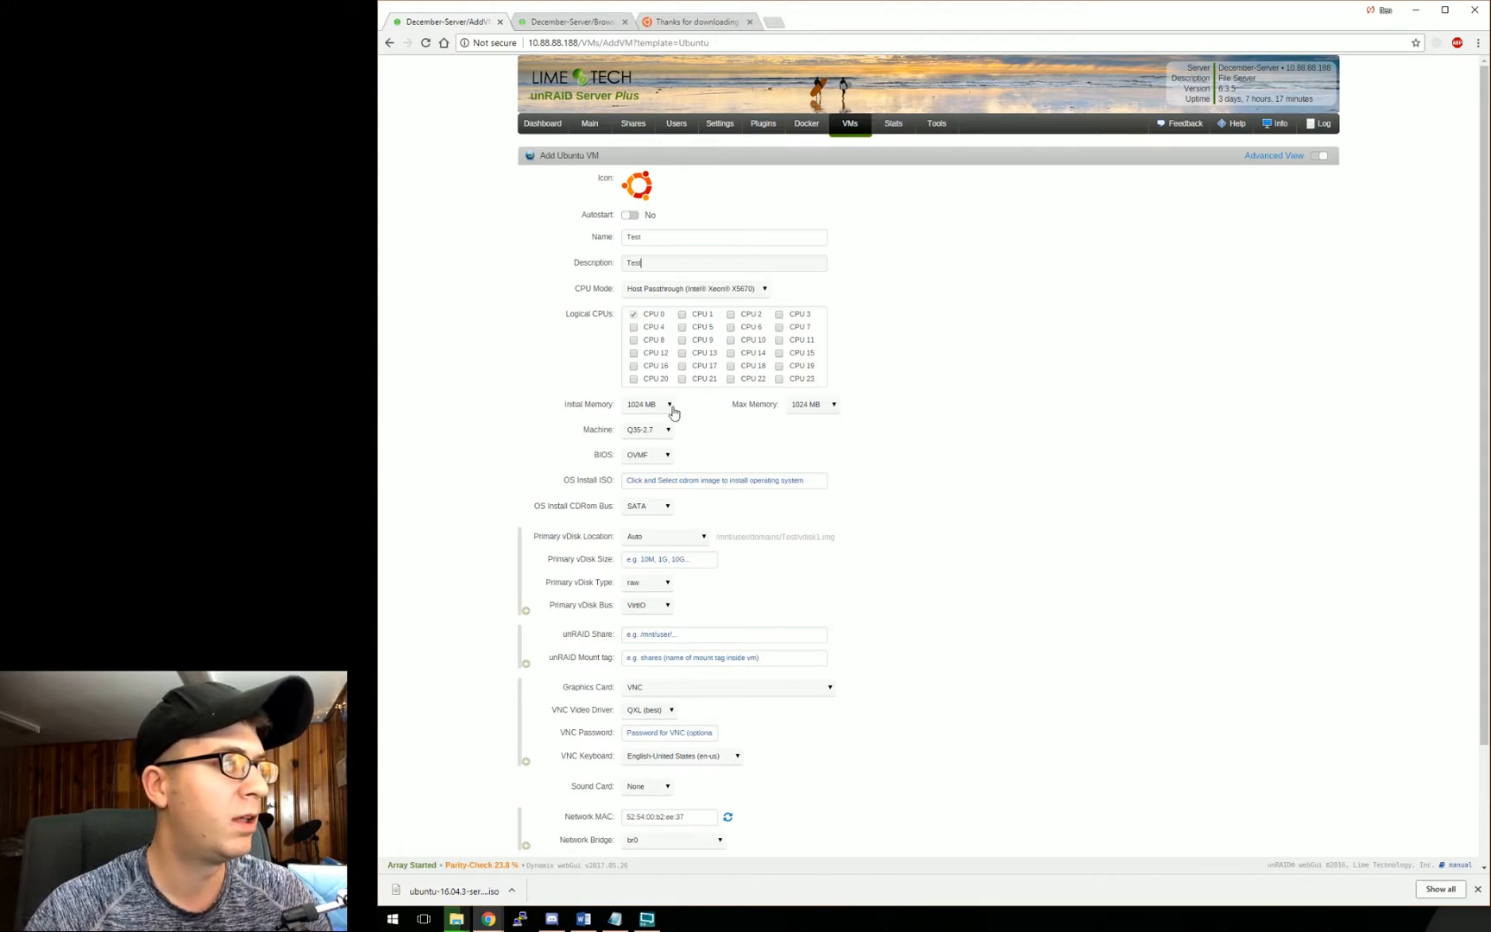
pyautogui.click(650, 403)
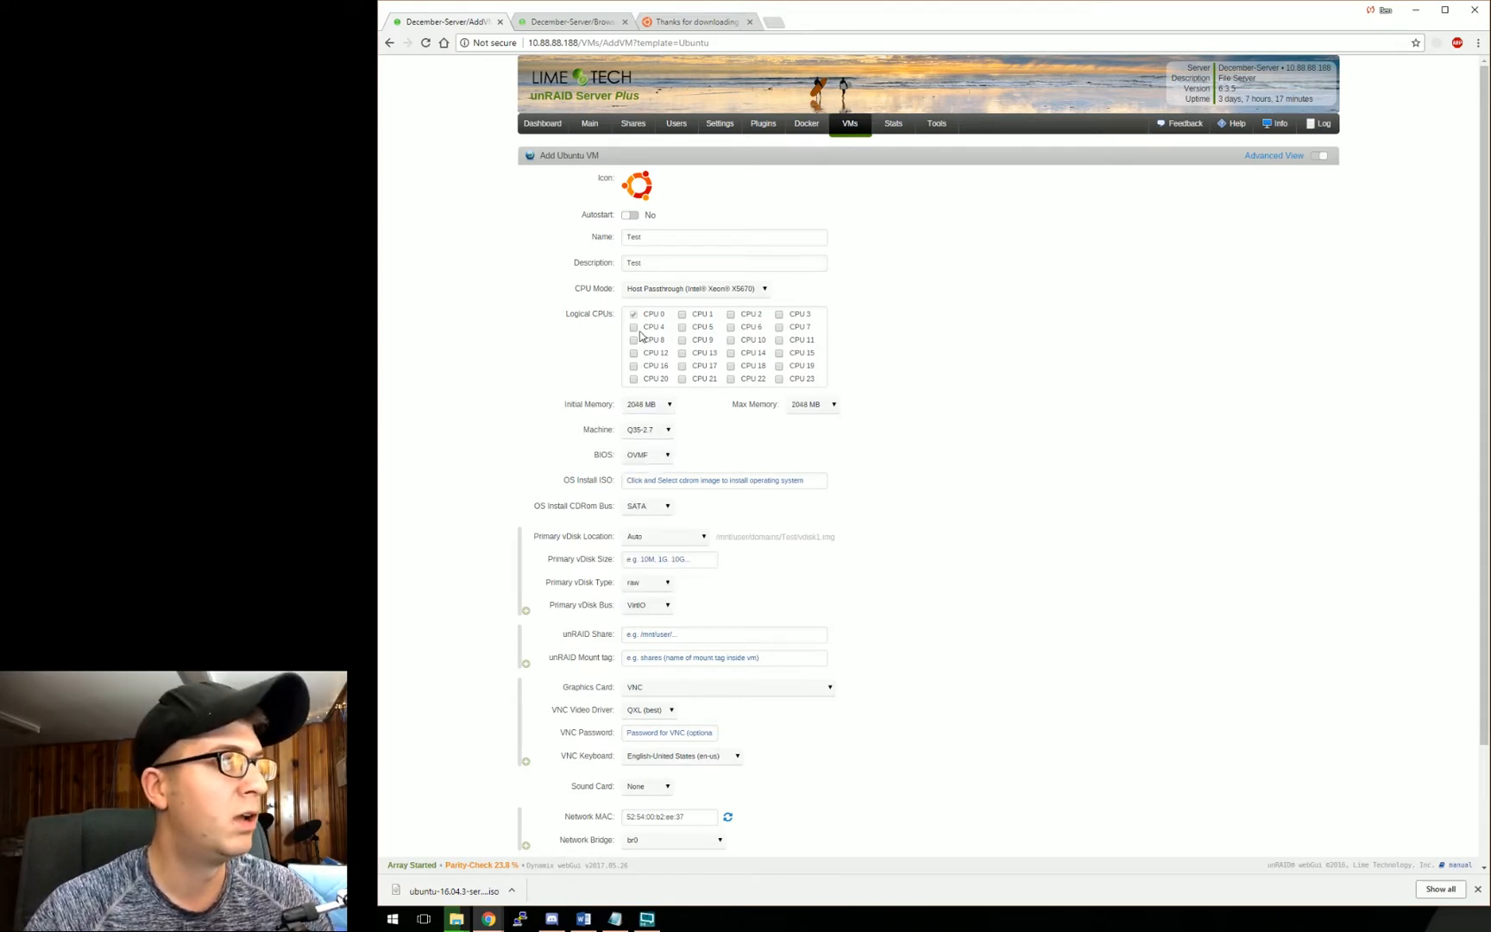
pyautogui.click(633, 326)
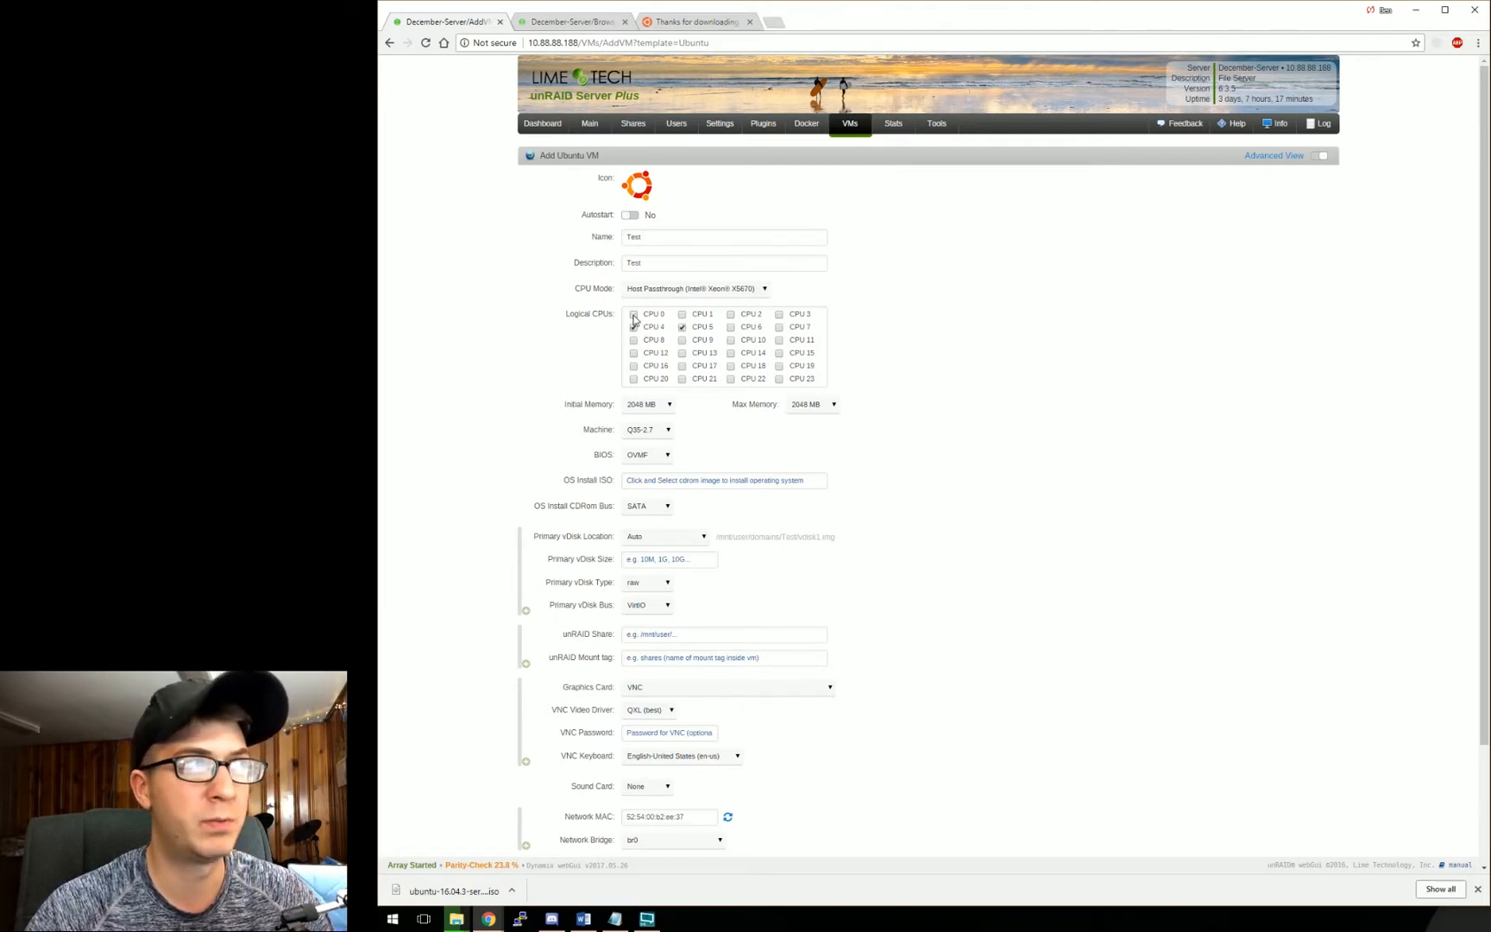
# Set the primary vDisk size to 15G and keep br0 as the network bridge
pyautogui.scroll(-3)
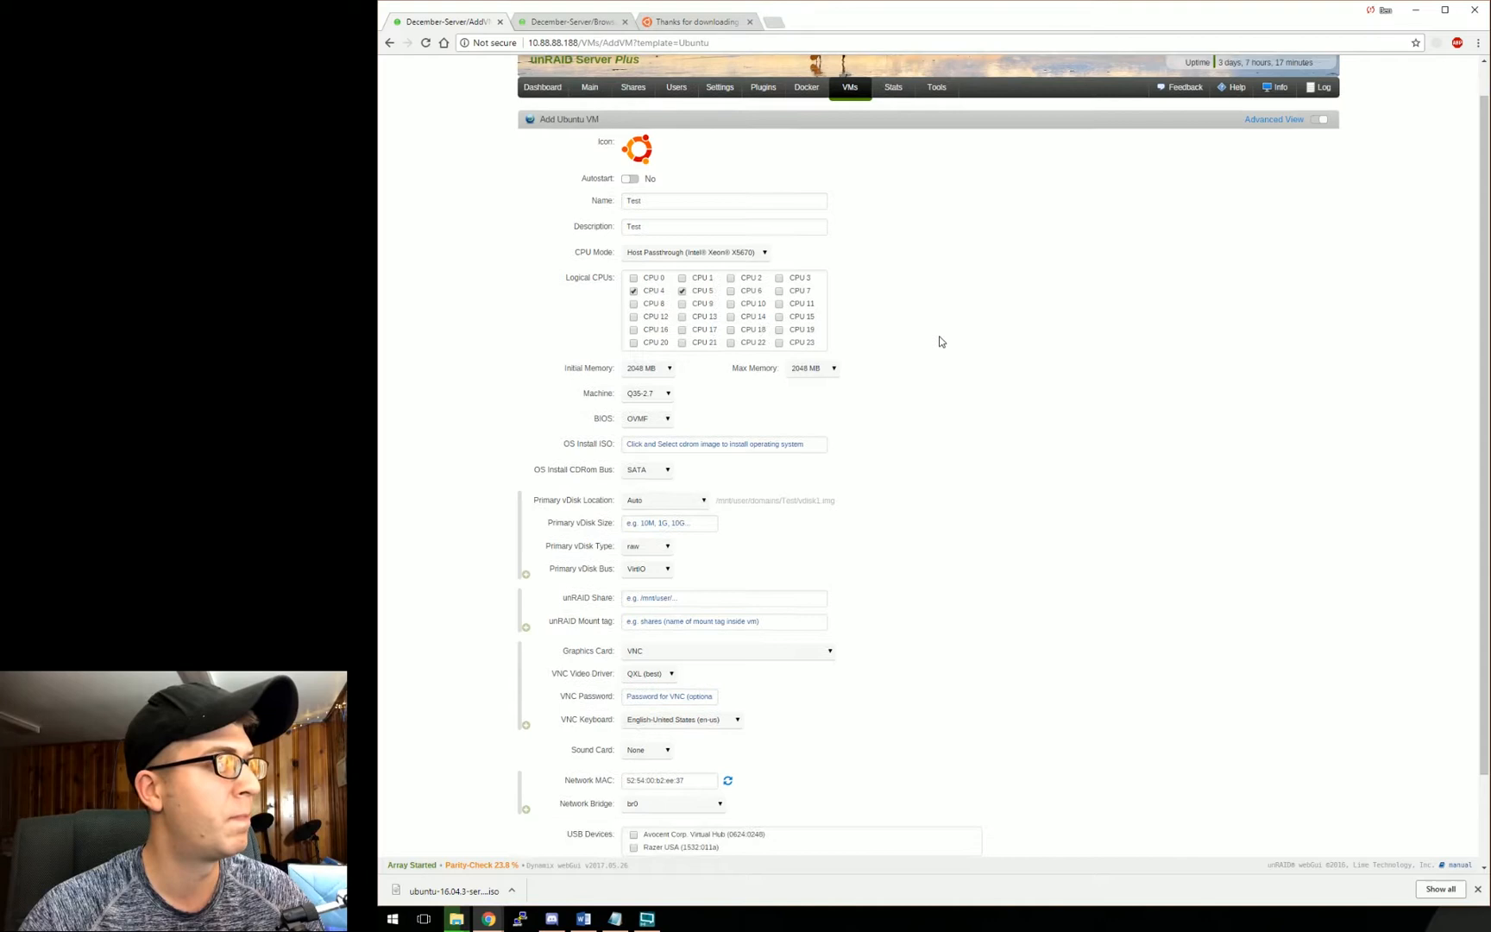
pyautogui.scroll(-3)
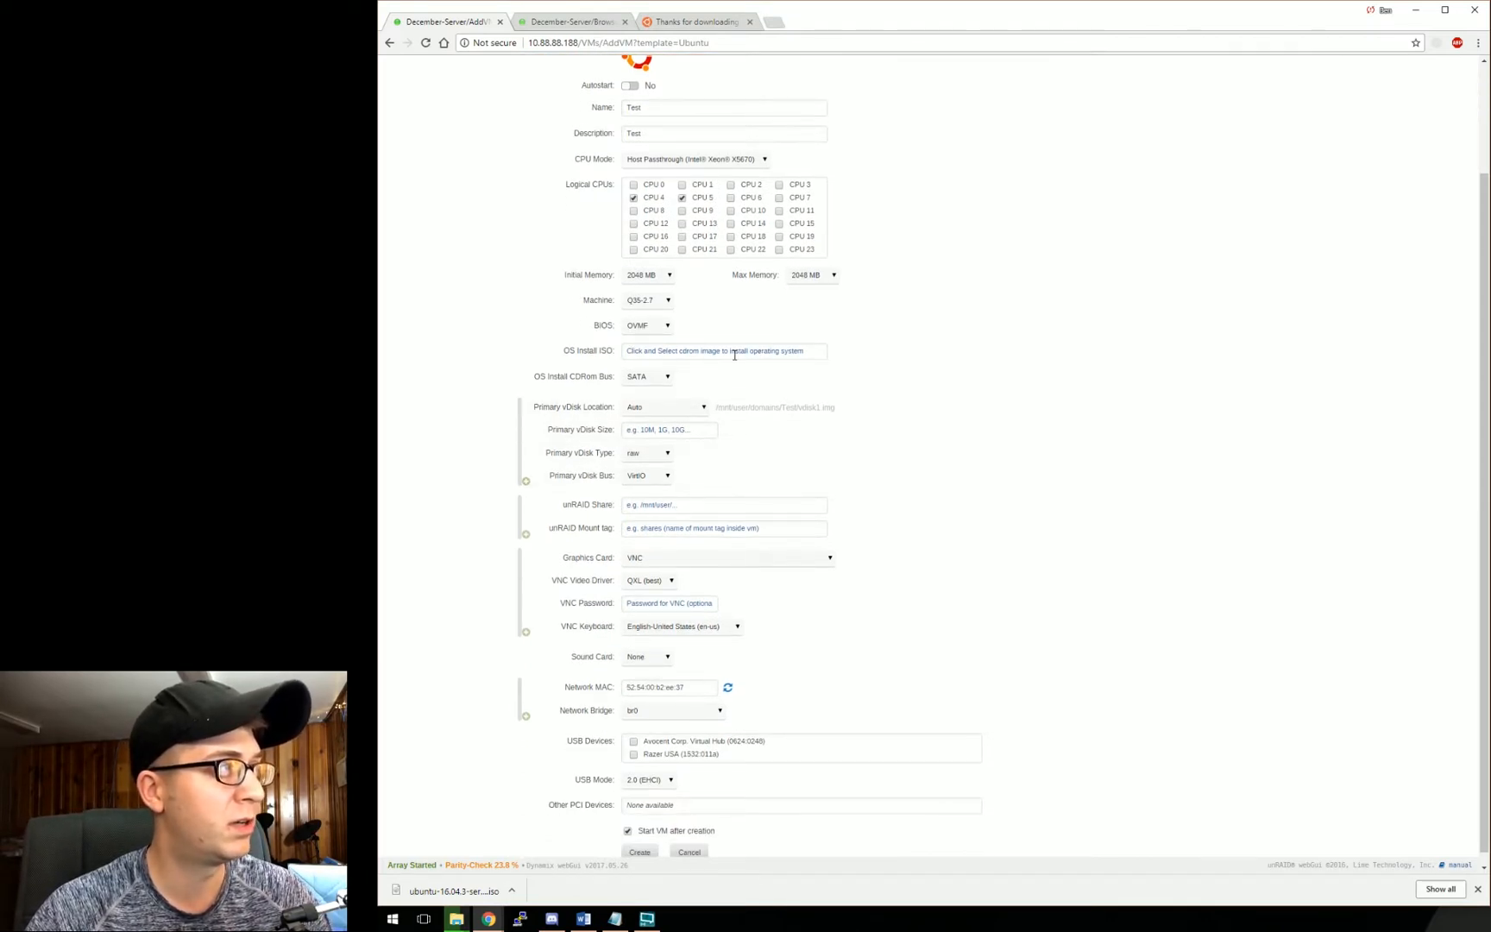
pyautogui.click(669, 428)
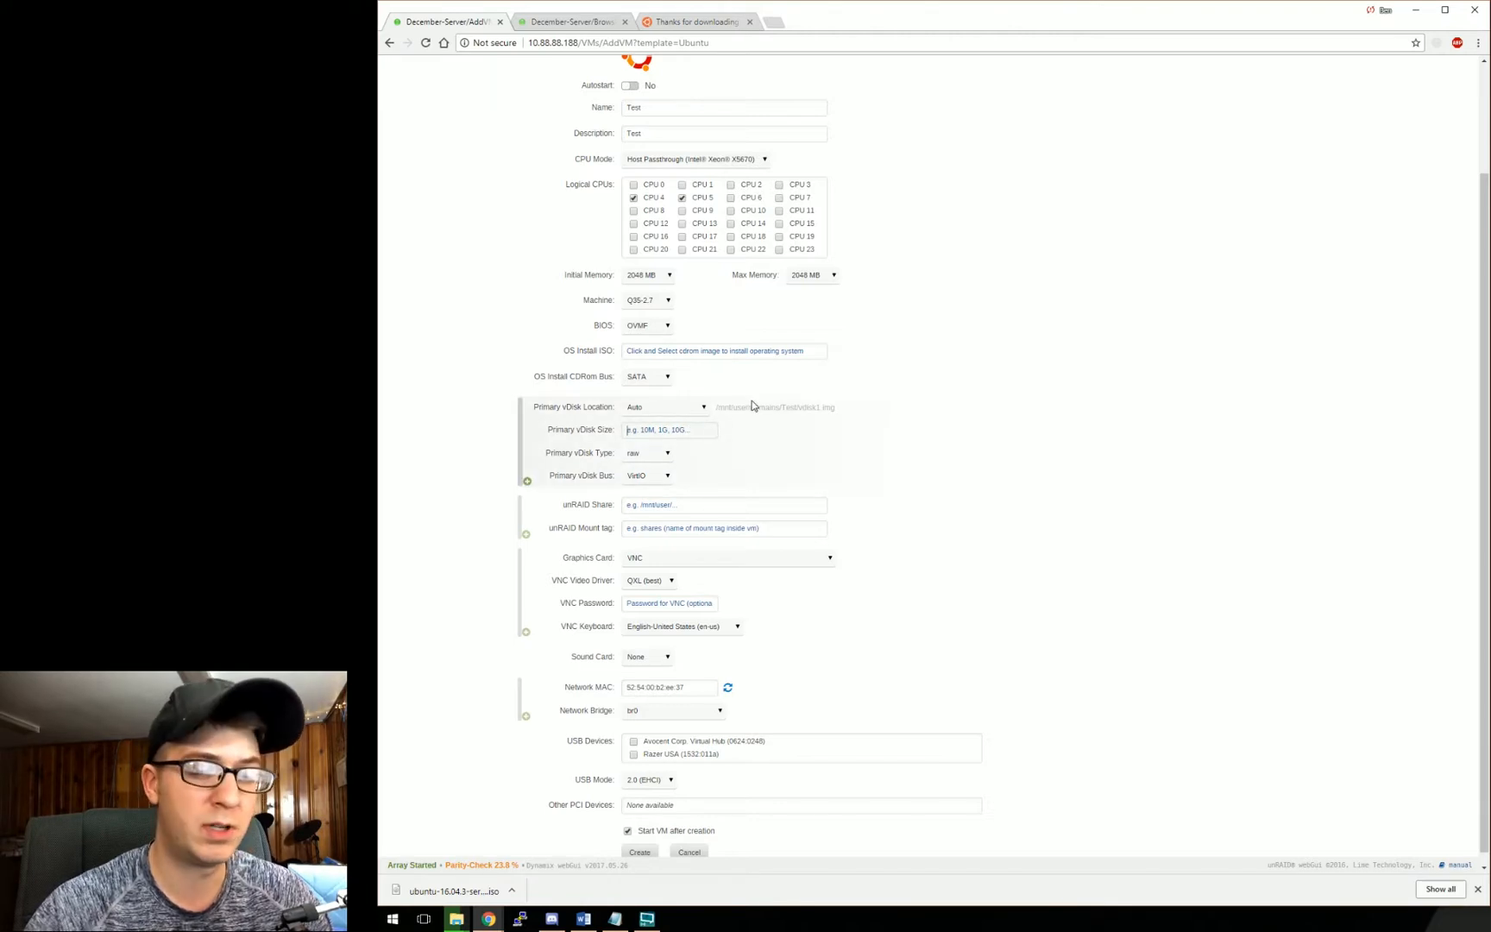
pyautogui.write('15G')
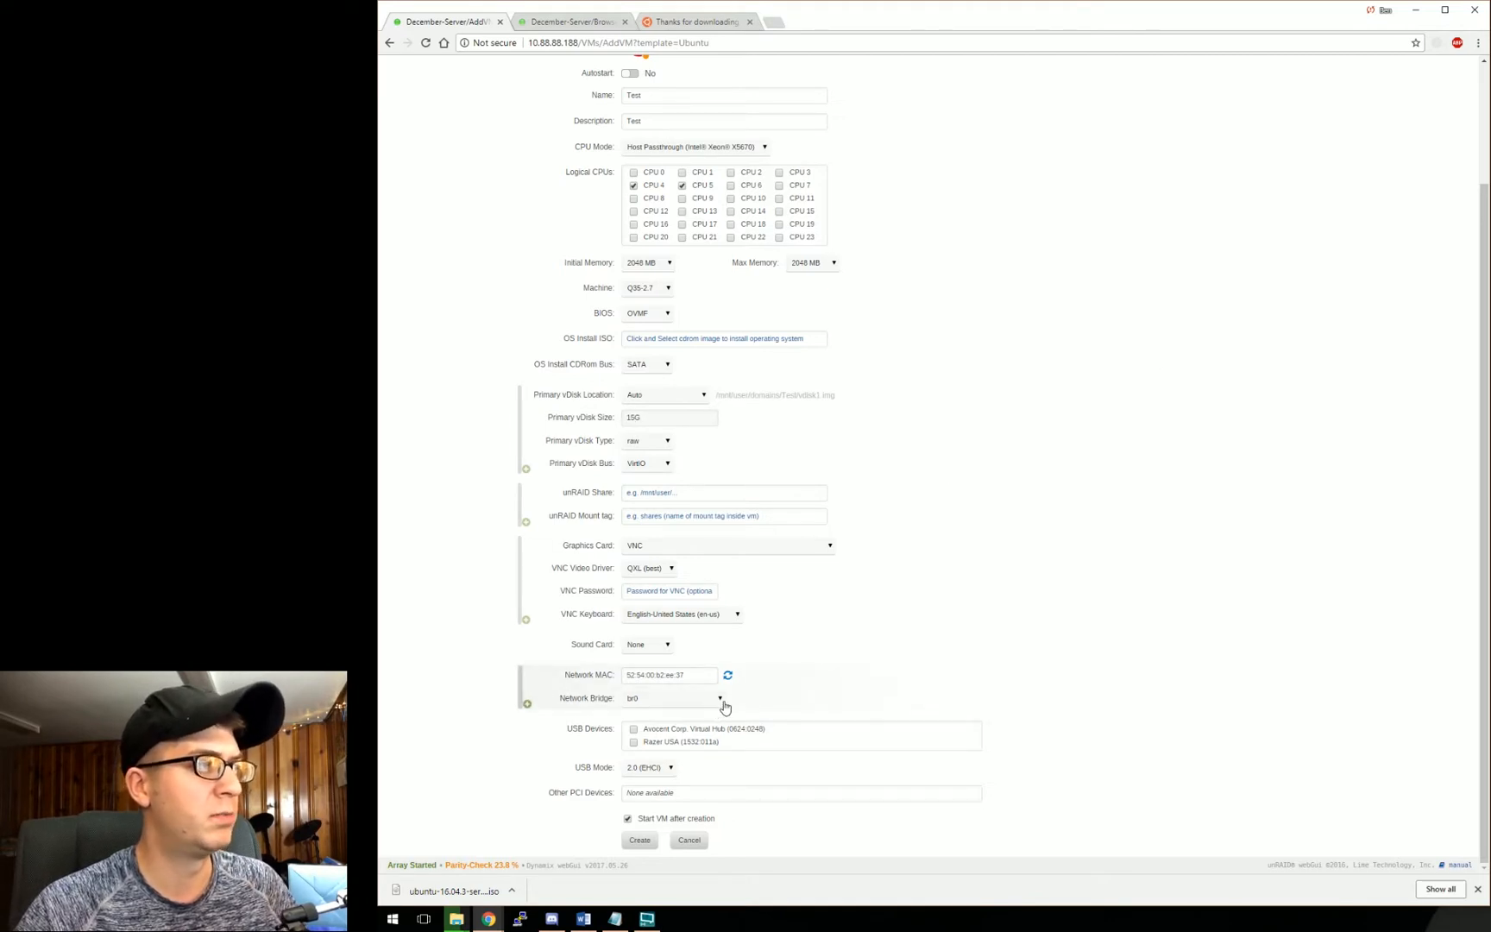
pyautogui.click(674, 697)
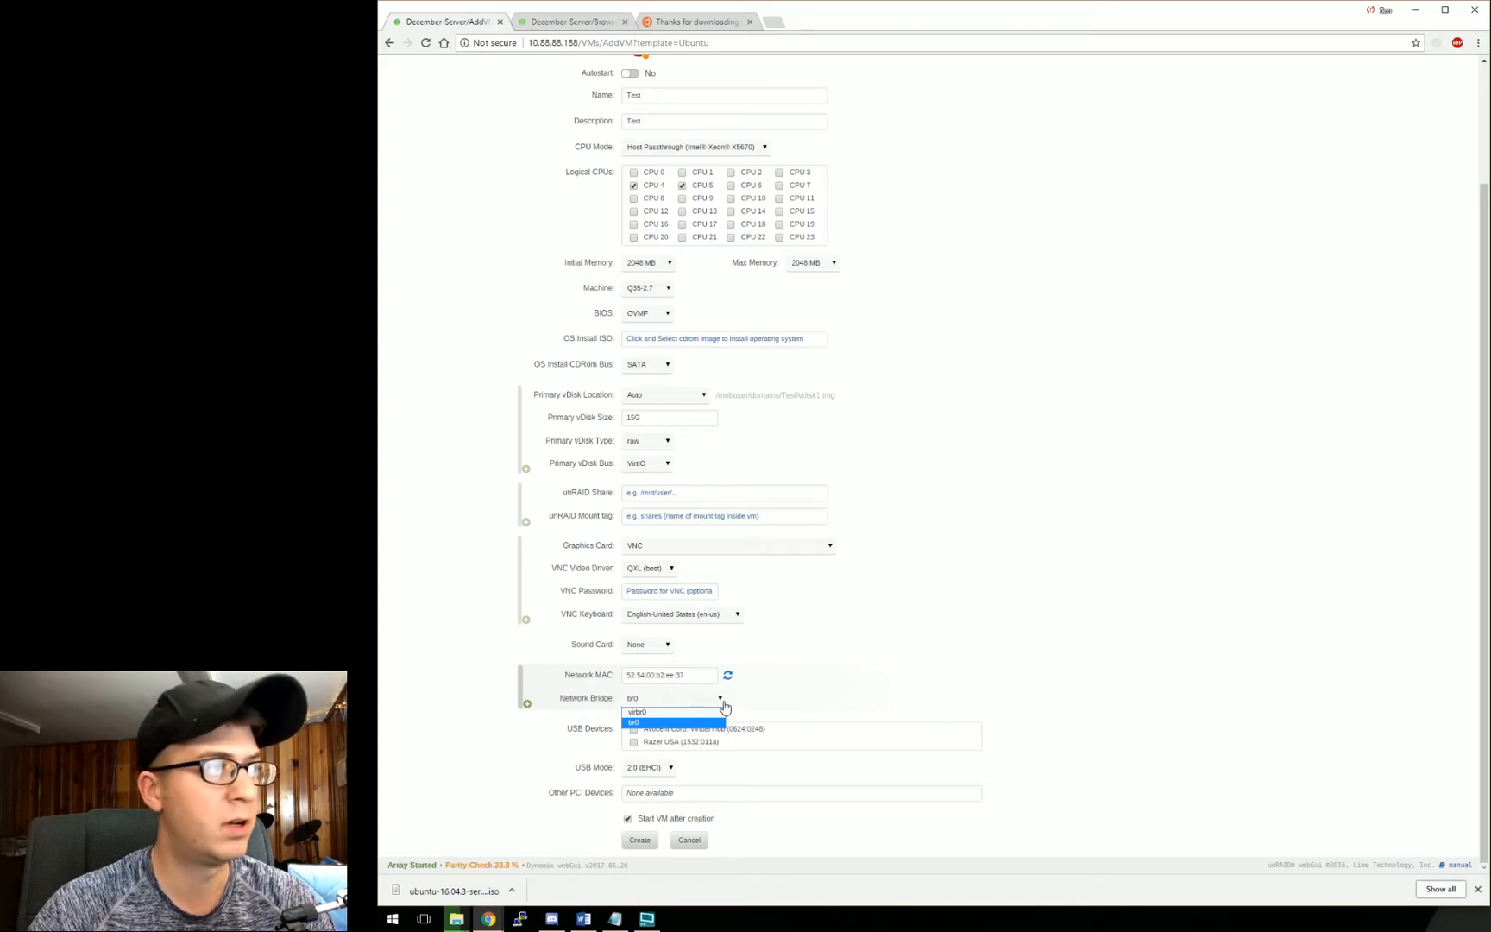
pyautogui.click(633, 722)
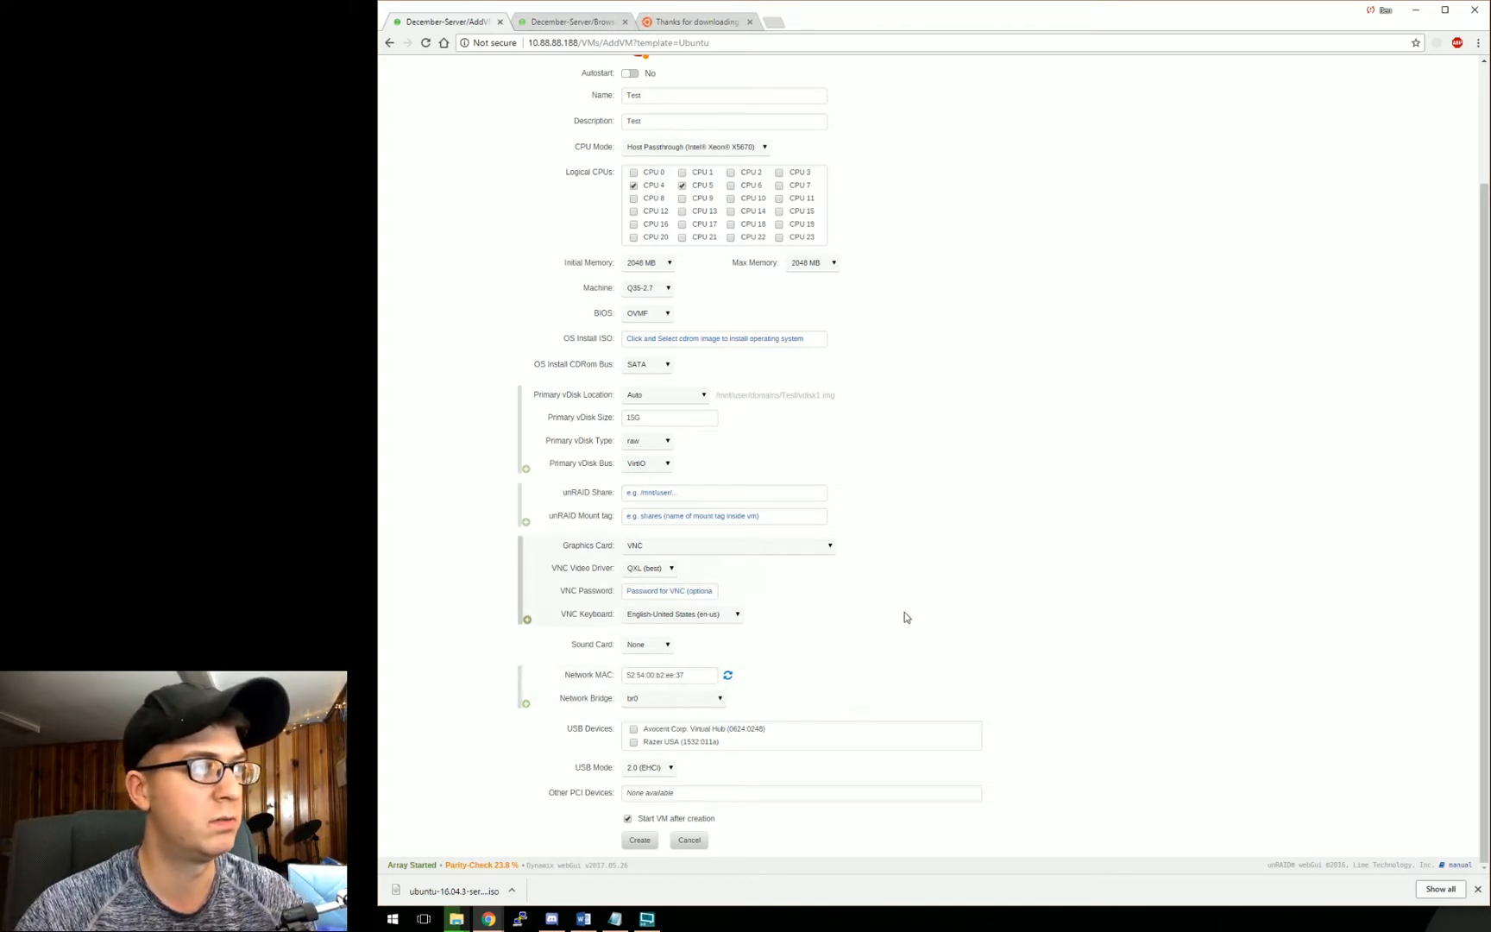
pyautogui.moveTo(982, 646)
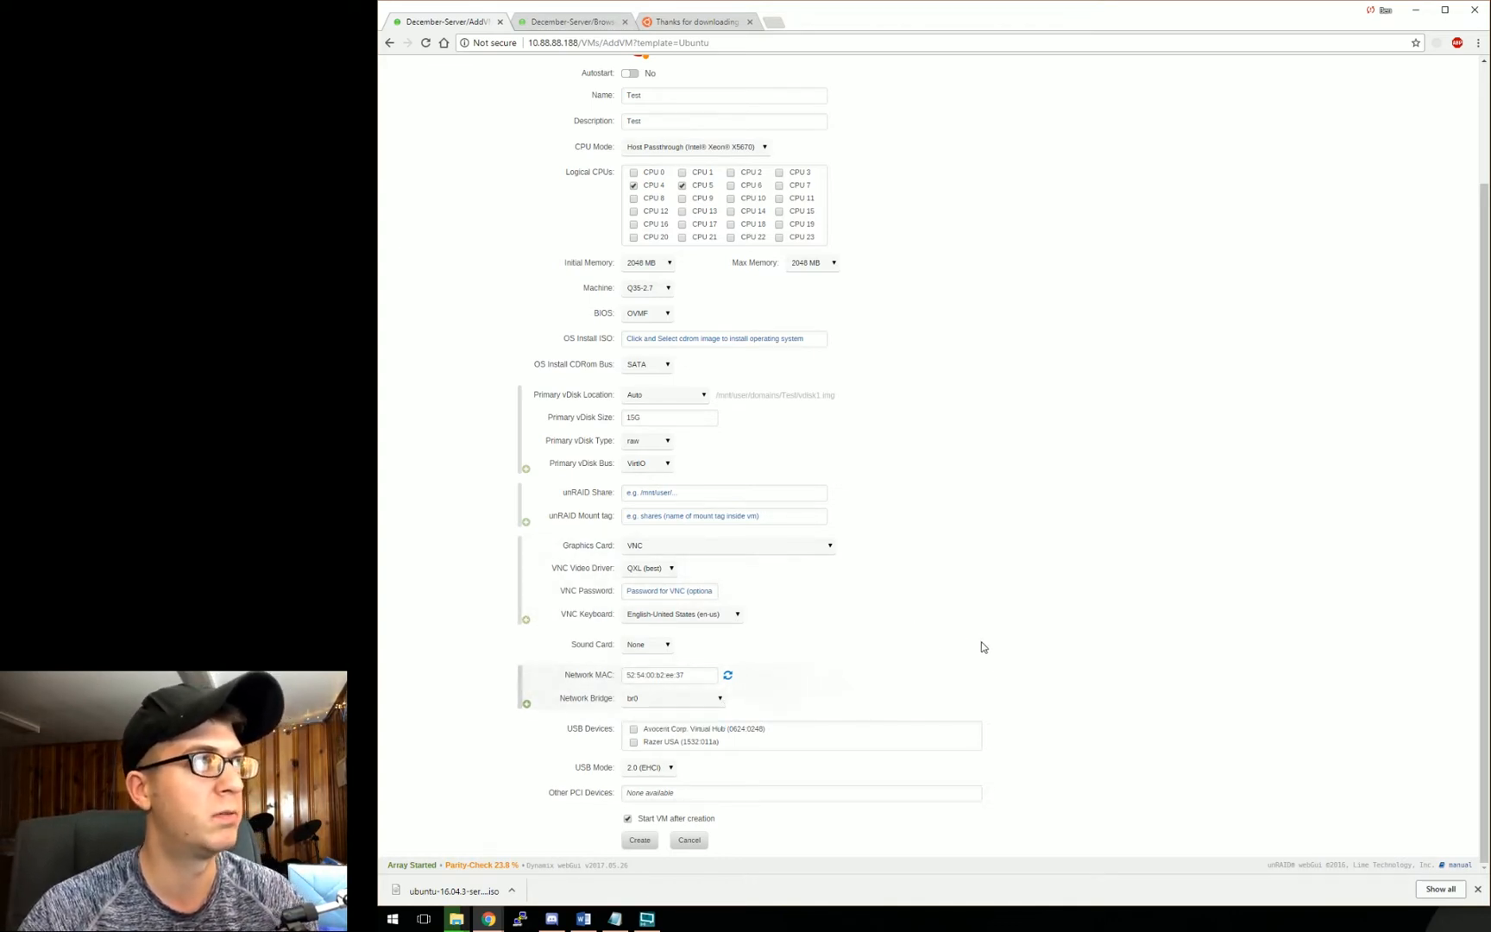
pyautogui.moveTo(1103, 696)
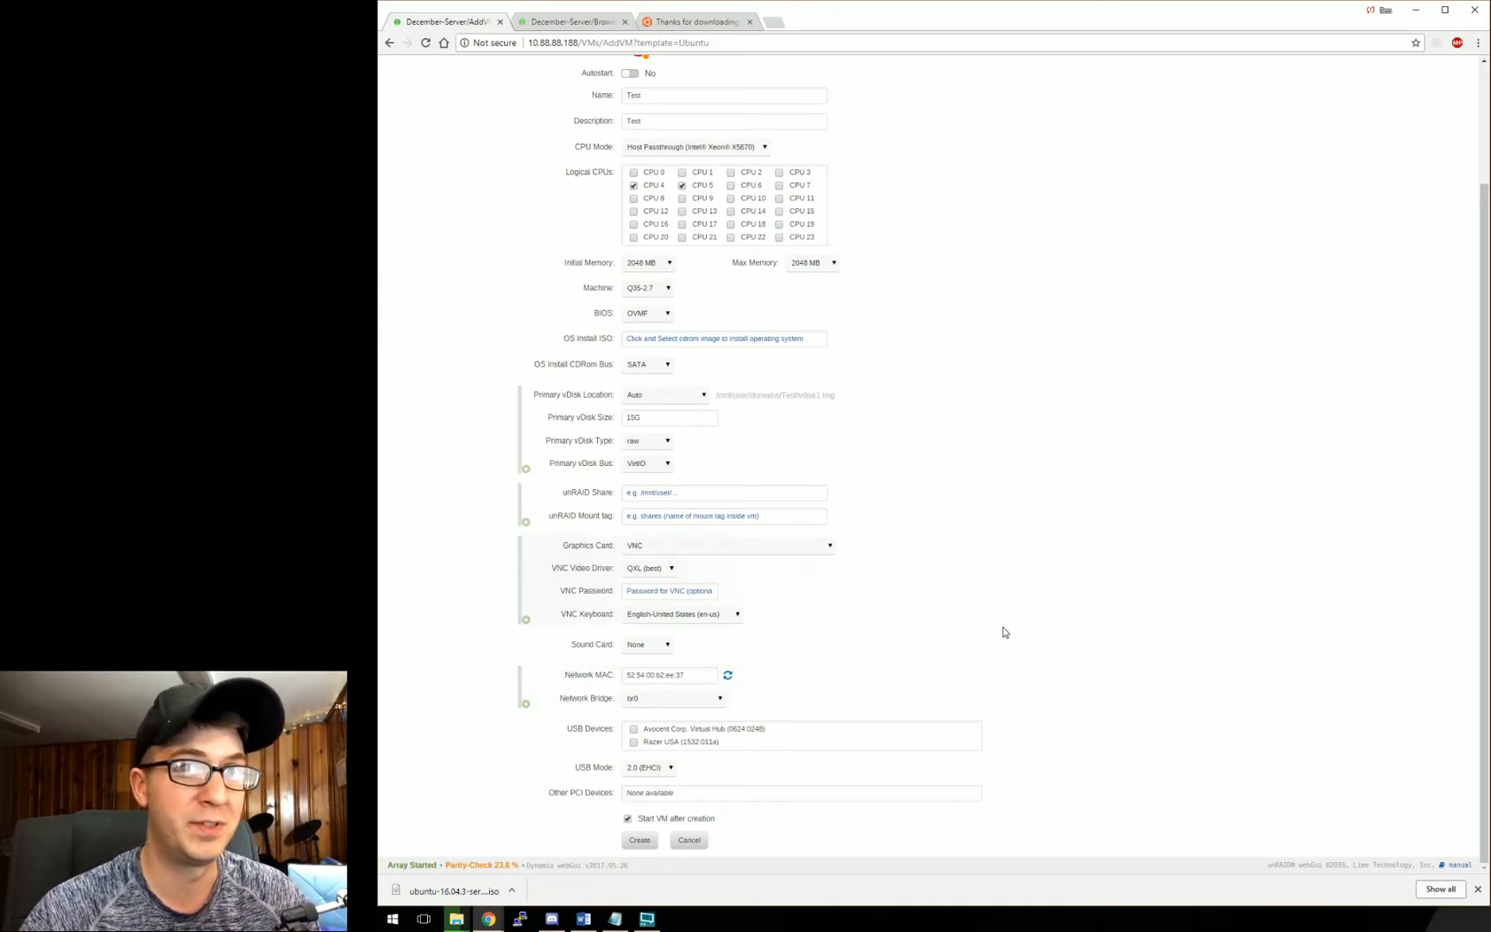
pyautogui.scroll(3)
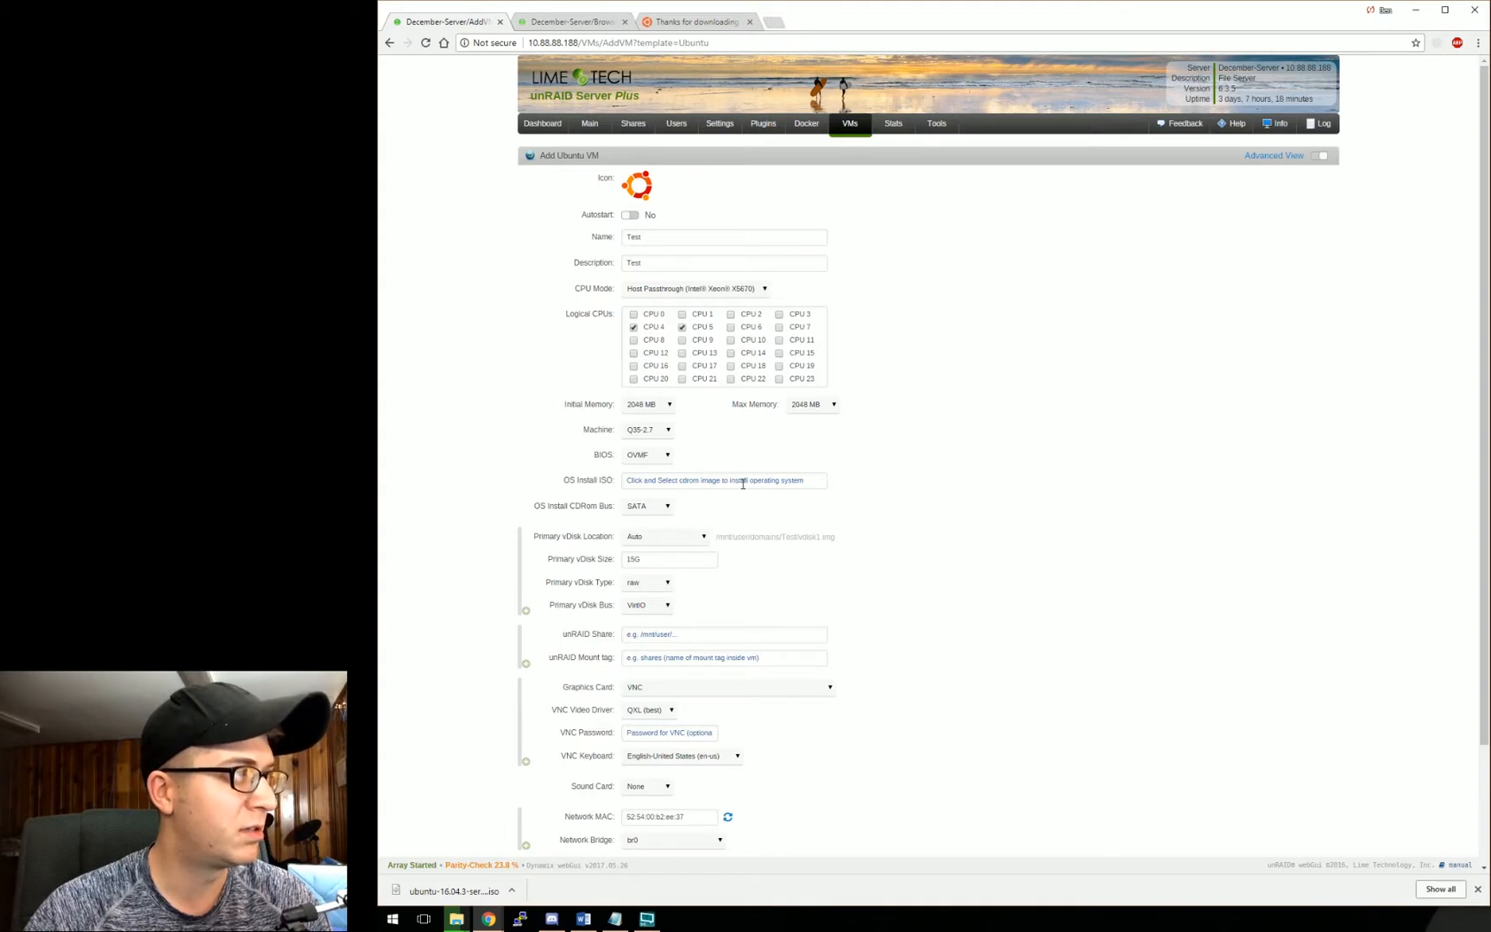
# Paste the Ubuntu 16.04.3 server ISO path into the install ISO field, then view Shares
pyautogui.click(724, 480)
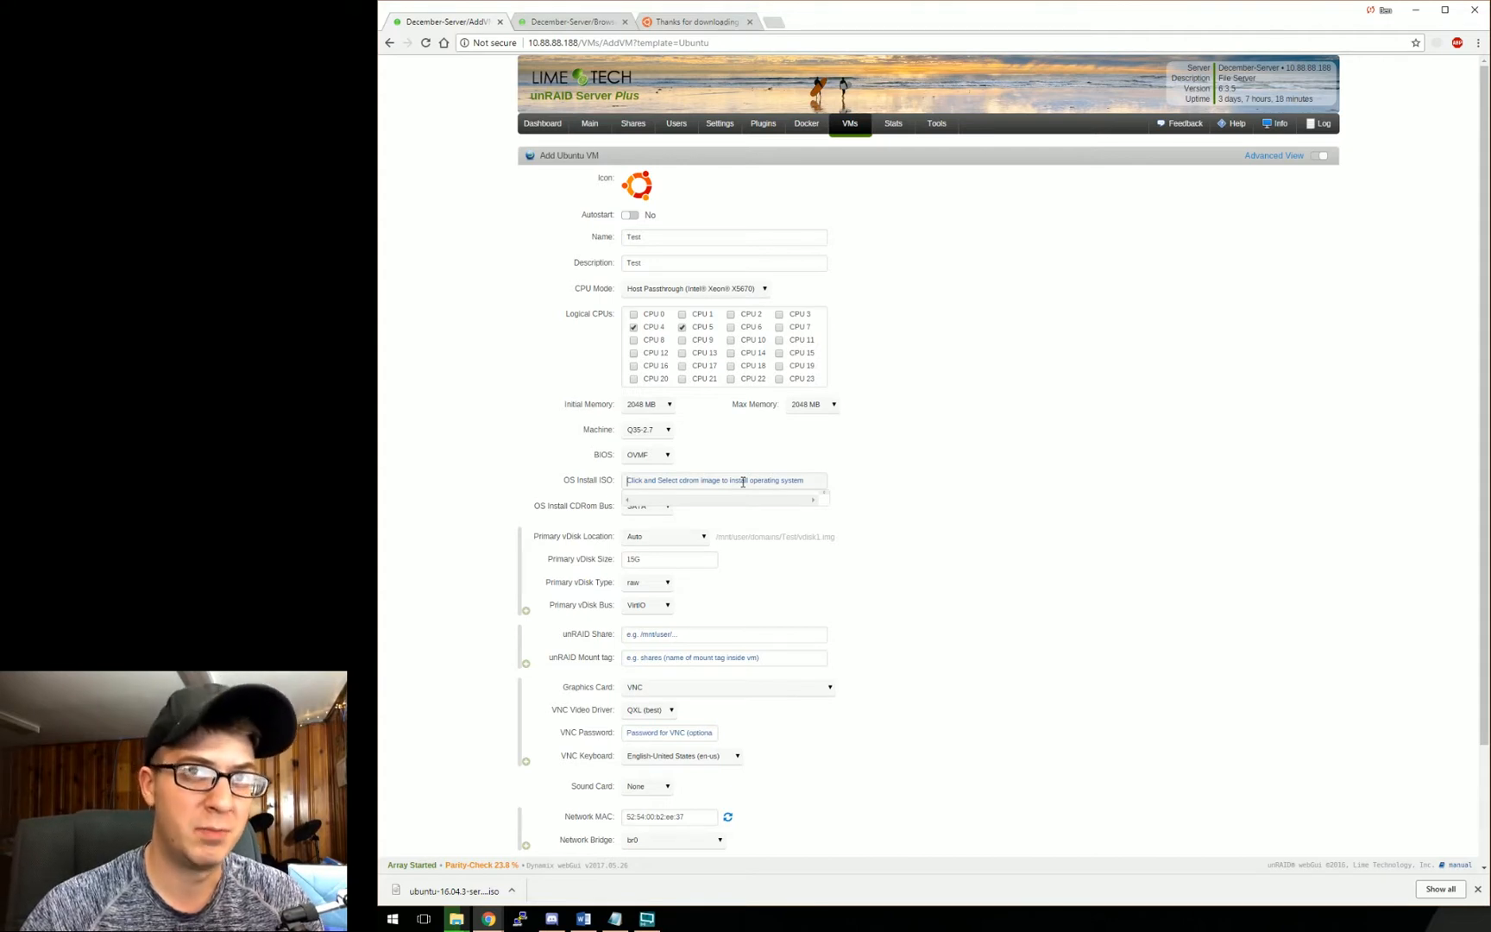
pyautogui.moveTo(855, 477)
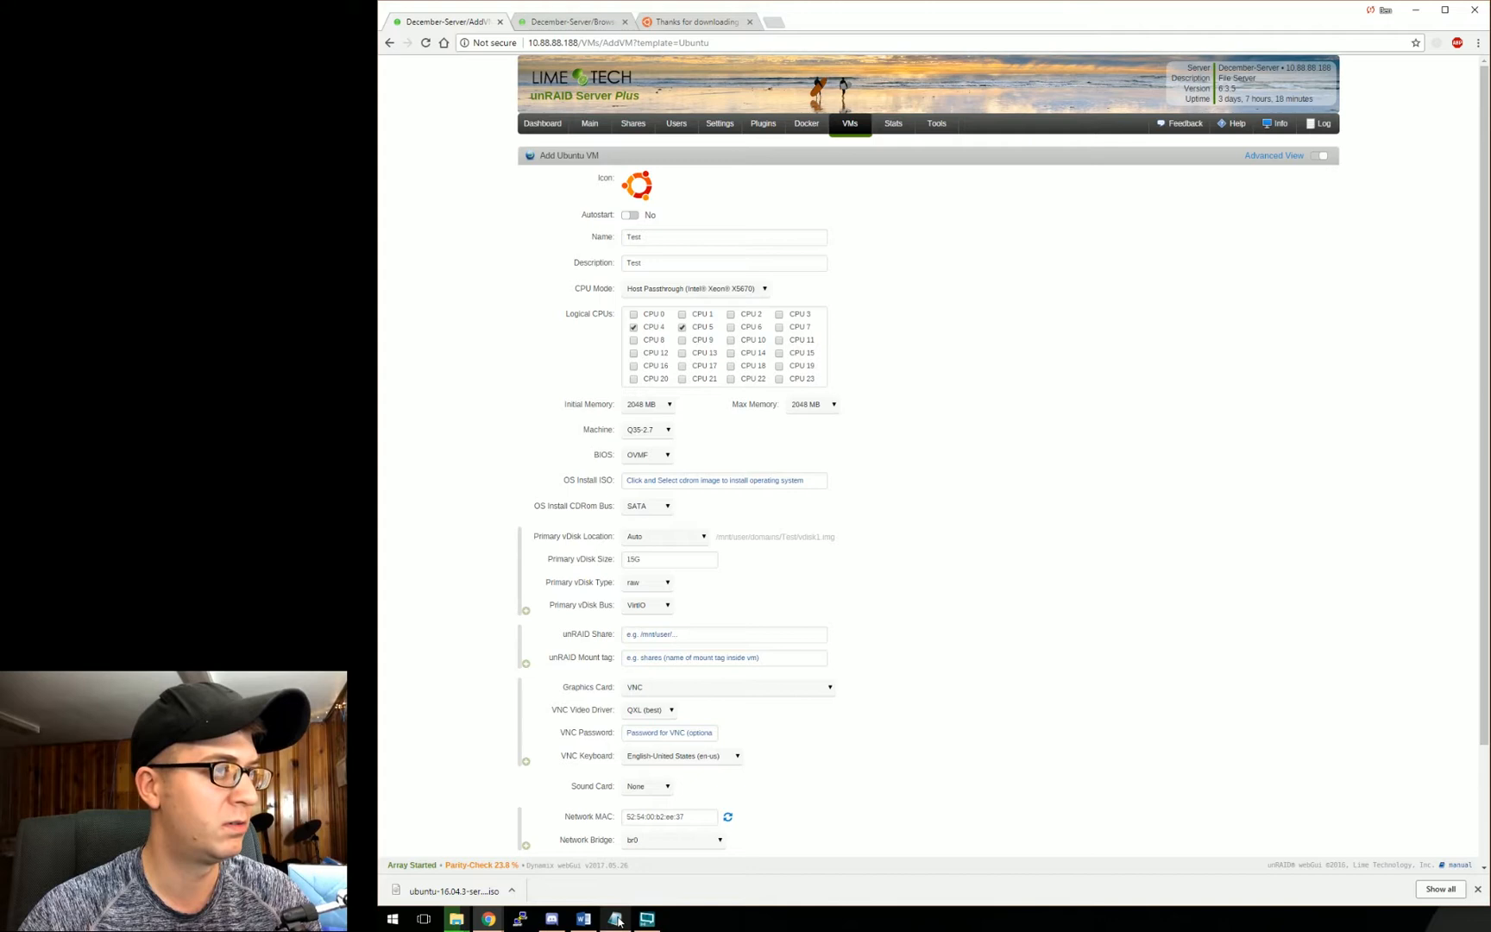
pyautogui.click(614, 919)
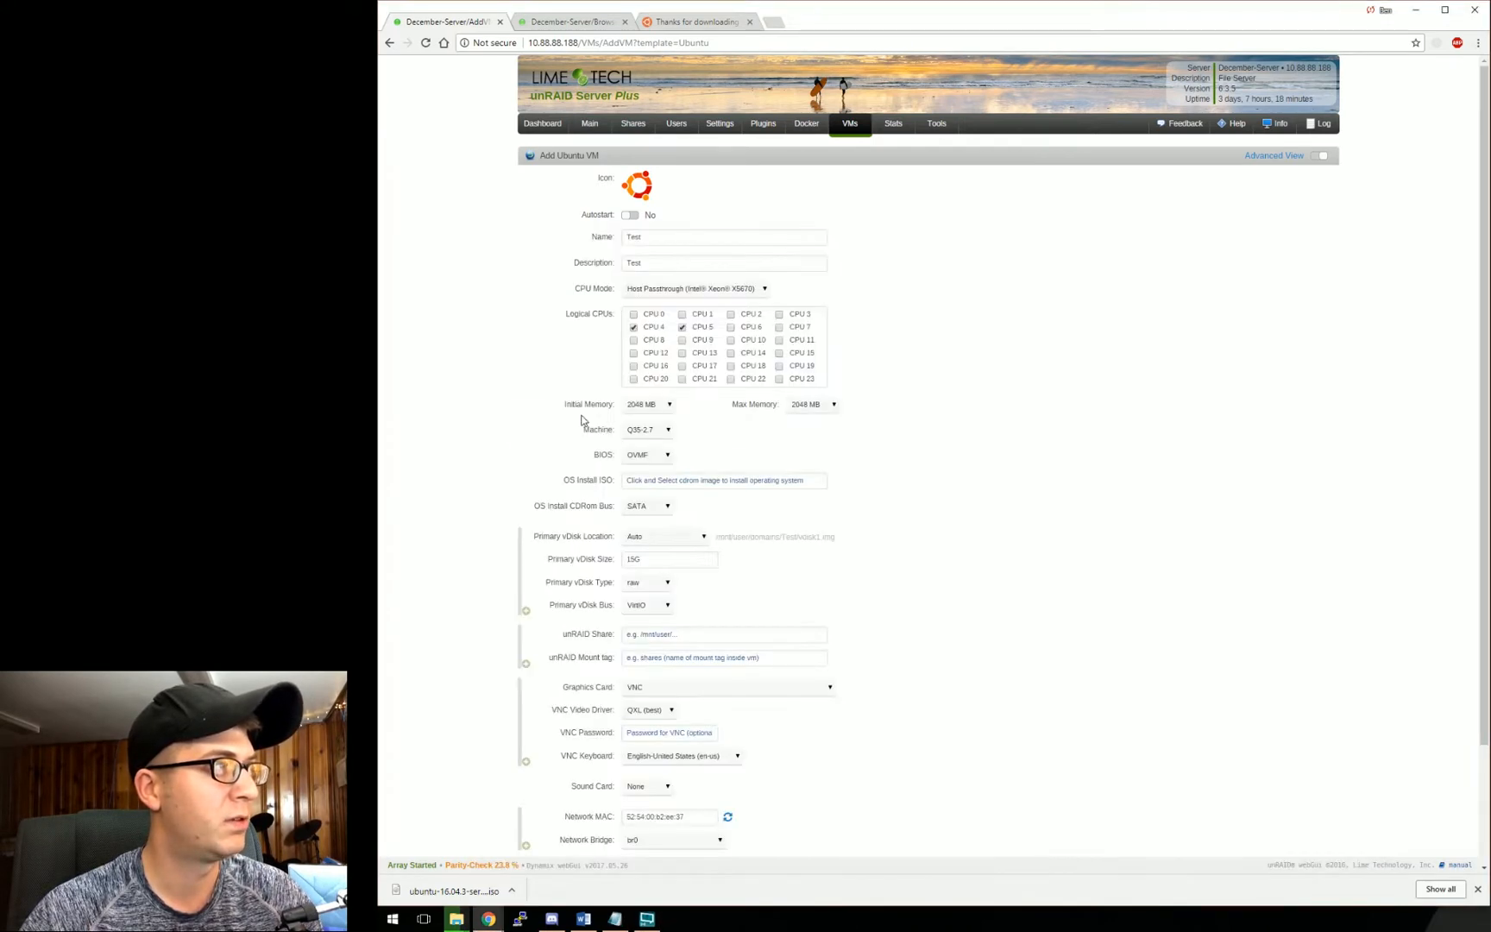
pyautogui.rightClick(723, 481)
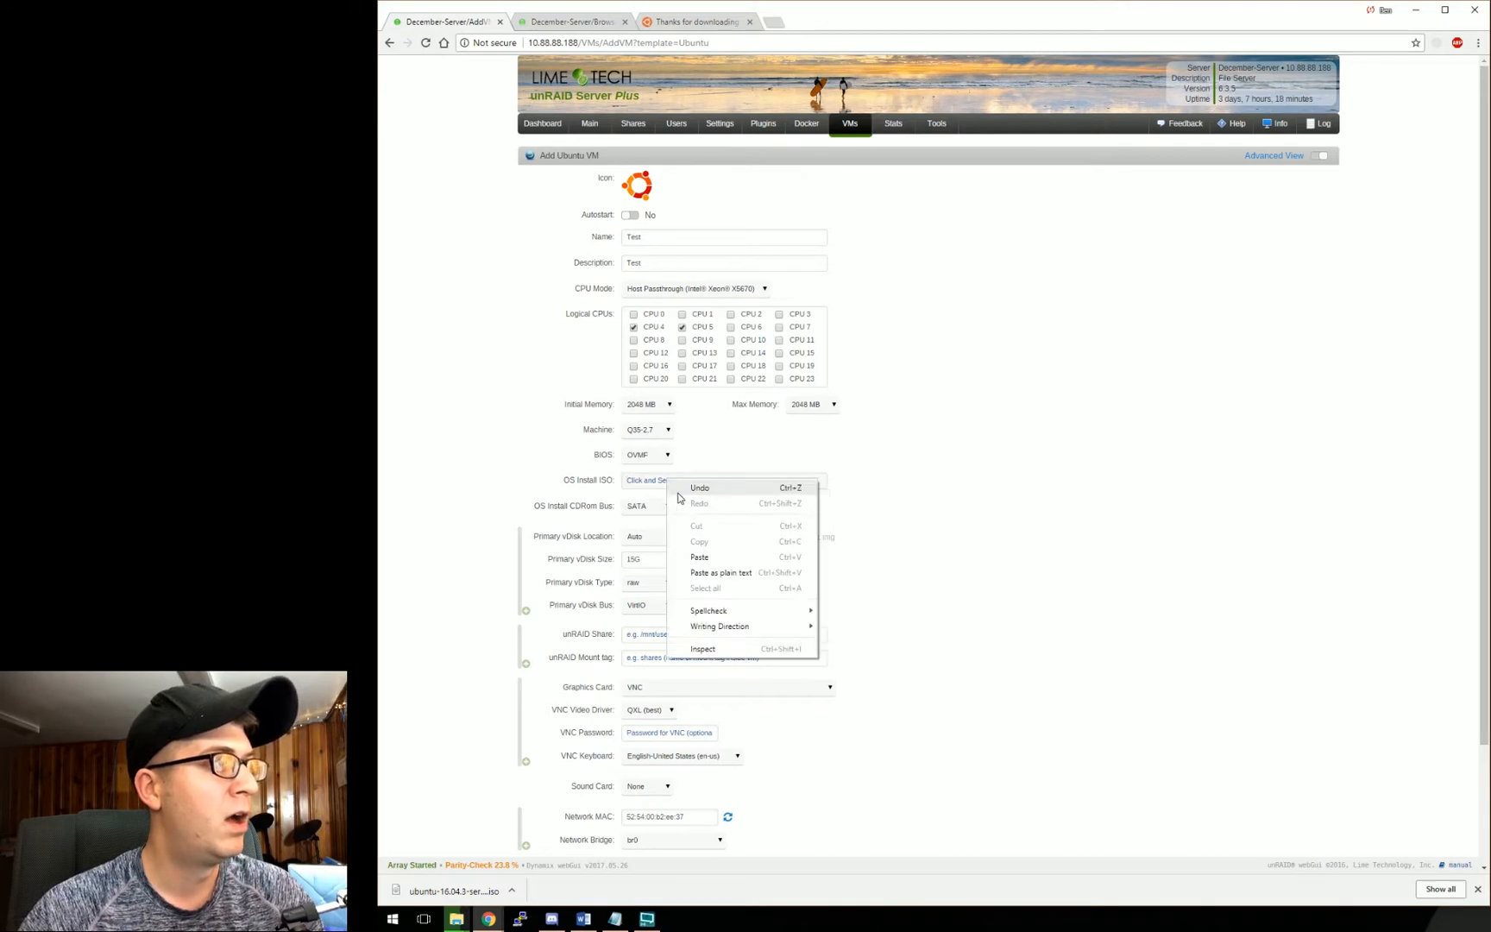
pyautogui.click(699, 556)
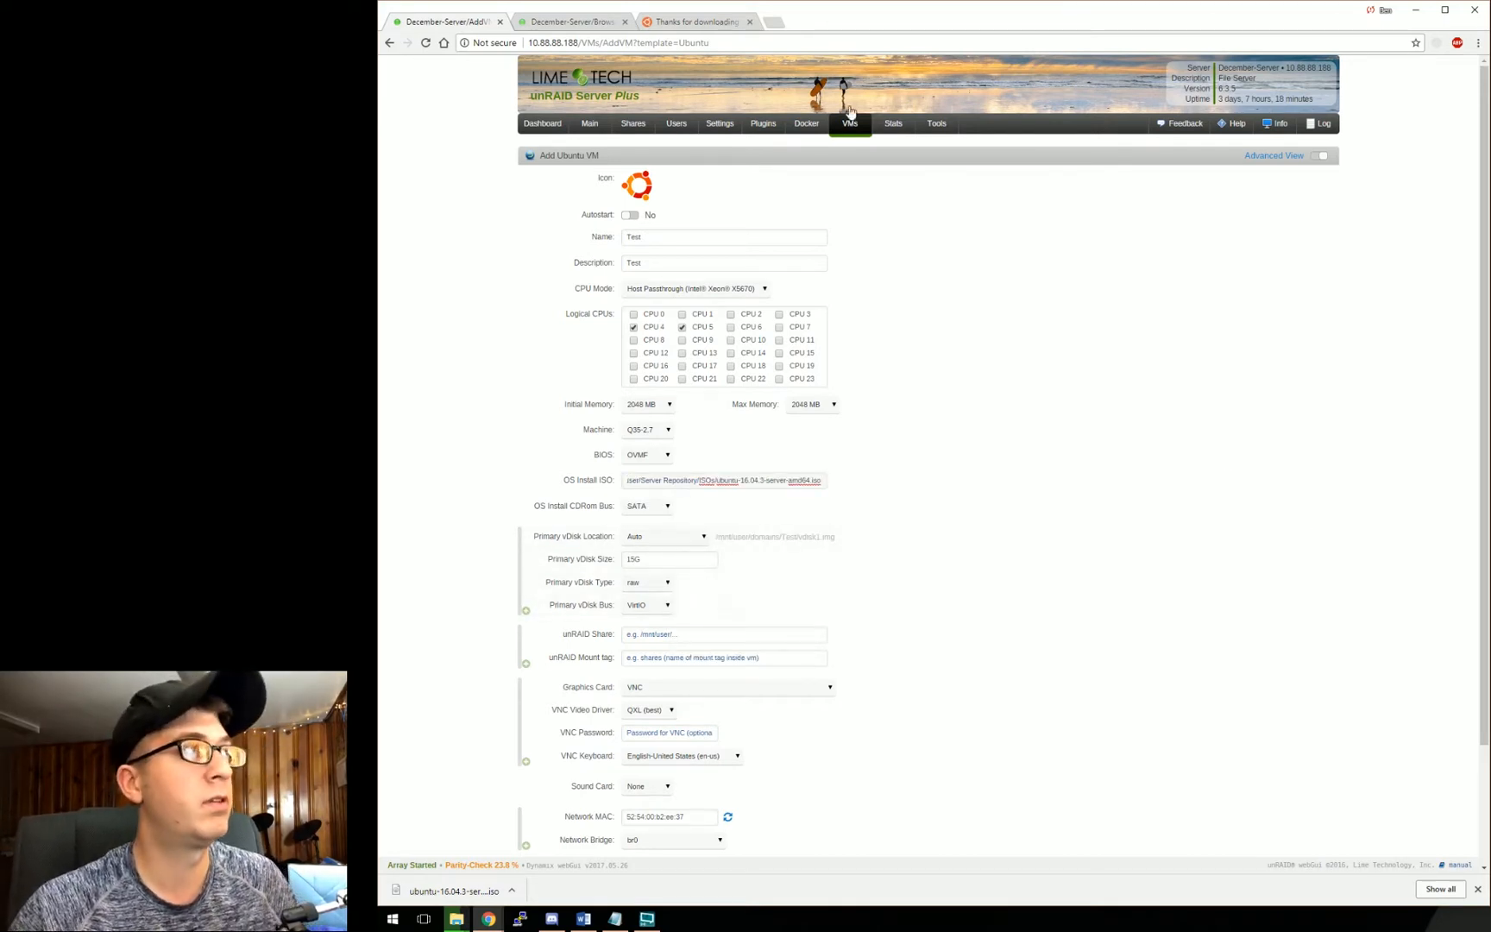
pyautogui.click(568, 21)
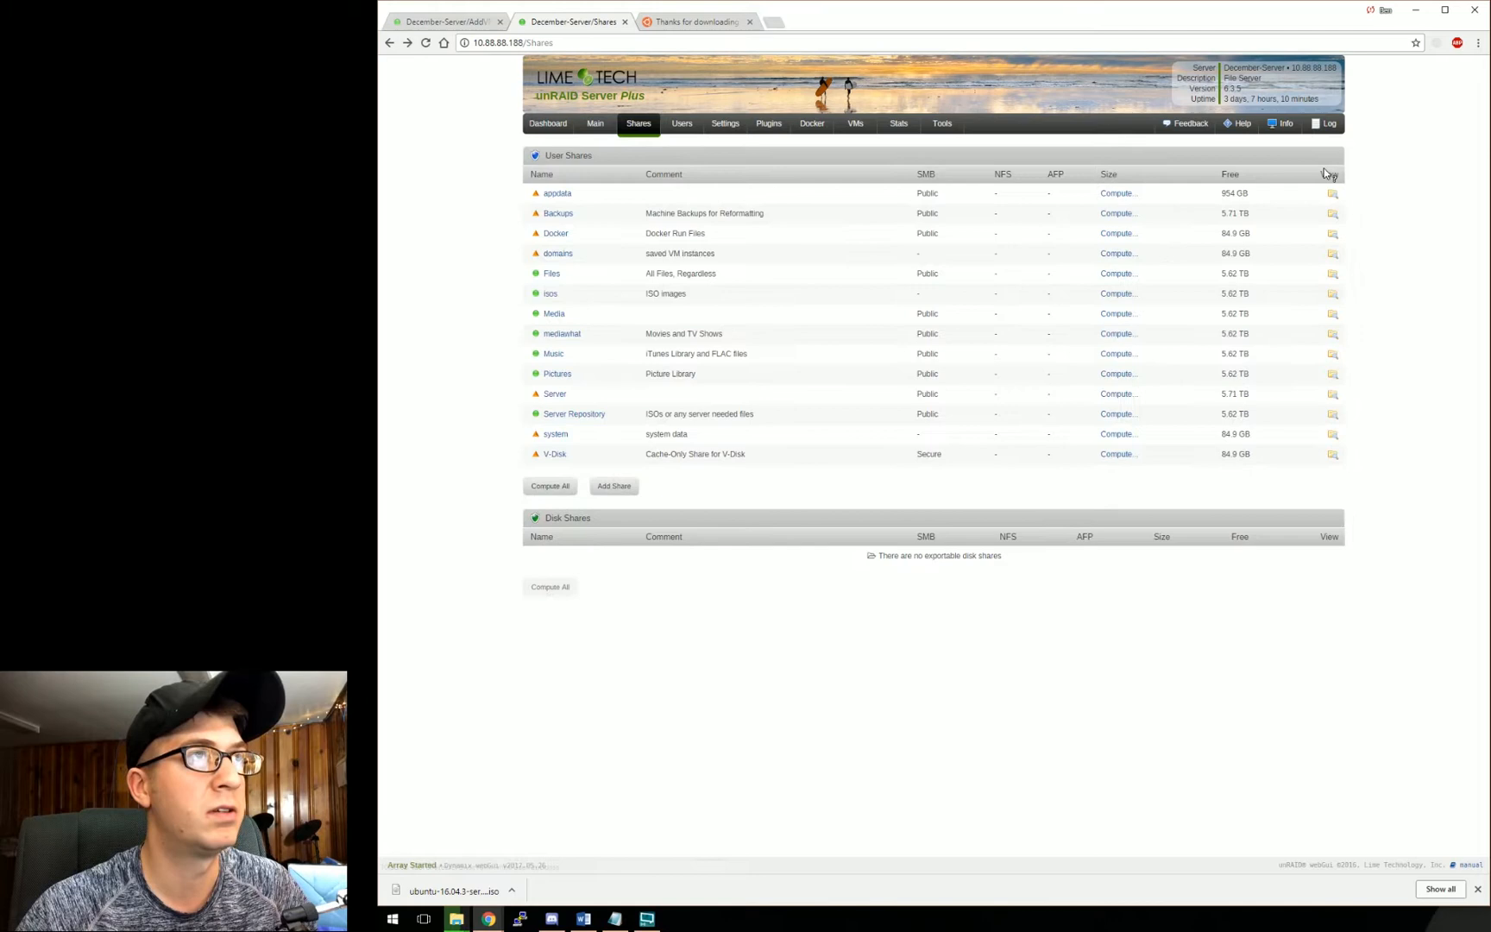
pyautogui.moveTo(1332, 414)
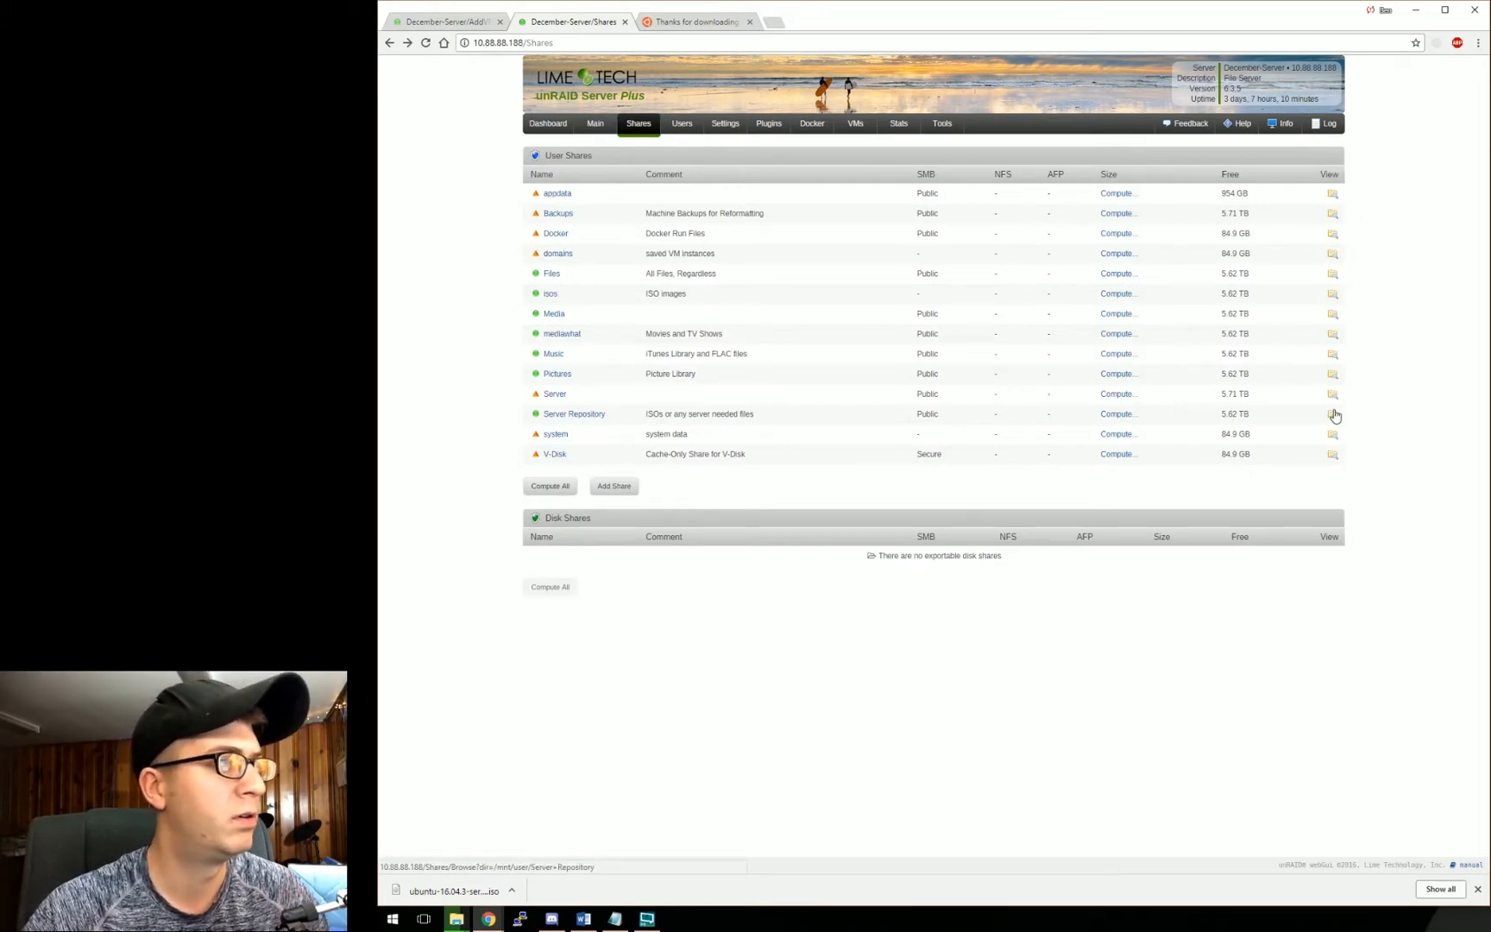
# Browse the Server Repository share and open its ISOs folder
pyautogui.click(1333, 414)
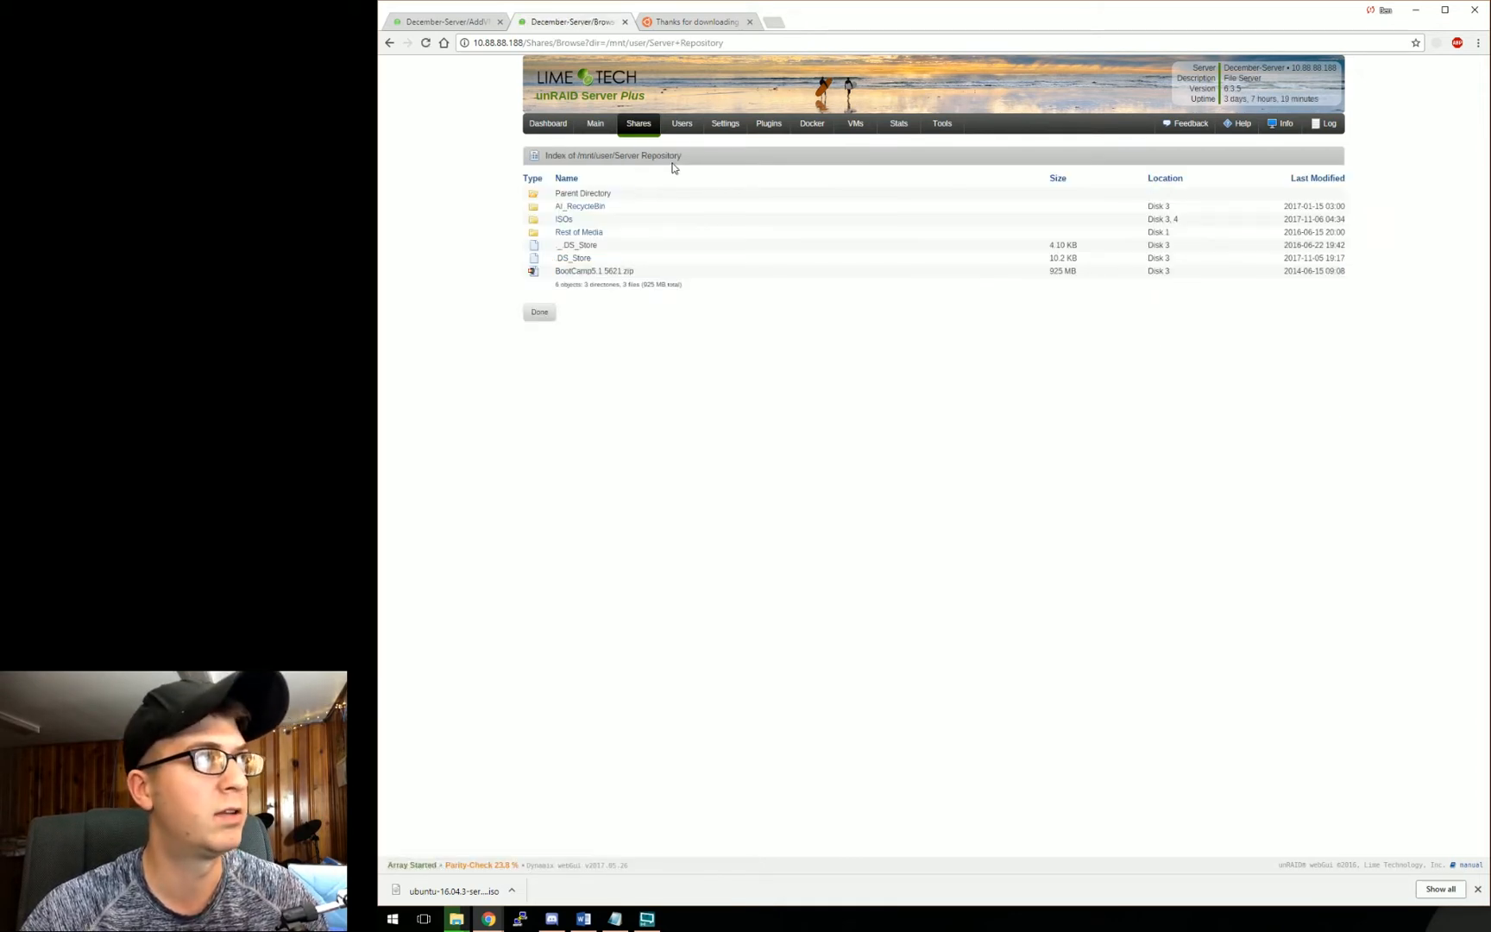
pyautogui.doubleClick(627, 156)
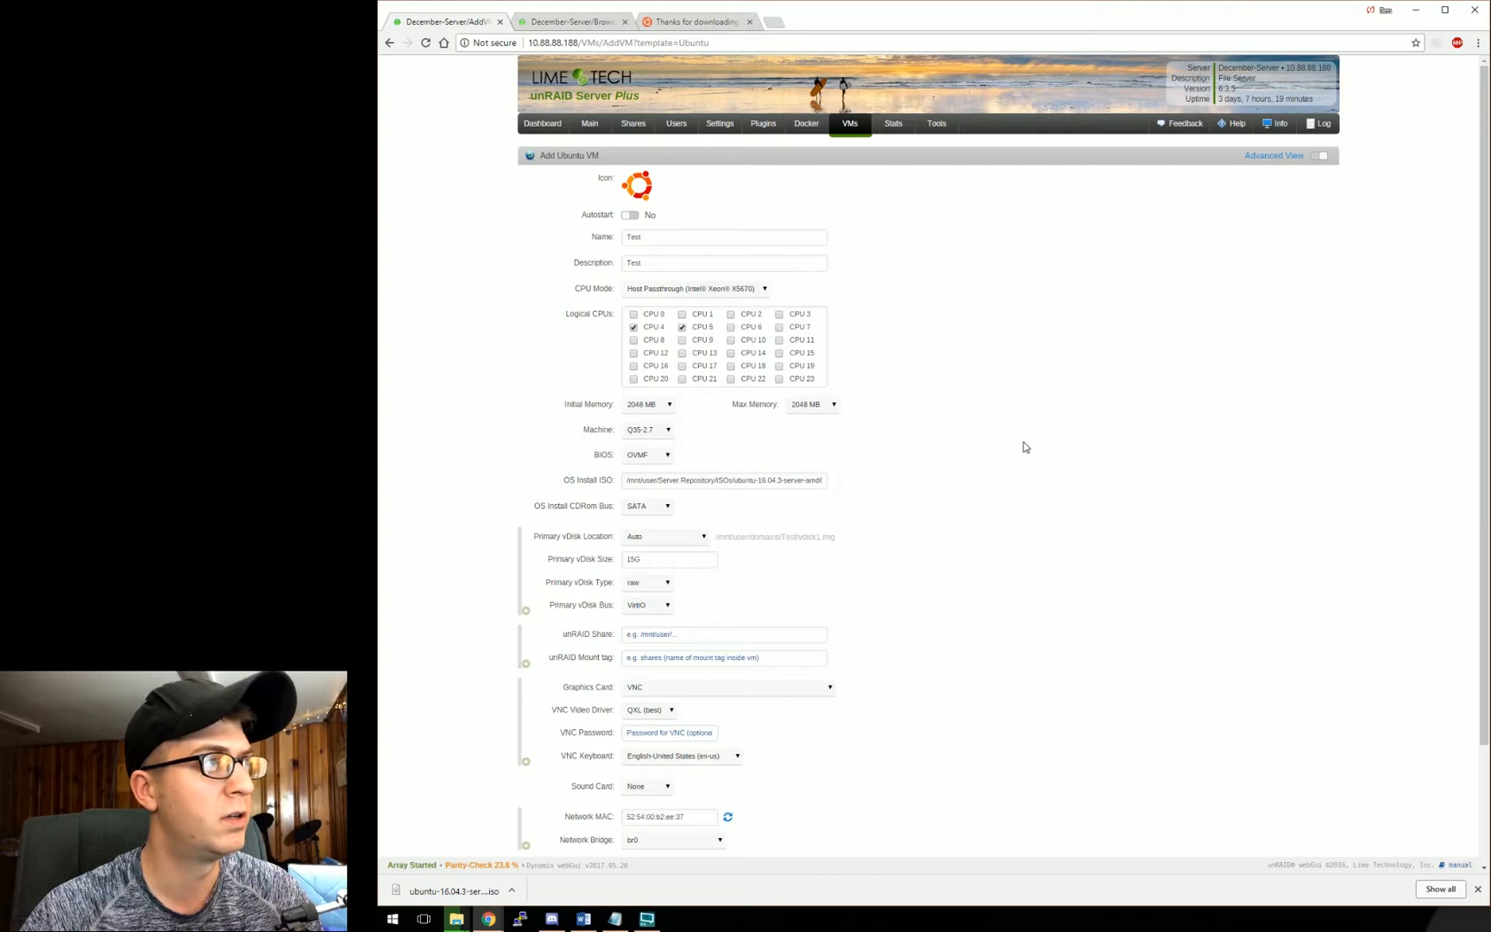
# Create the Test VM and open its VNC Remote console
pyautogui.scroll(-3)
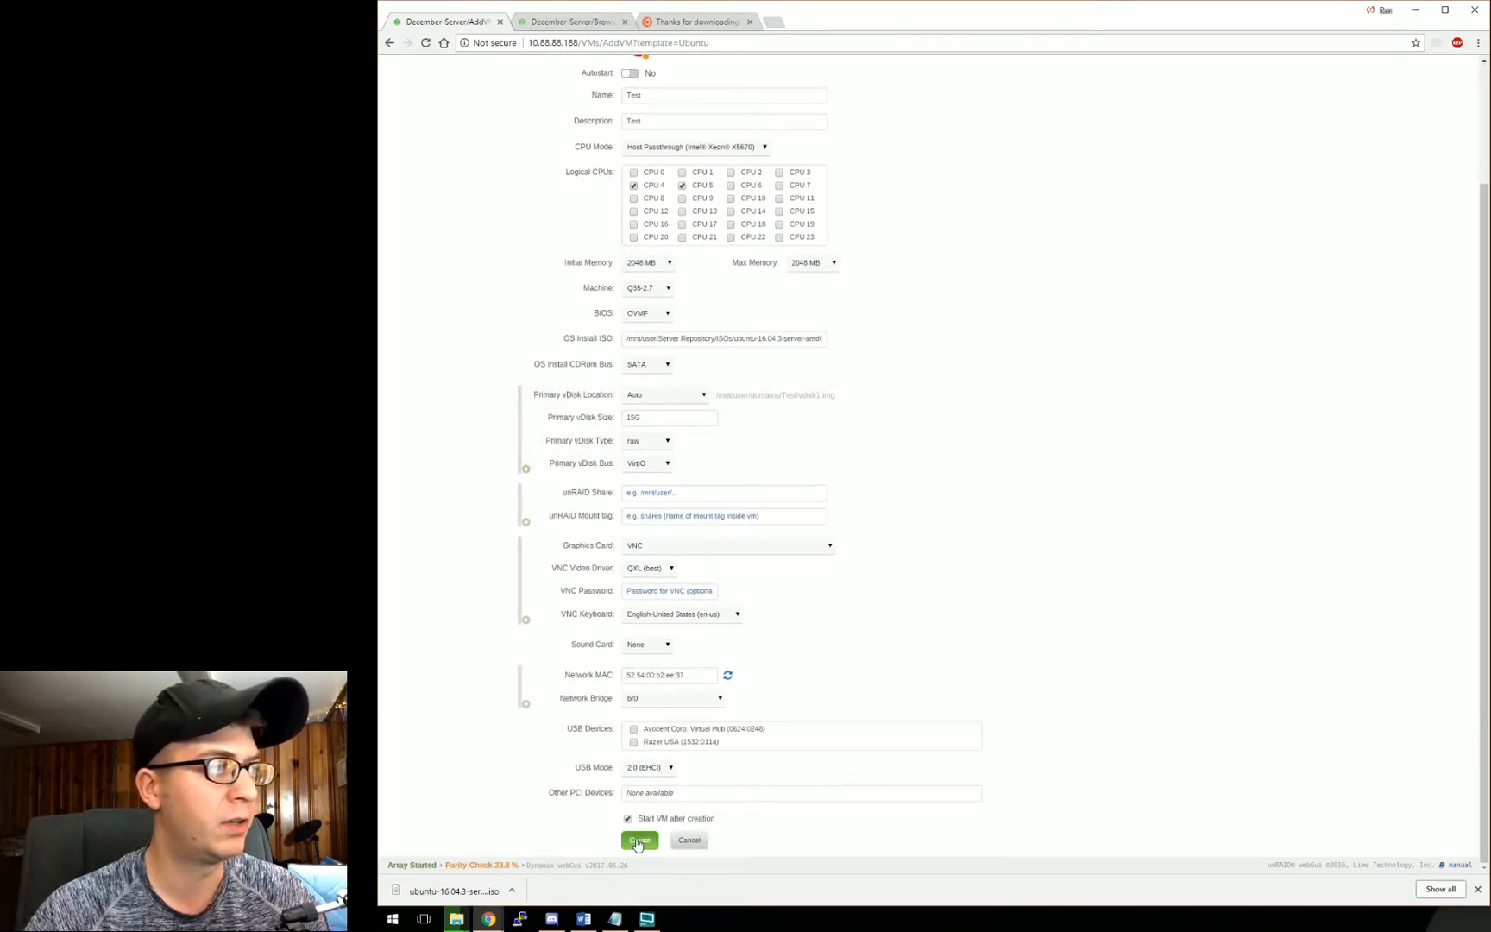
pyautogui.click(639, 839)
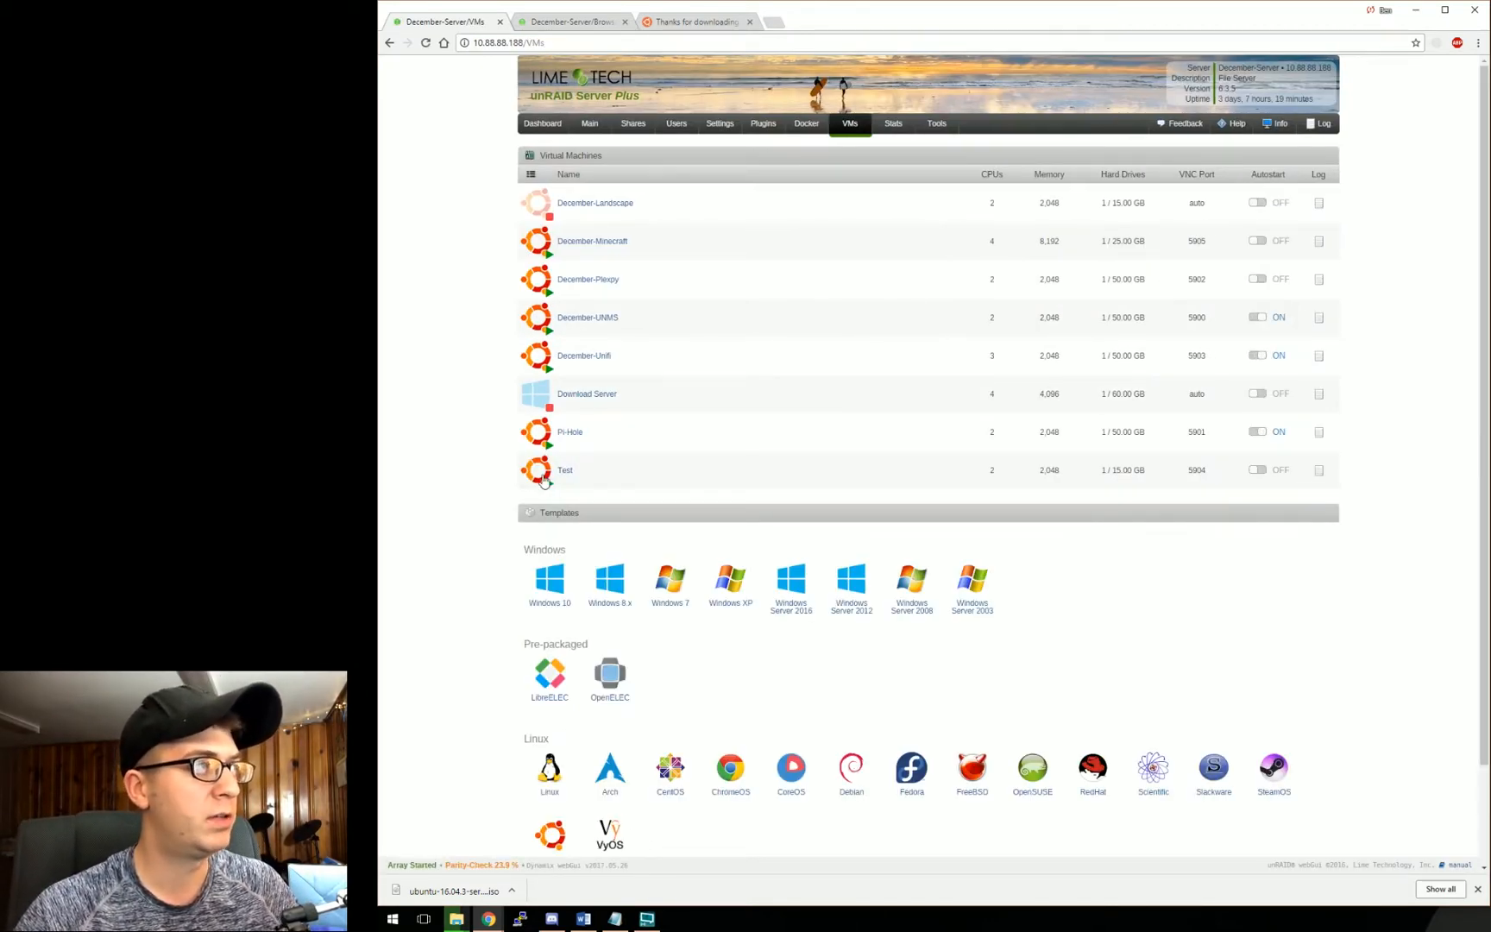
pyautogui.click(565, 470)
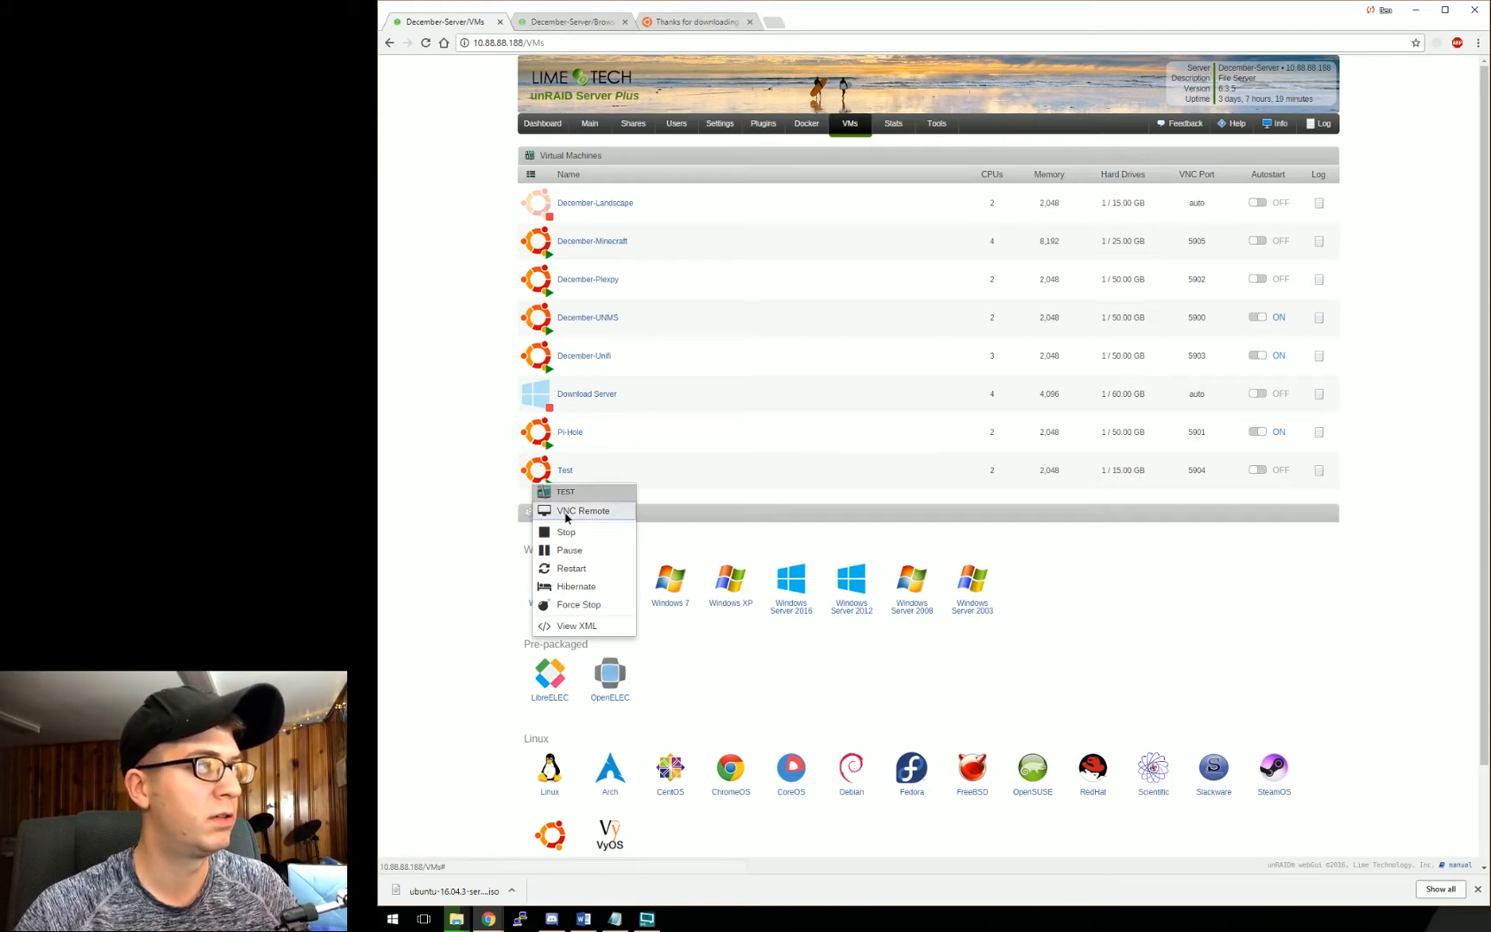
pyautogui.click(583, 511)
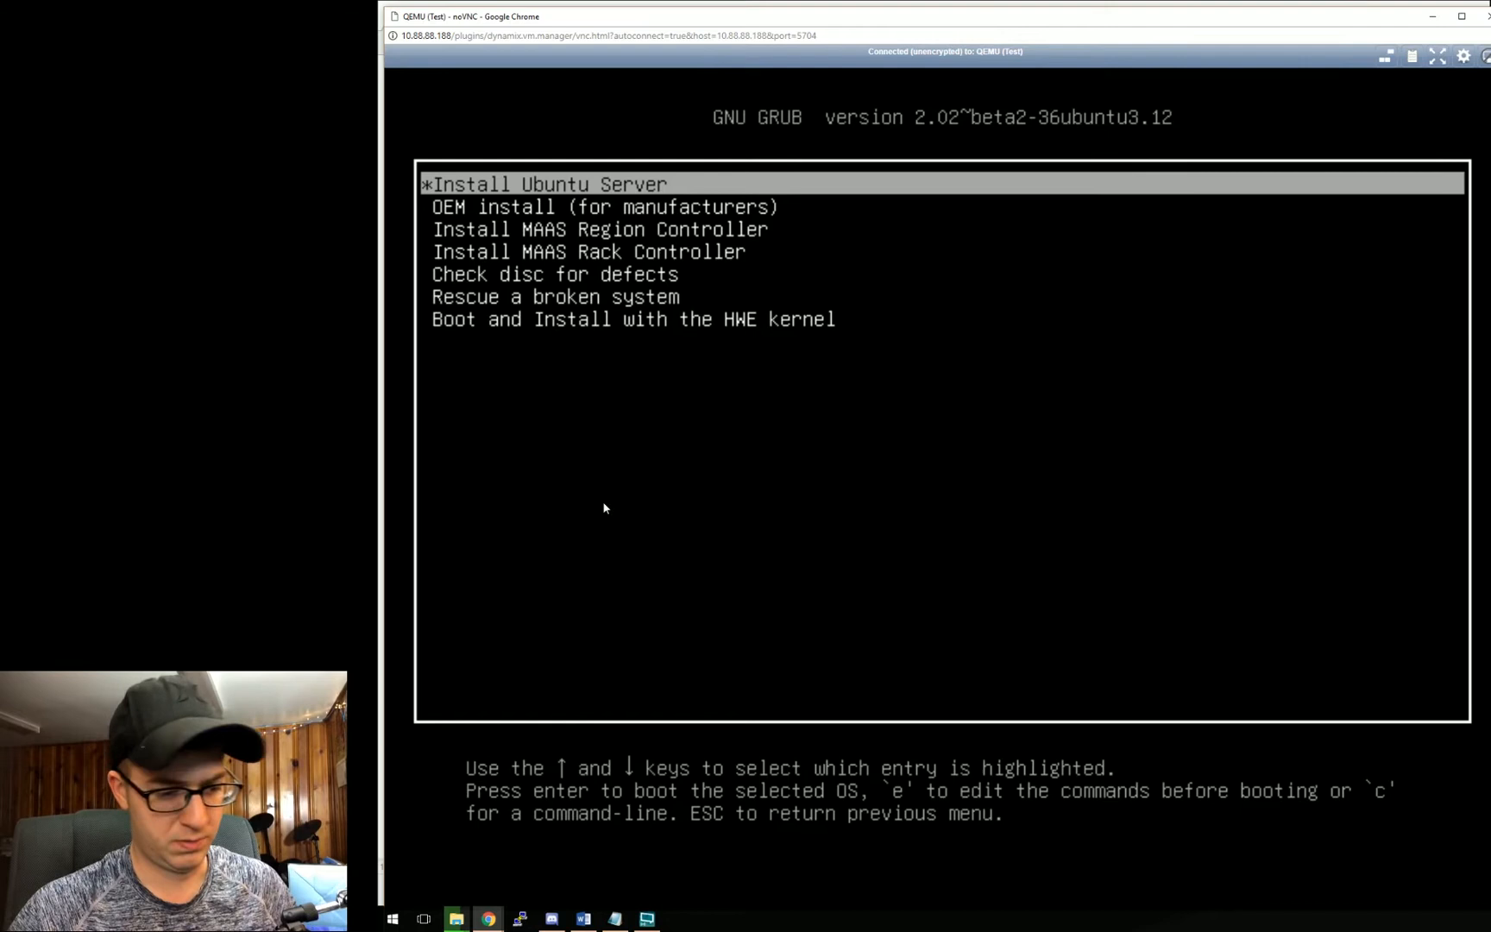
pyautogui.press('Return')
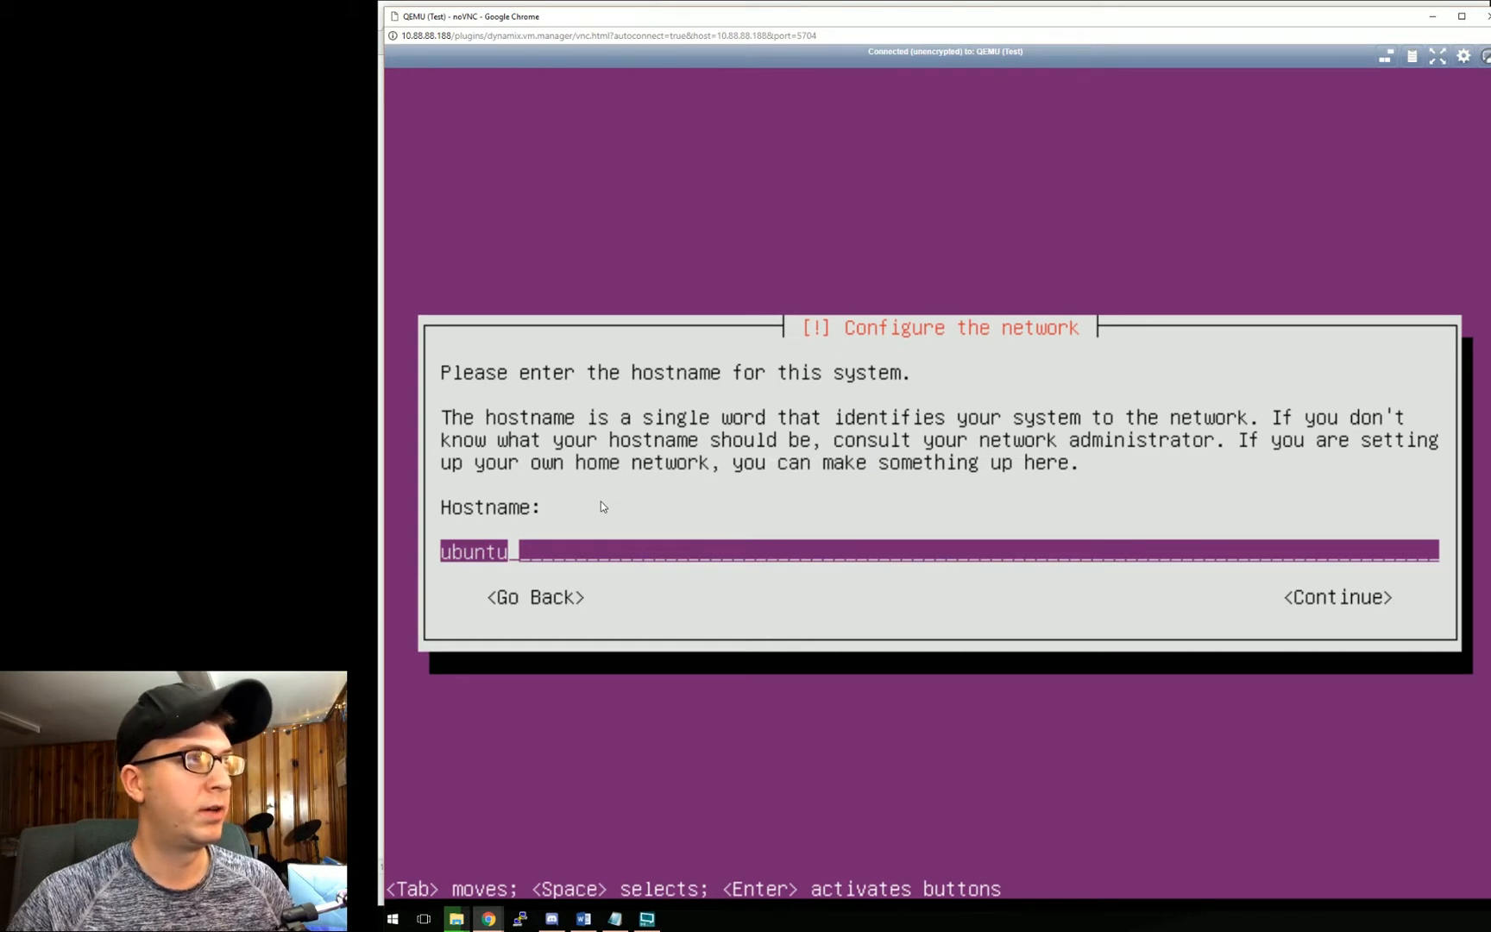
# Replace the default hostname 'ubuntu' with 'Test' and continue
pyautogui.press('BackSpace')
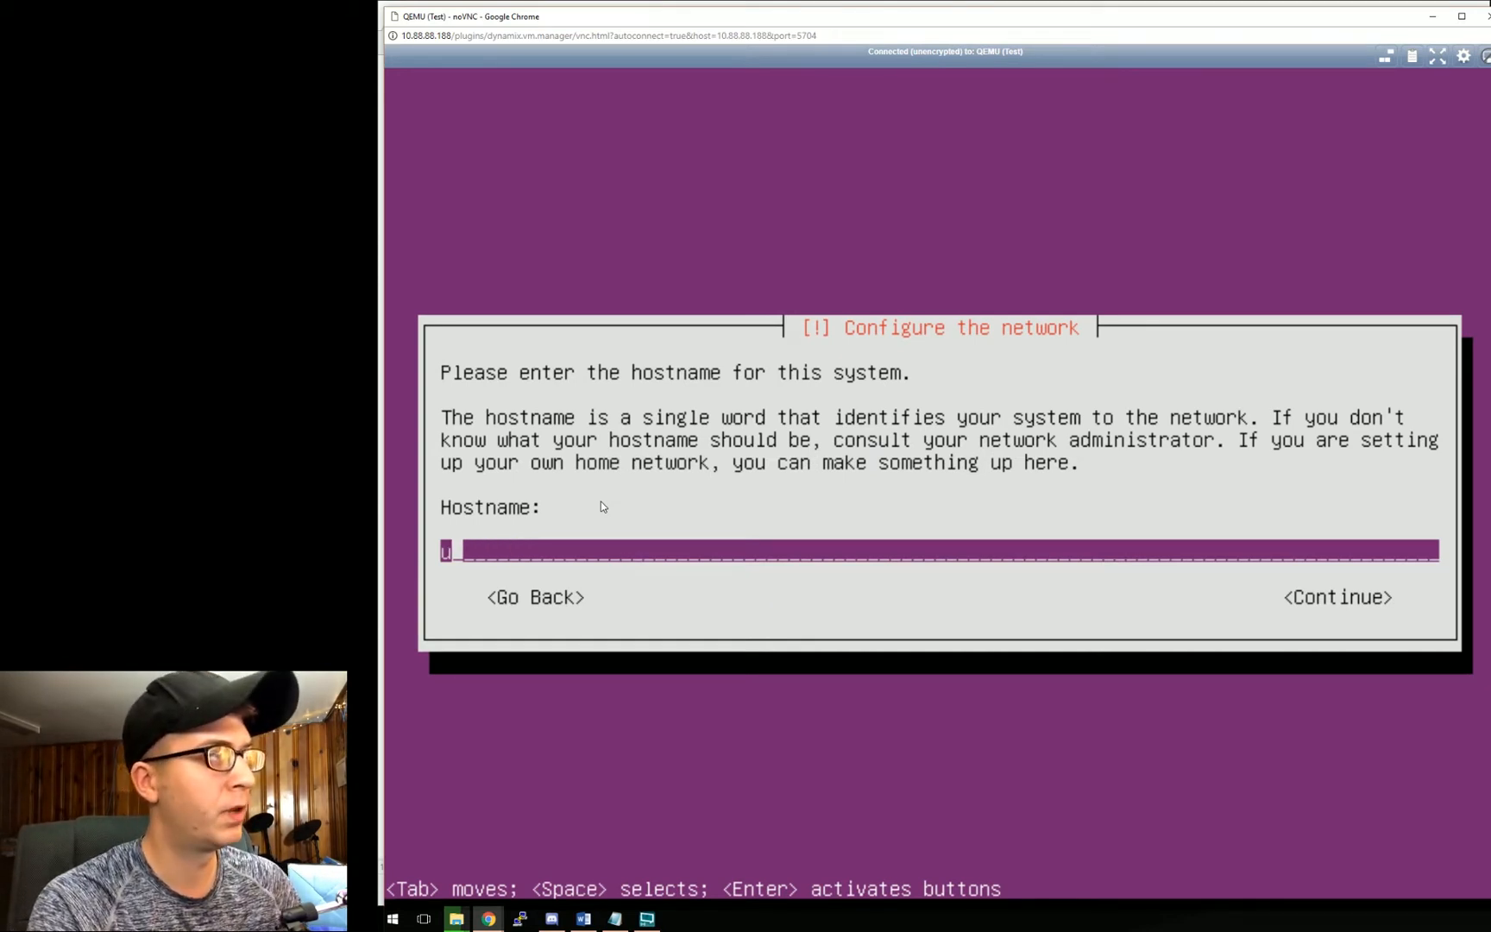
pyautogui.press('BackSpace')
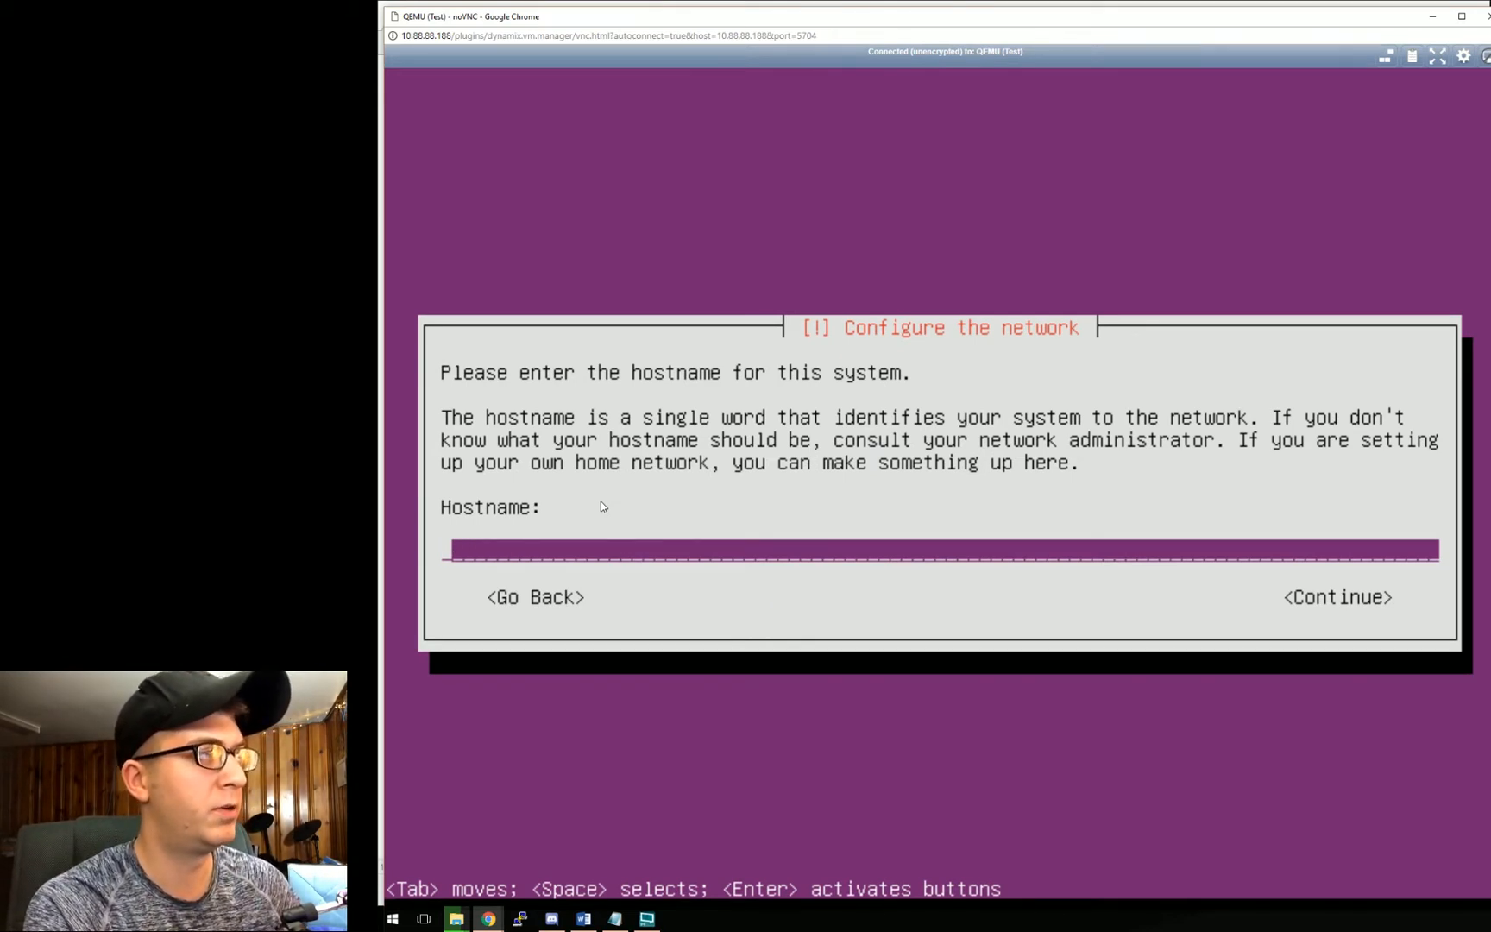
pyautogui.write('T')
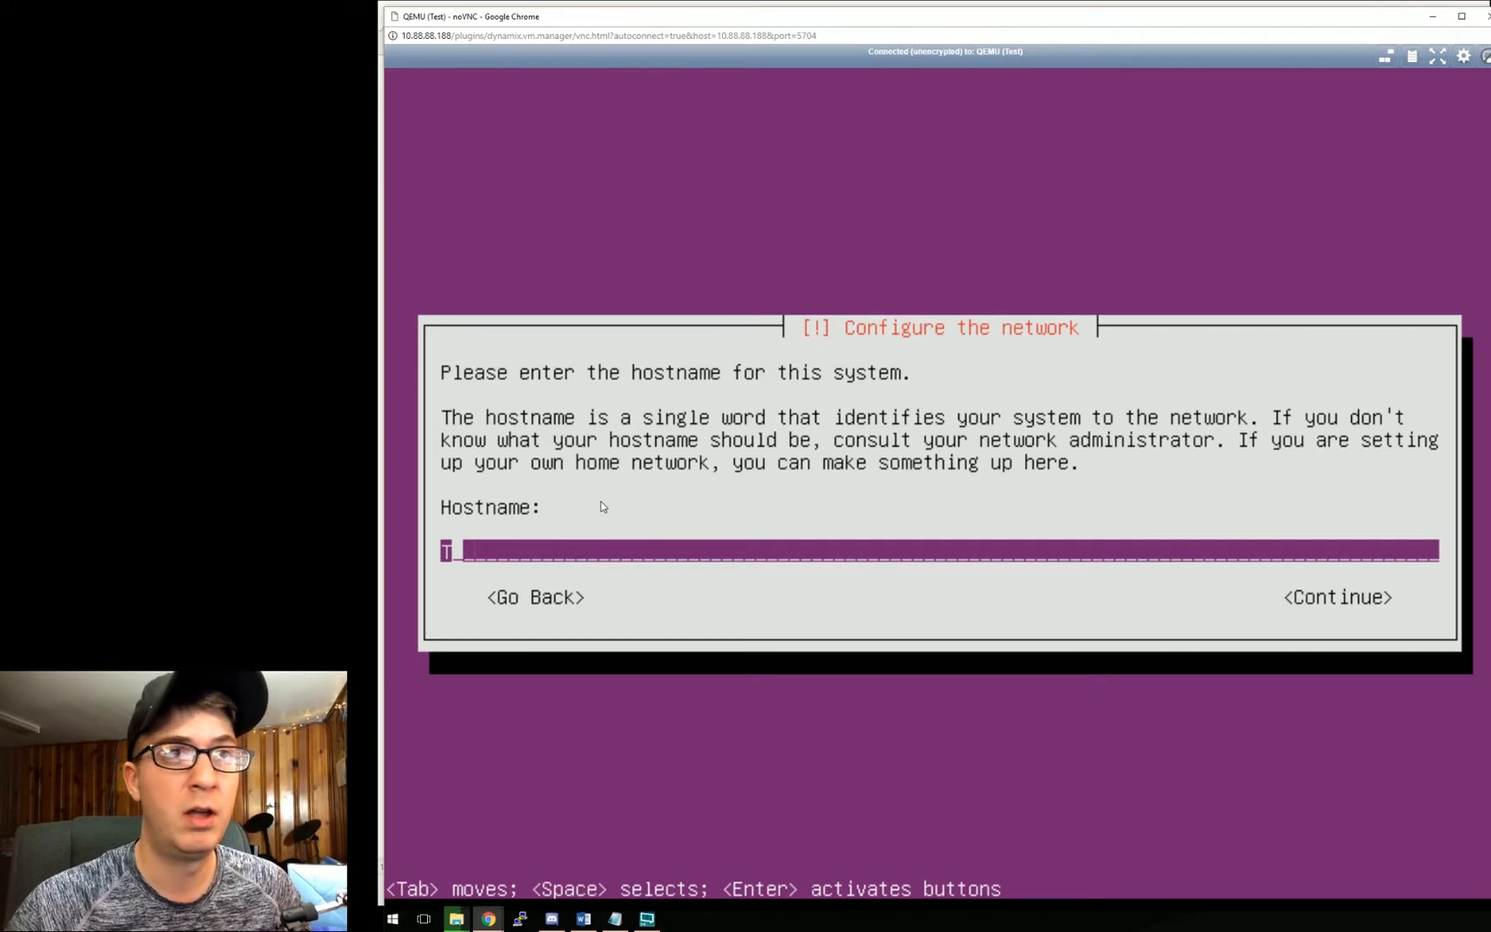
pyautogui.write('est')
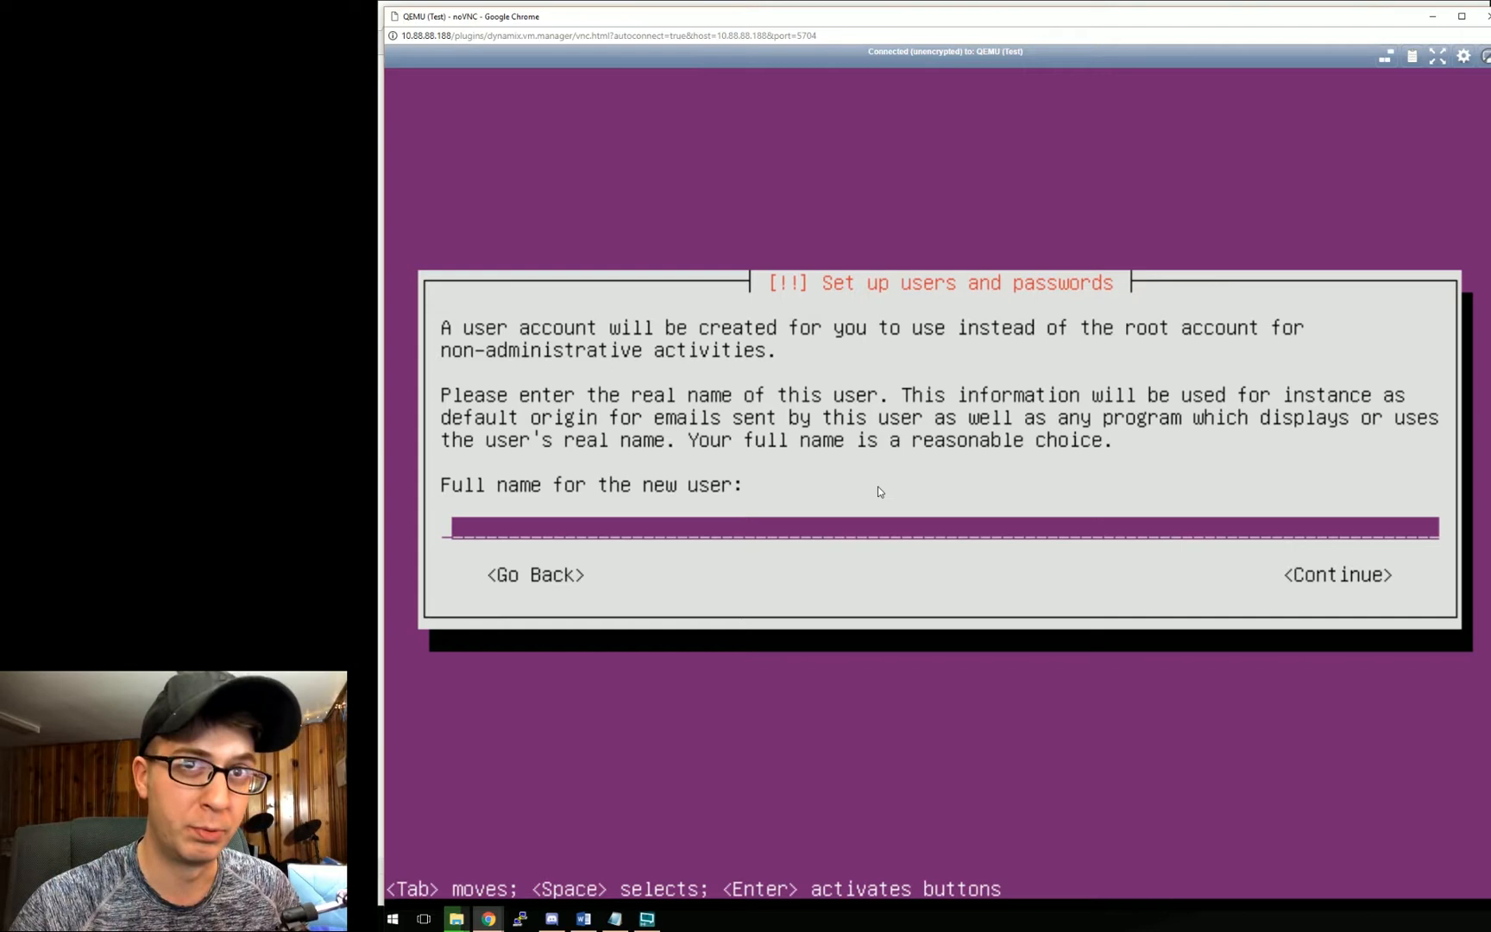
pyautogui.moveTo(828, 474)
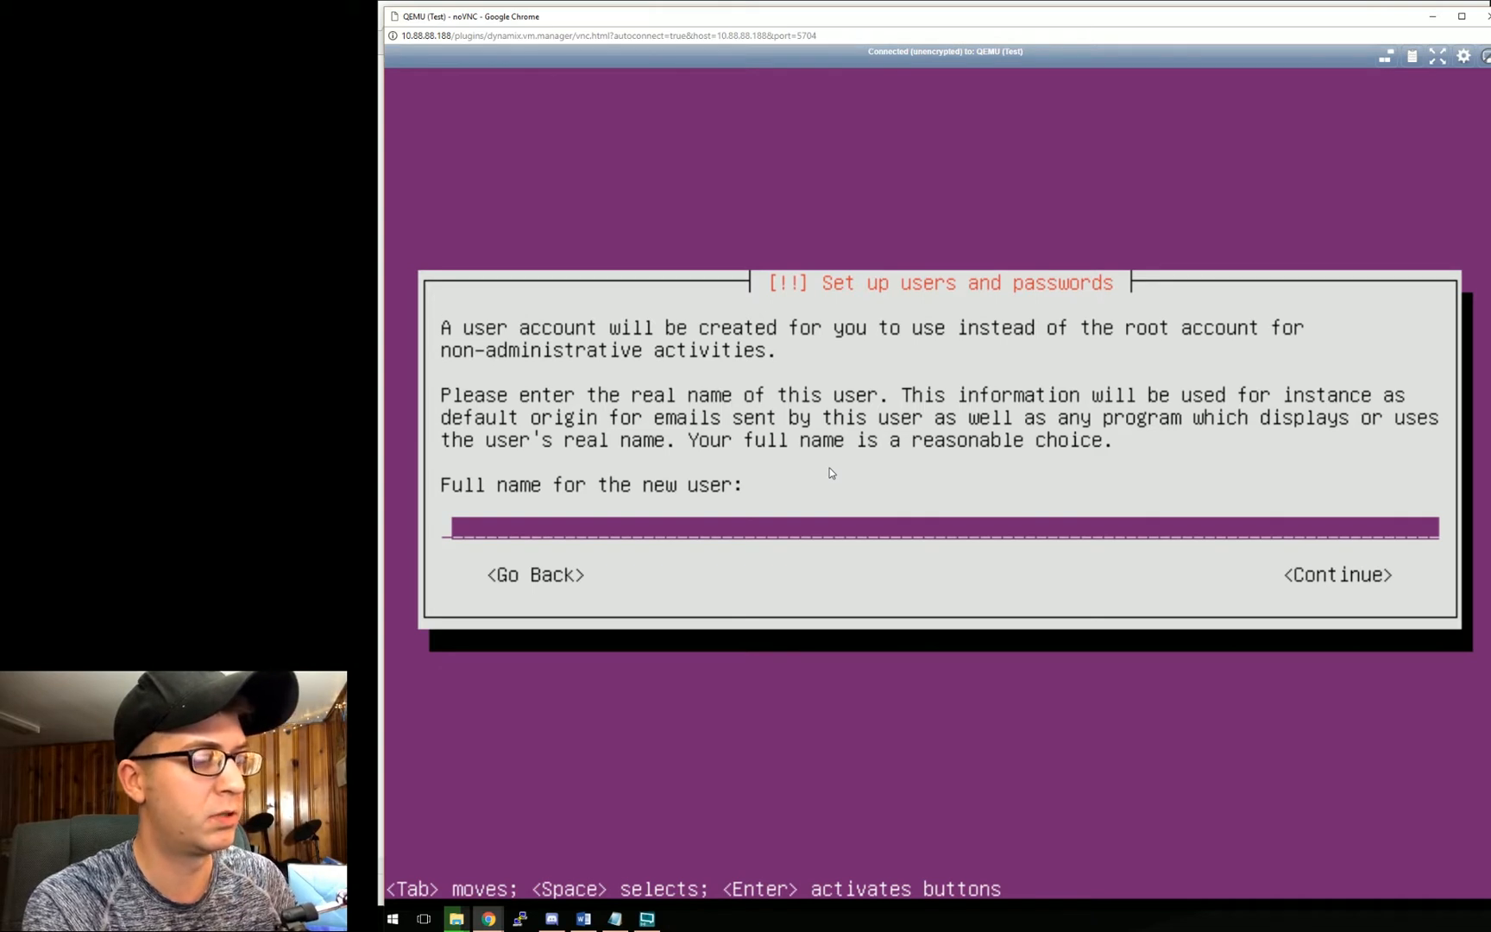
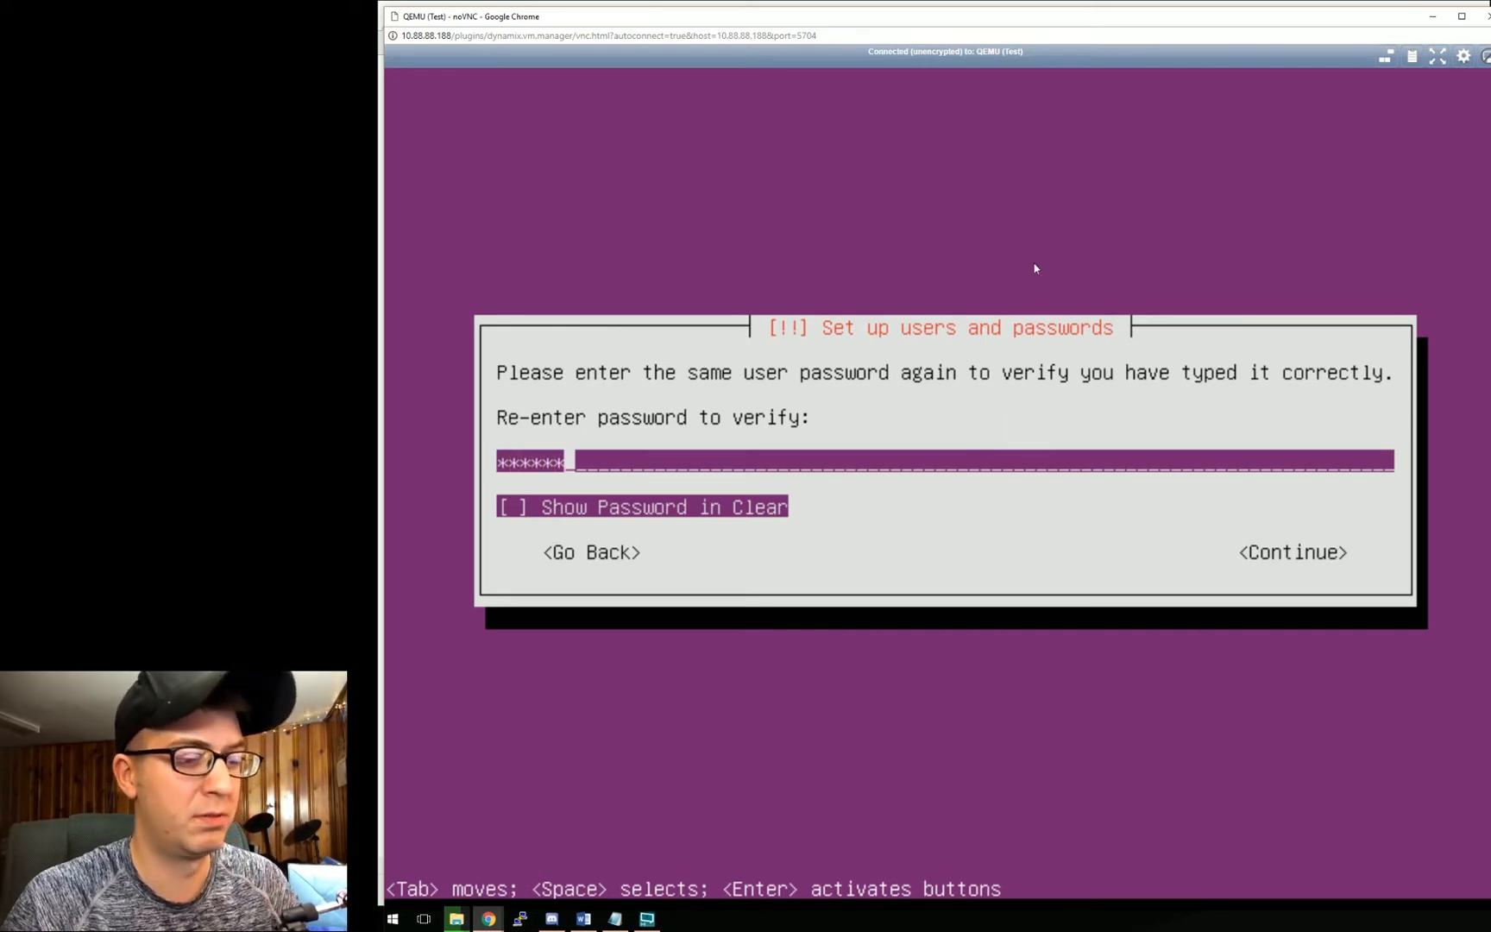
# Create user 'test' with a short password and accept the weak-password warning
pyautogui.moveTo(892, 339)
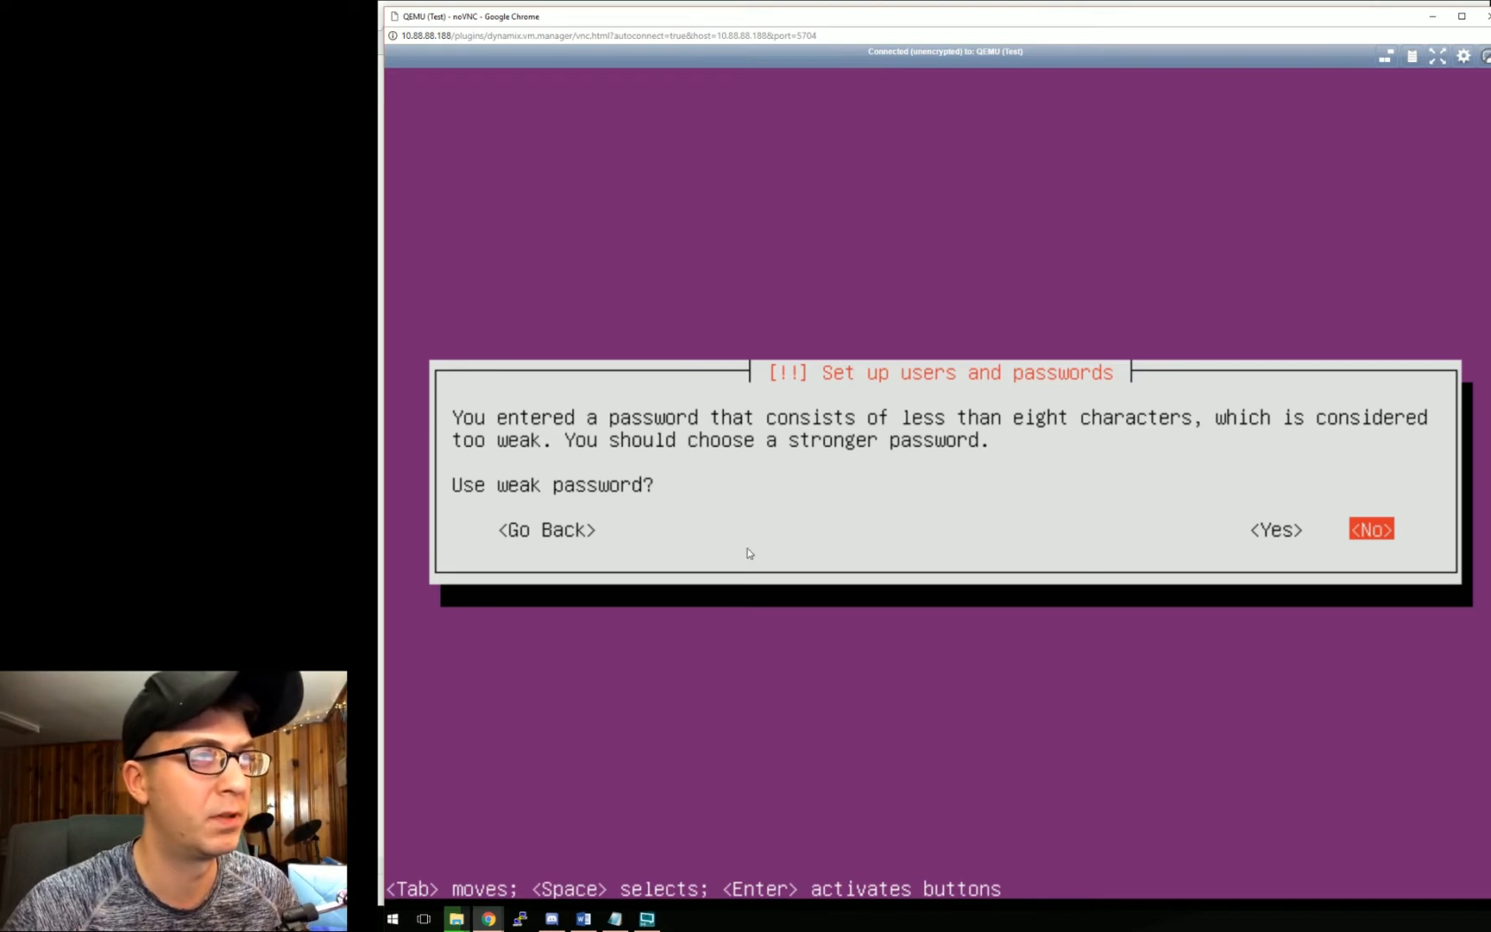
pyautogui.press('Tab')
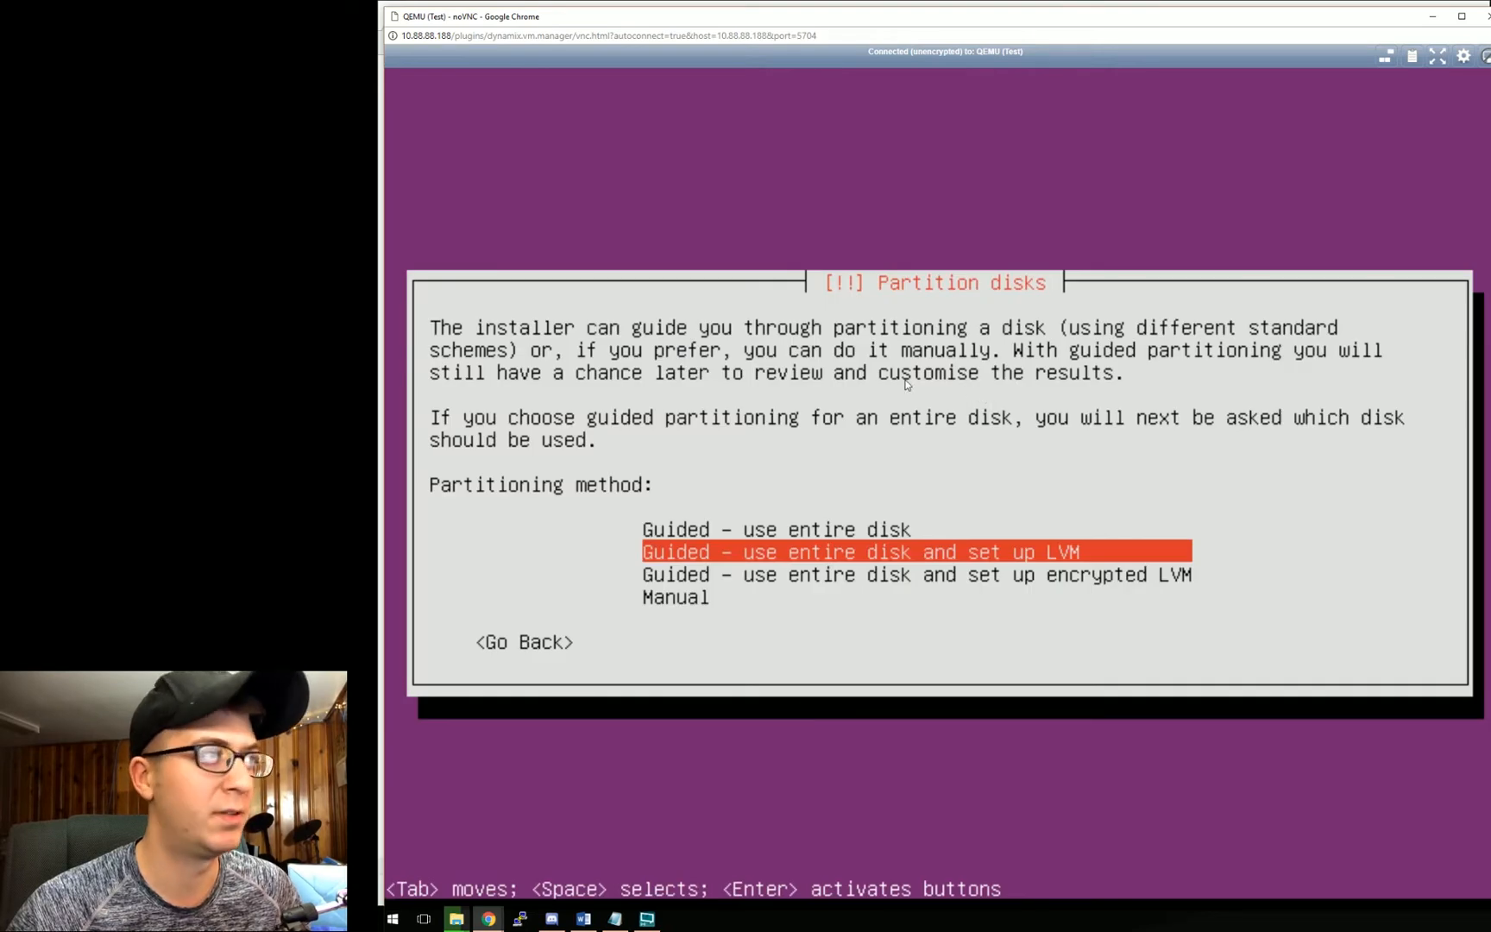
pyautogui.moveTo(965, 331)
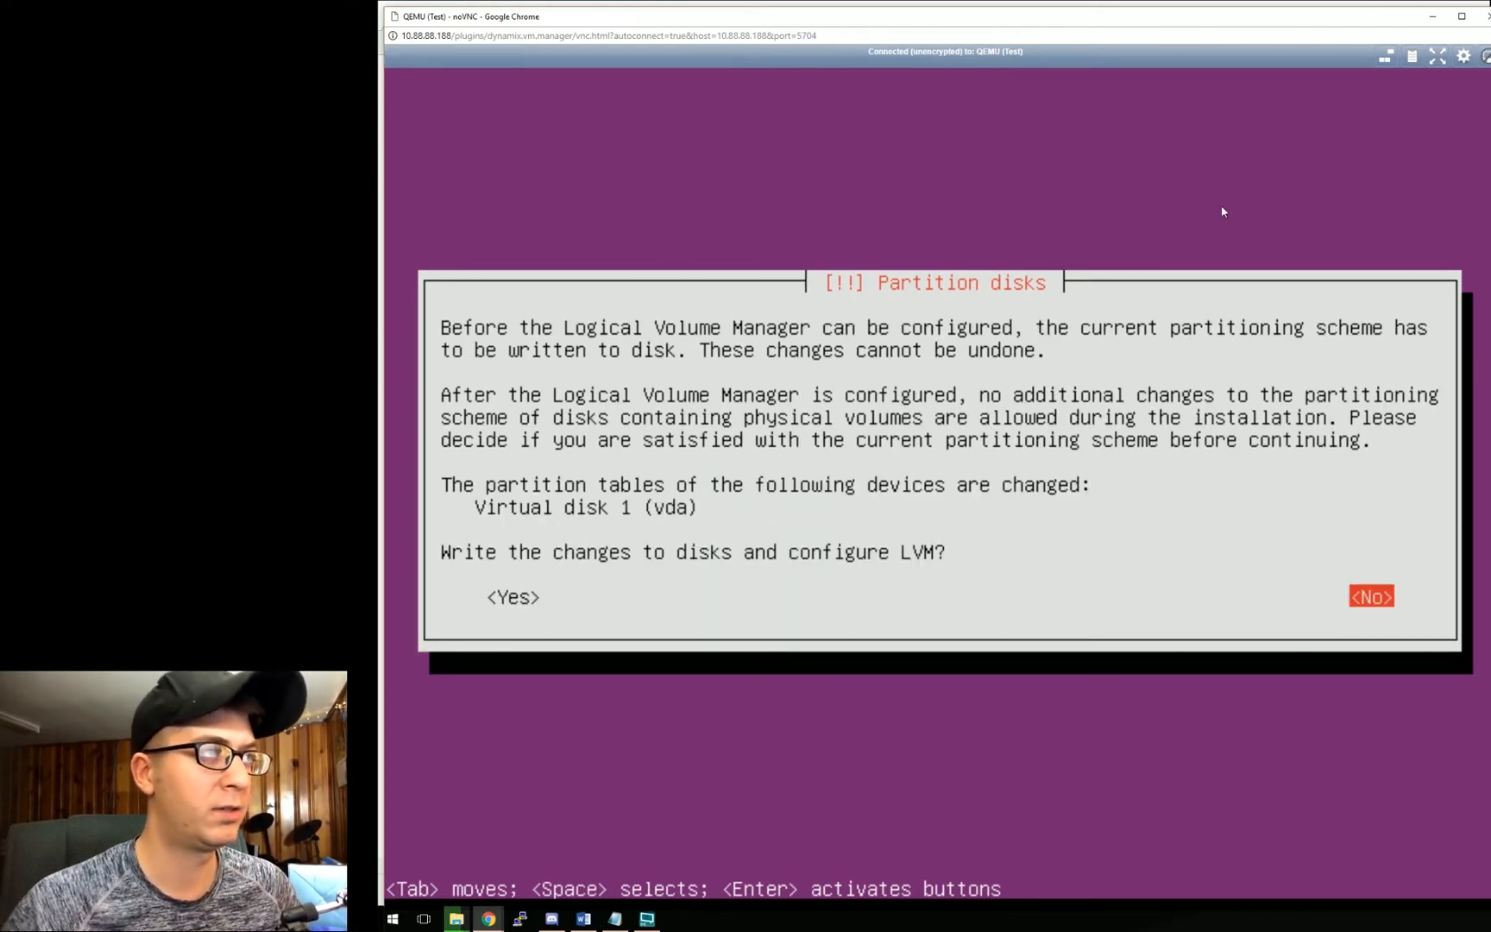
pyautogui.moveTo(829, 514)
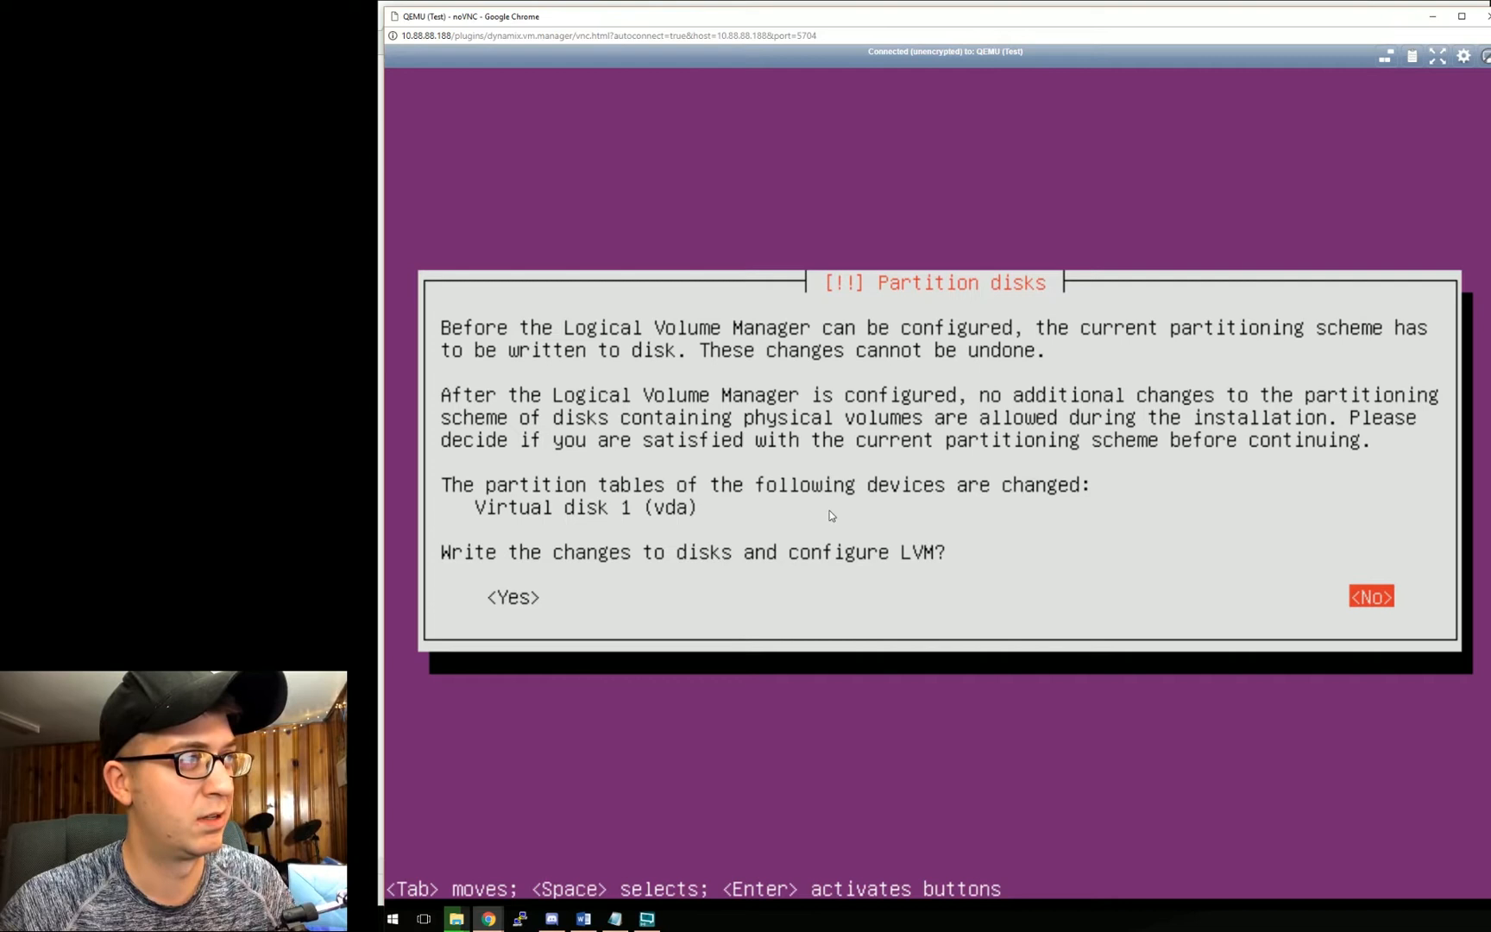
# Confirm guided LVM partitioning, decline forced UEFI, and write the partitions to disk
pyautogui.press('Tab')
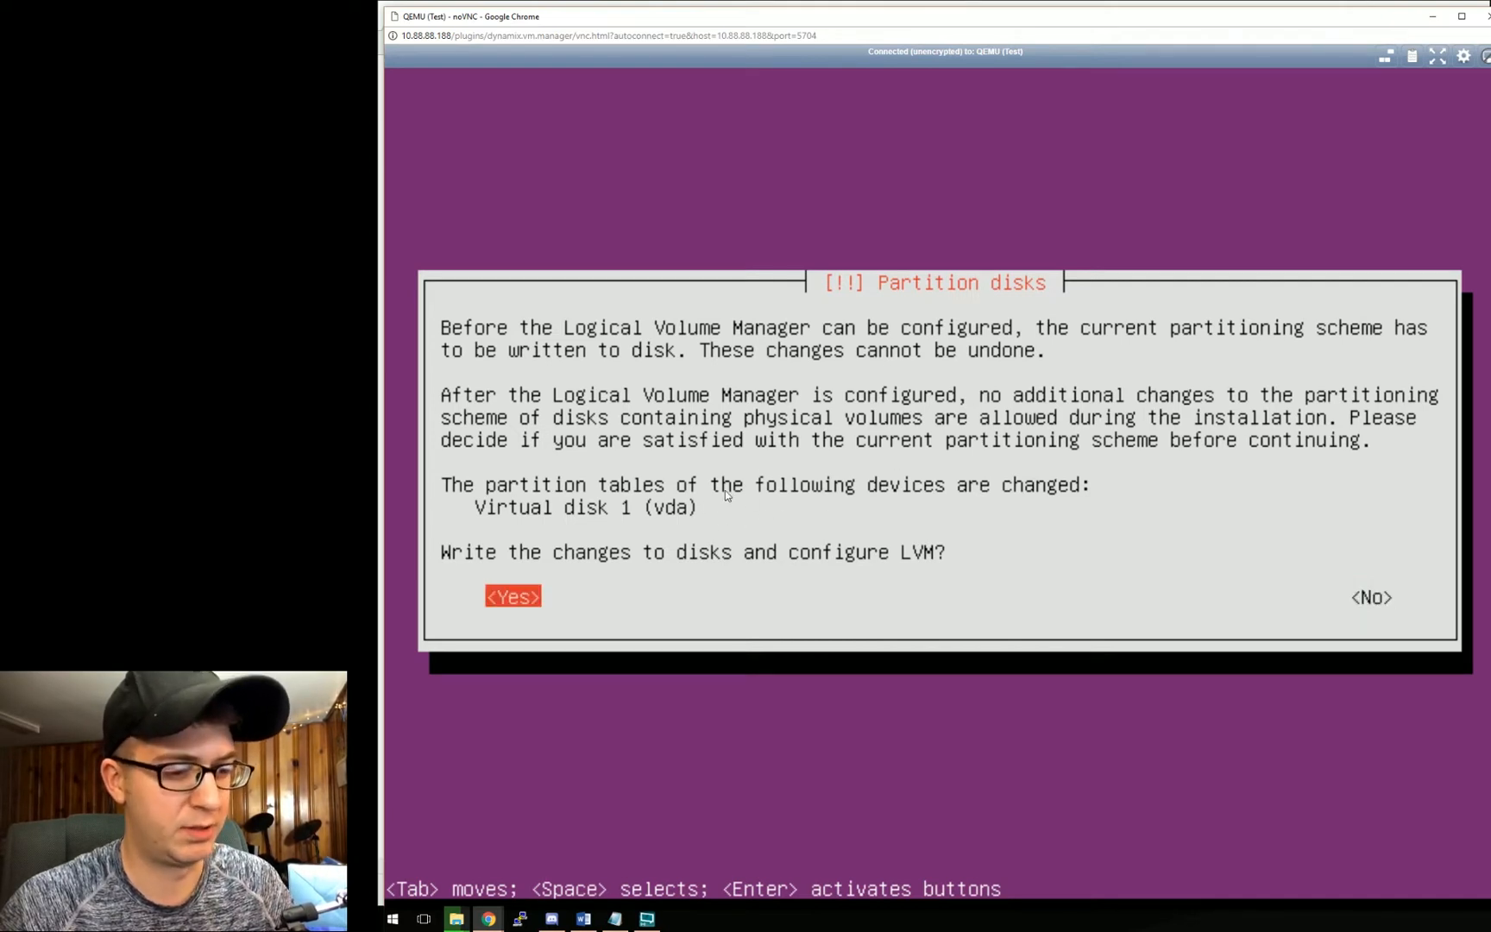
pyautogui.click(512, 596)
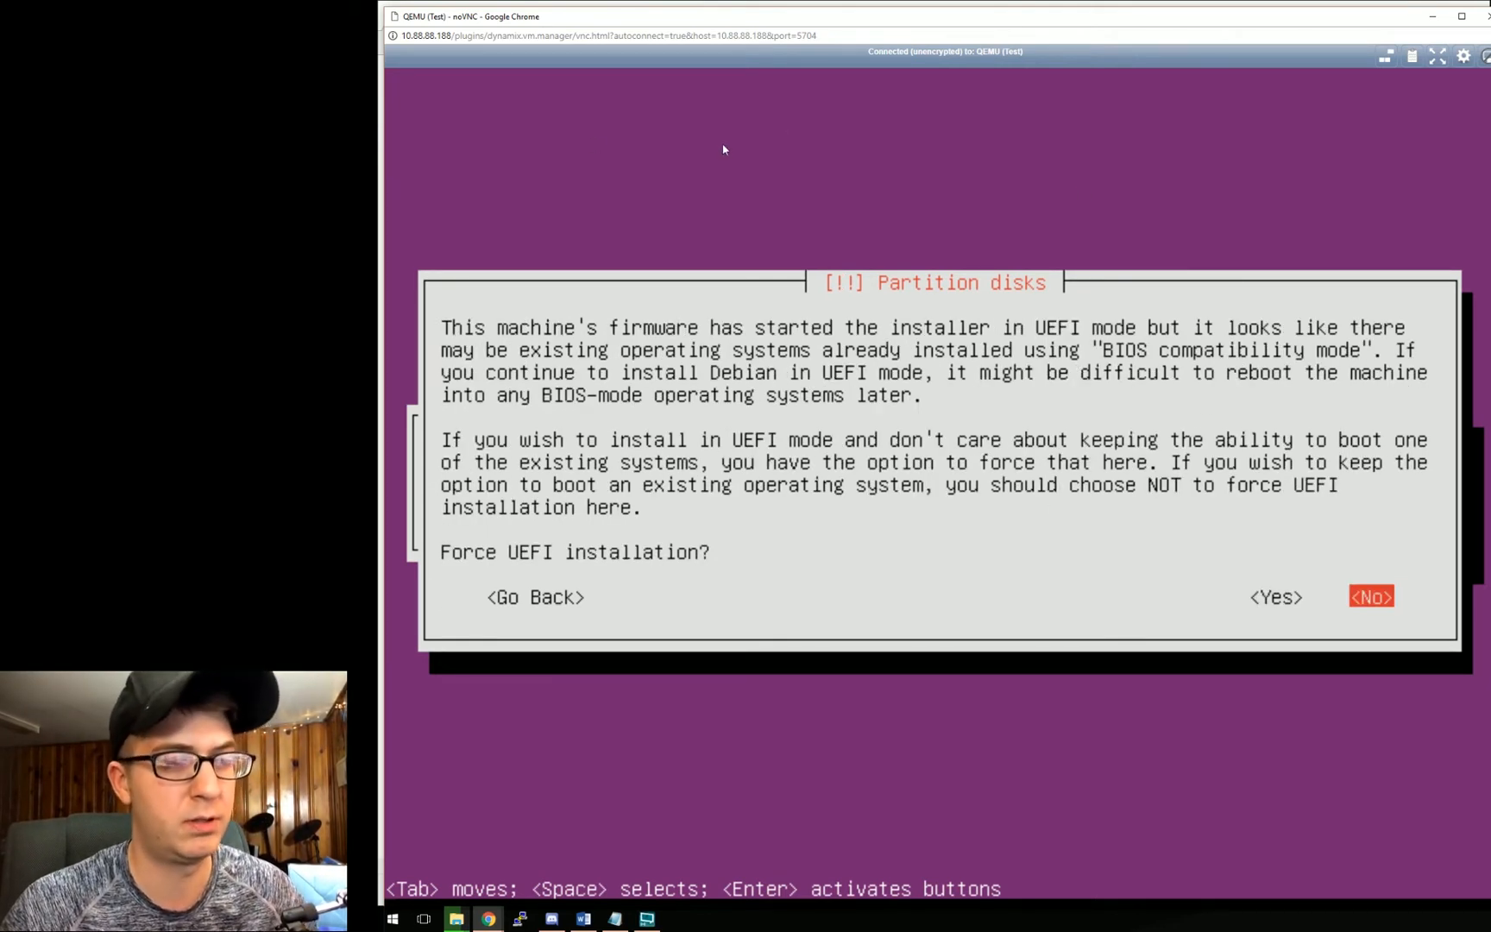
pyautogui.click(1370, 596)
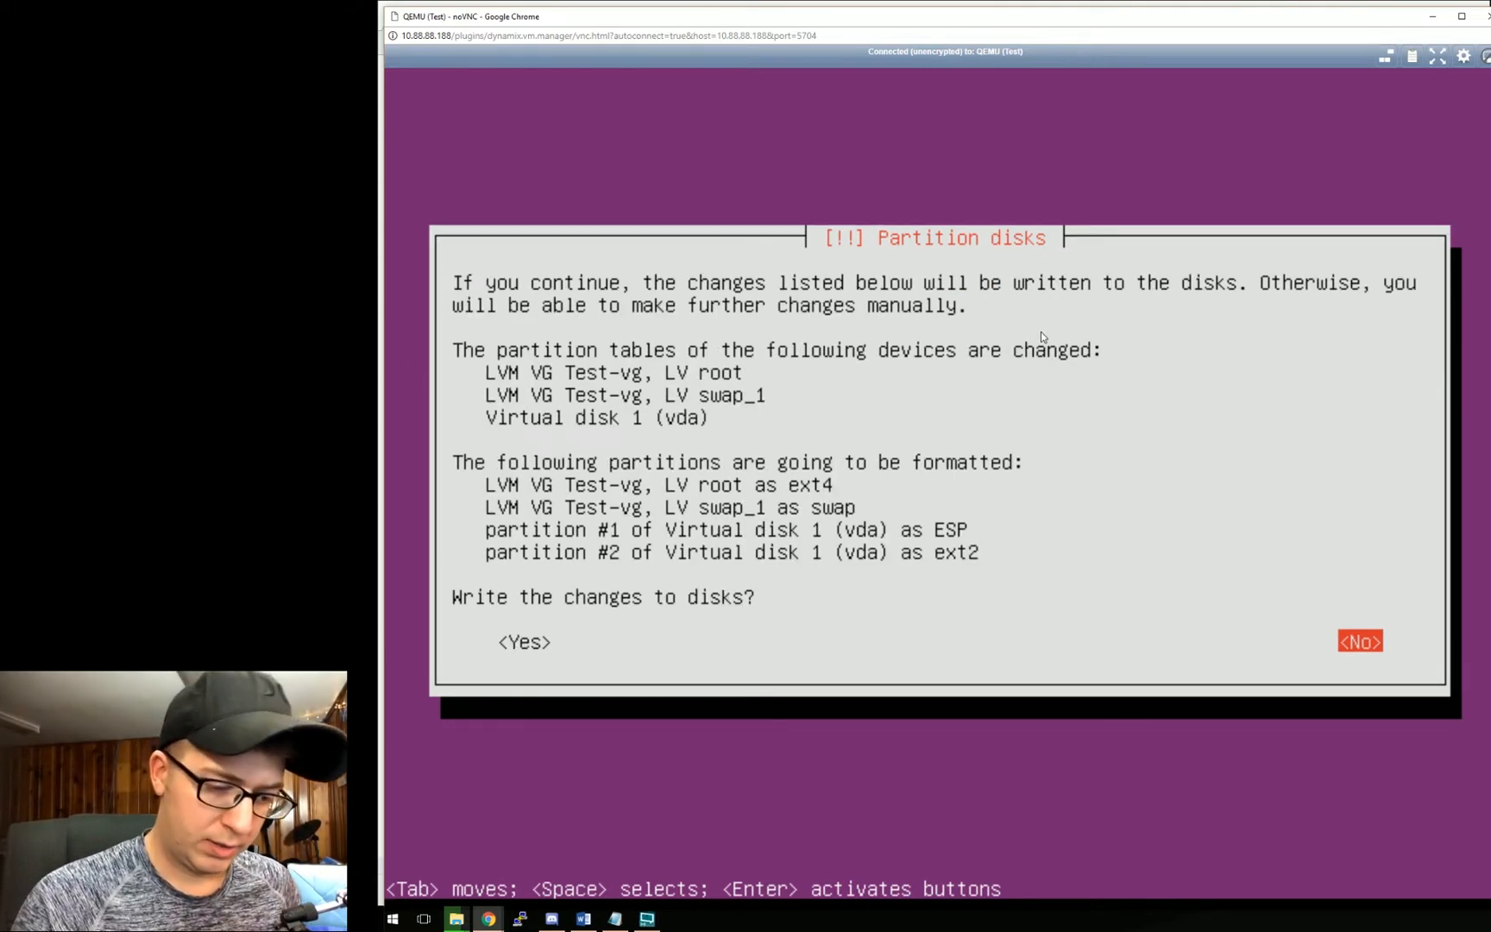
pyautogui.moveTo(1093, 510)
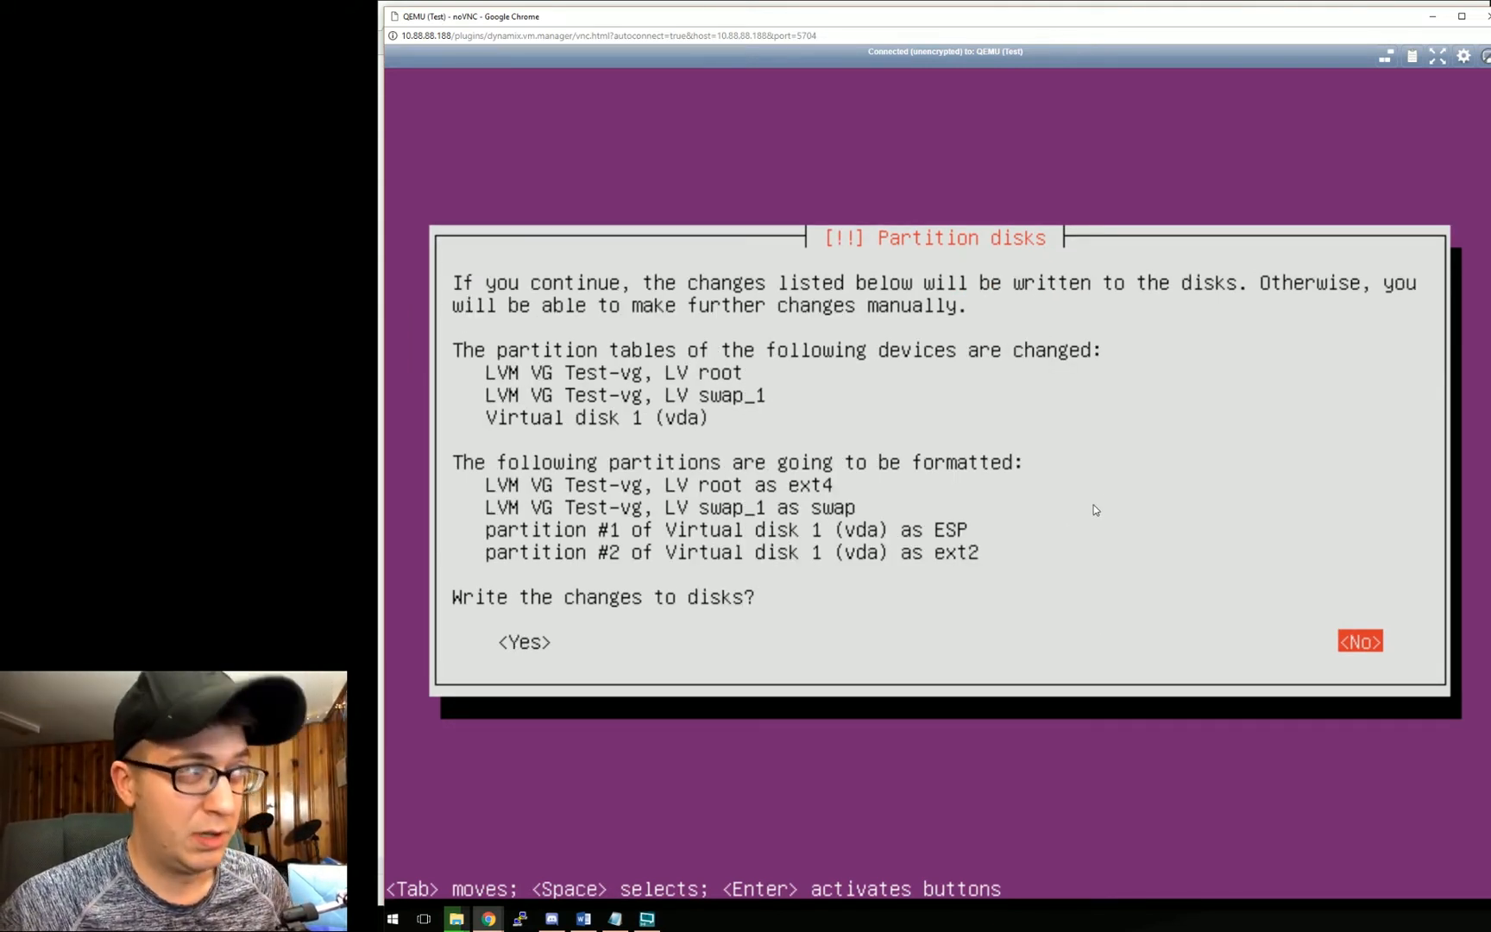
pyautogui.press('Tab')
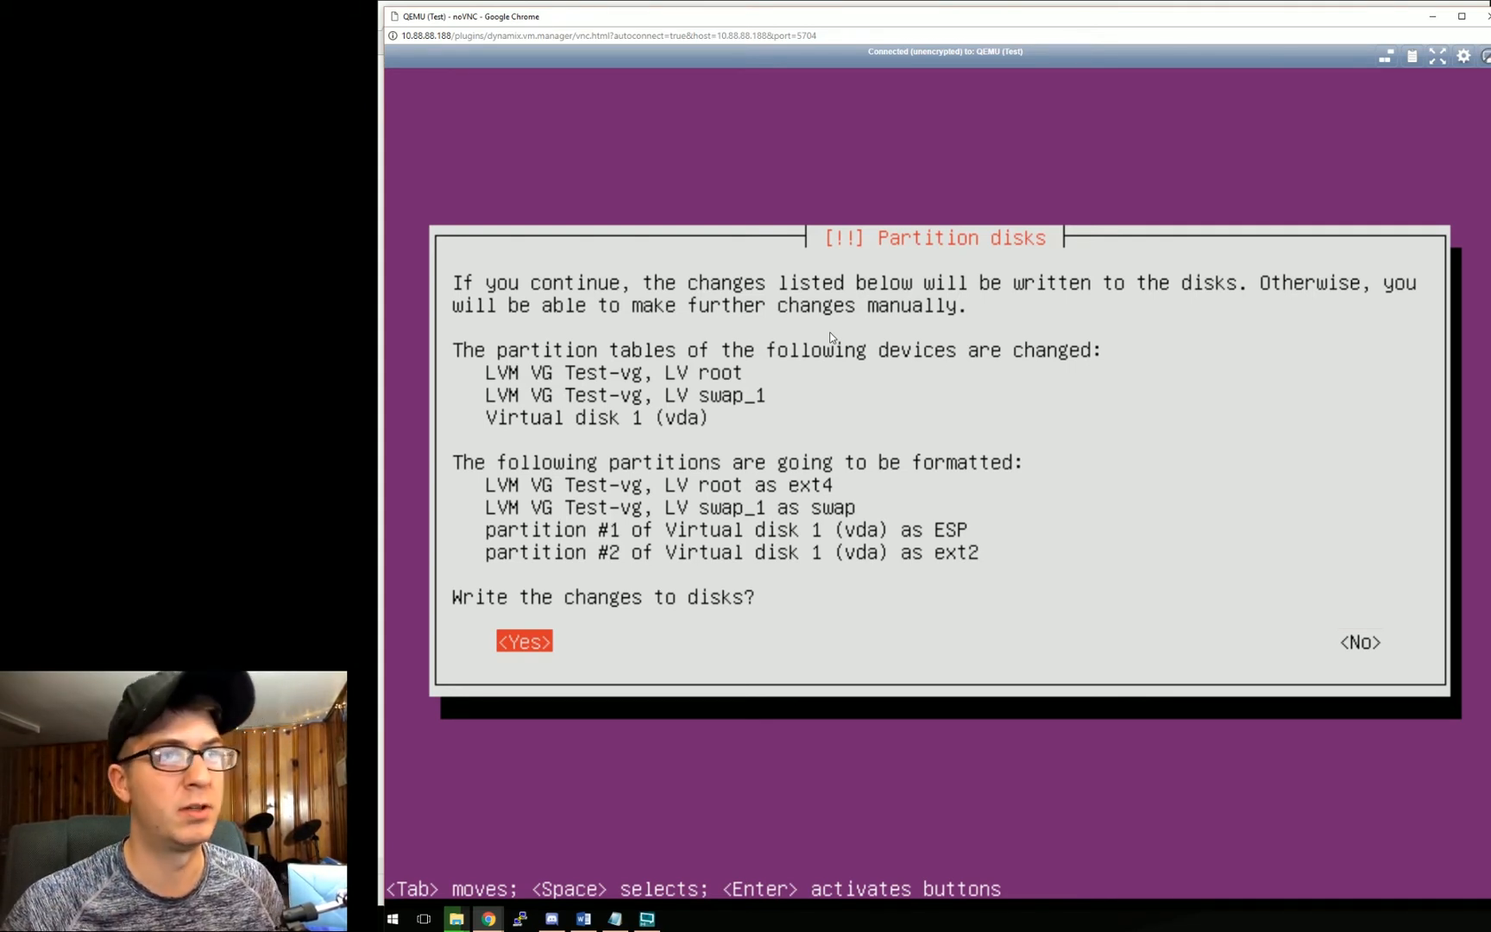
pyautogui.click(523, 641)
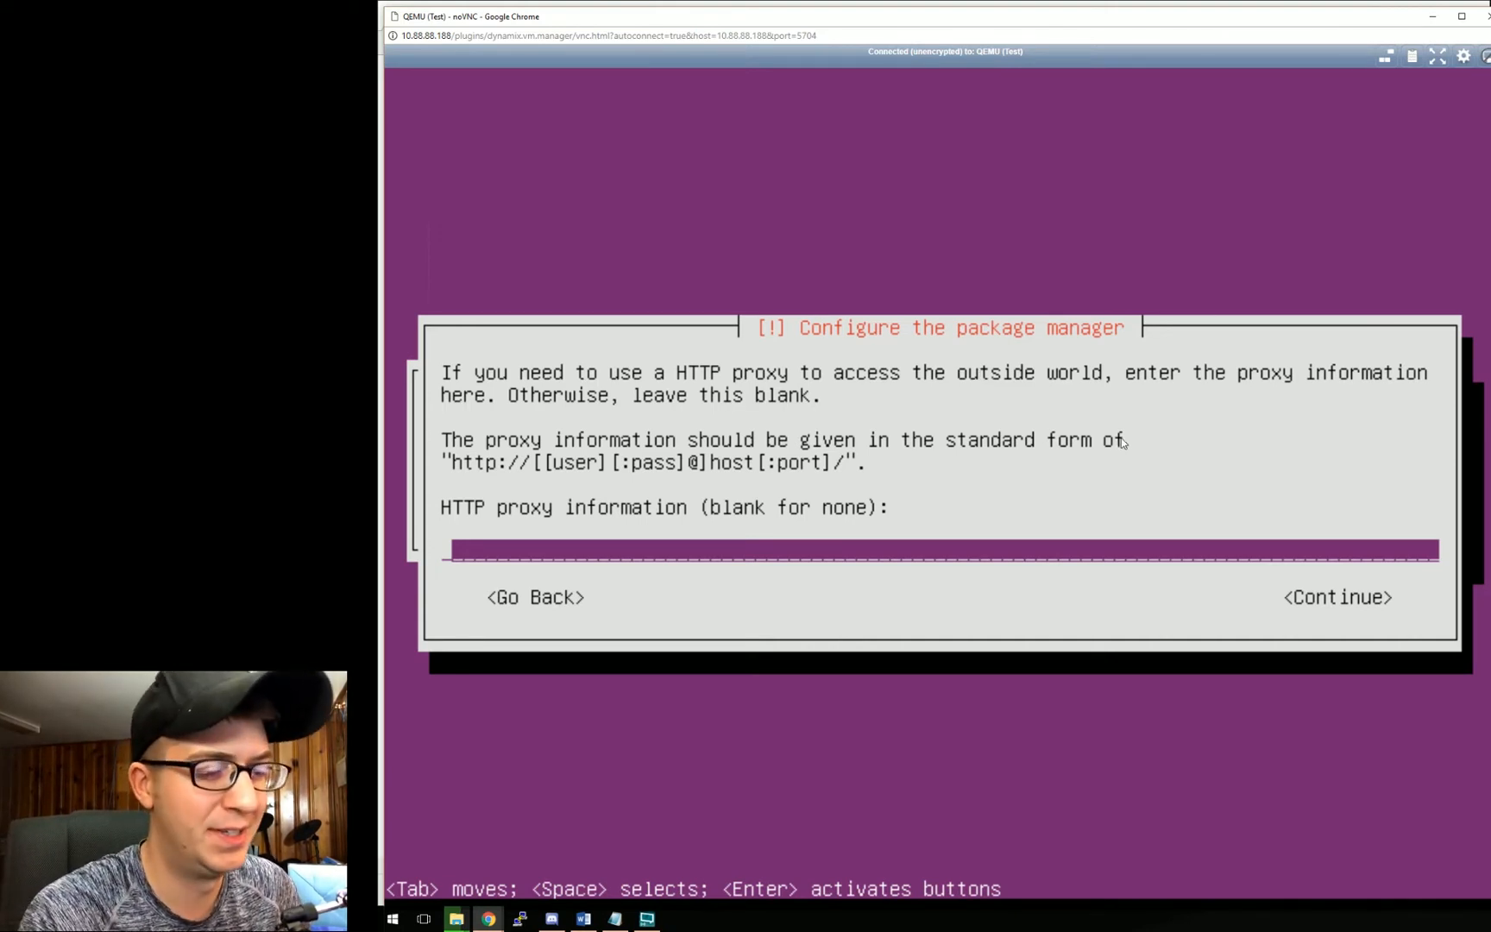
pyautogui.moveTo(998, 352)
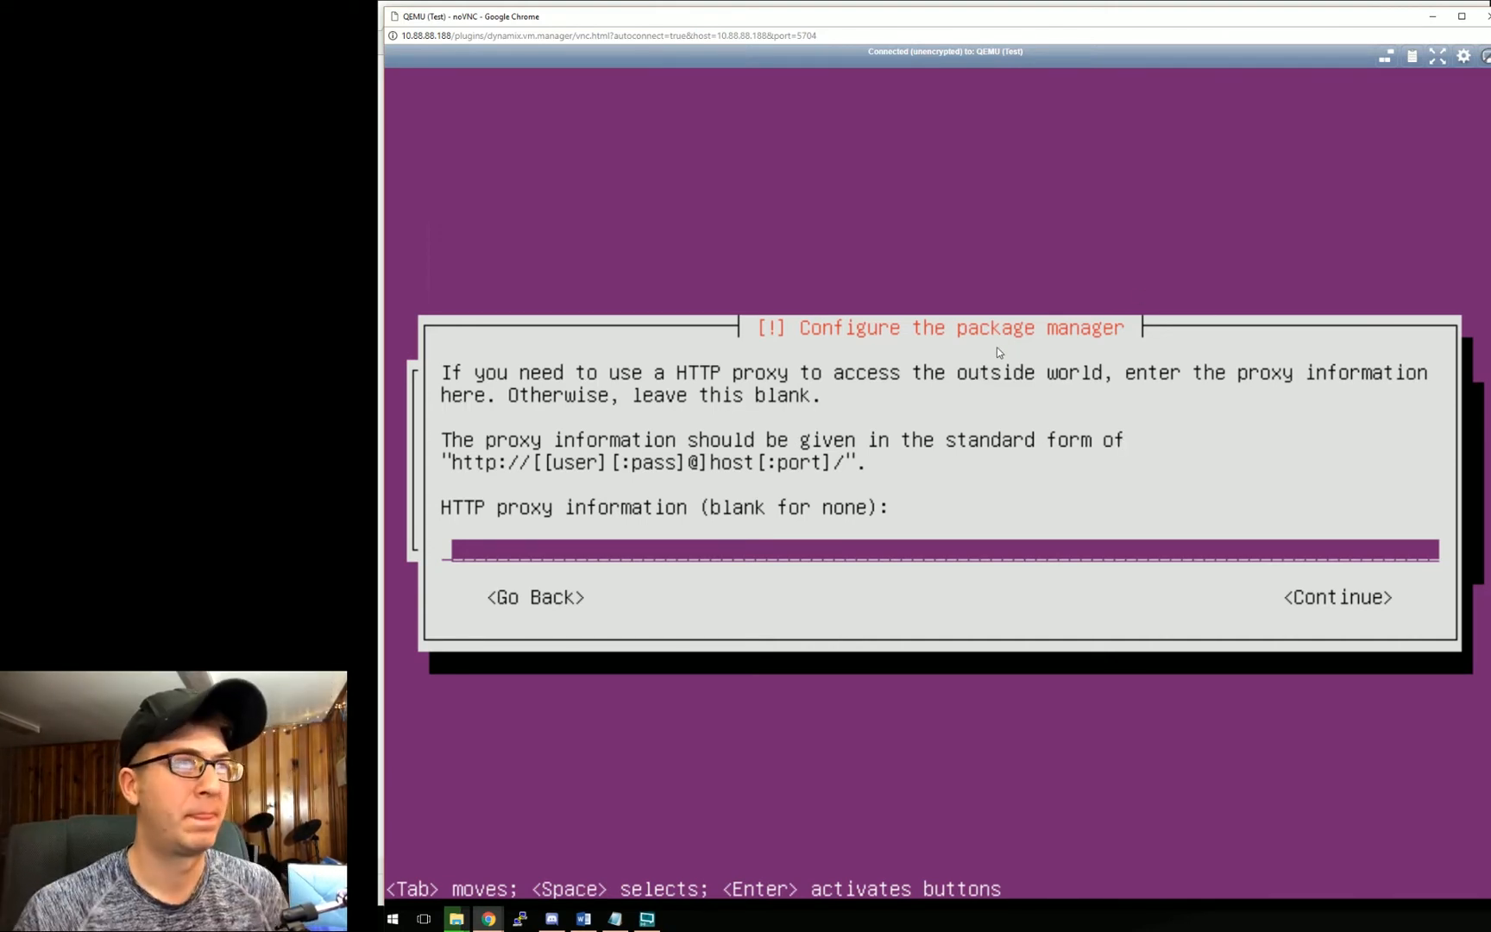
pyautogui.moveTo(911, 353)
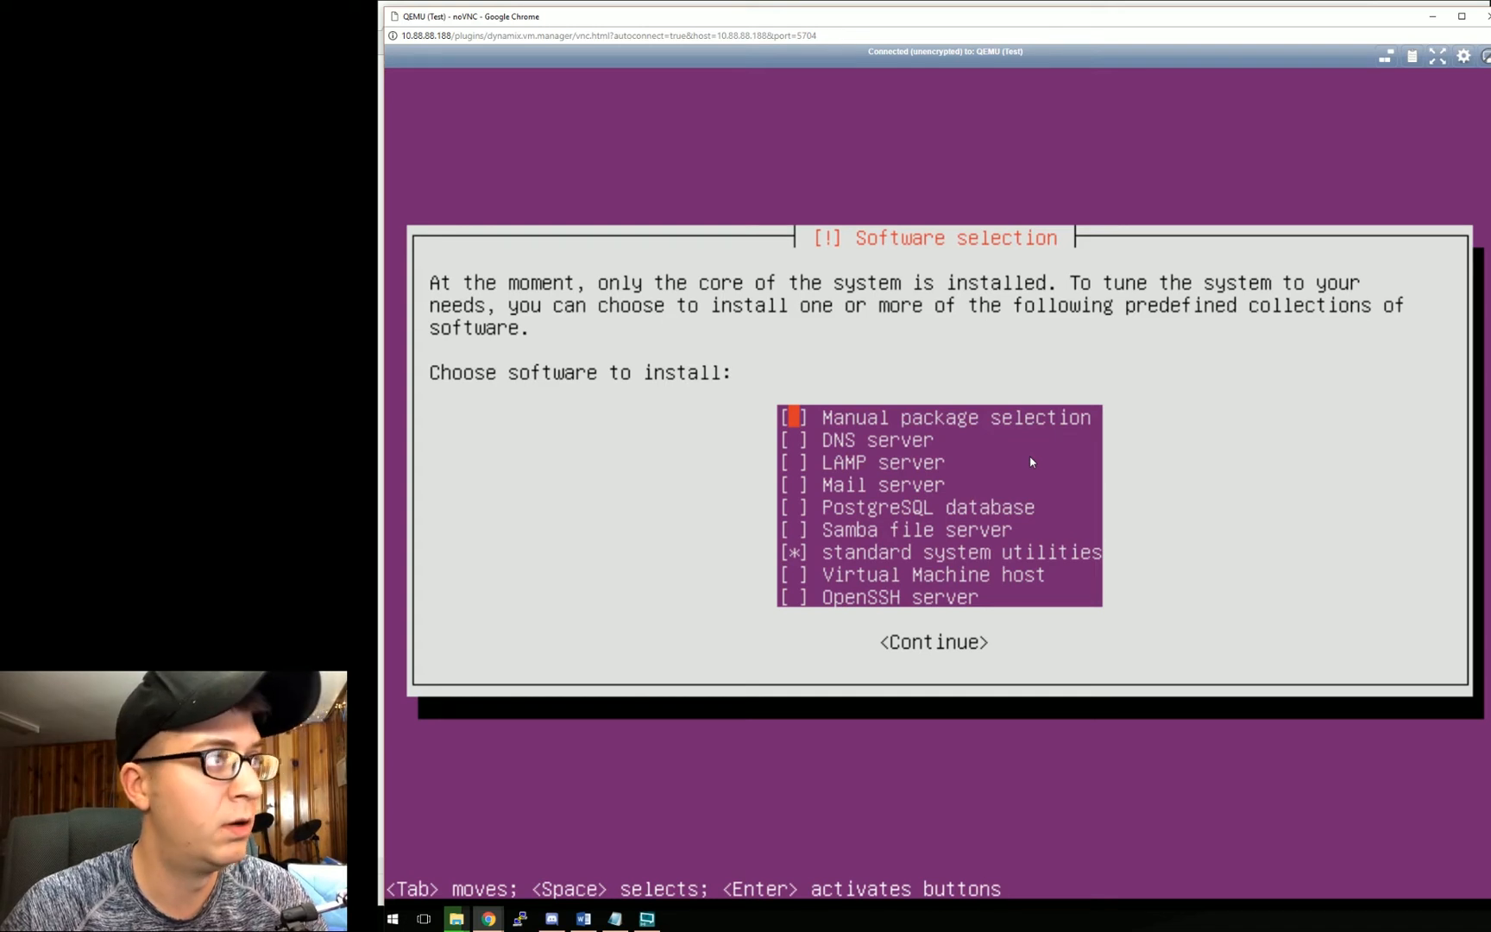
pyautogui.moveTo(1123, 496)
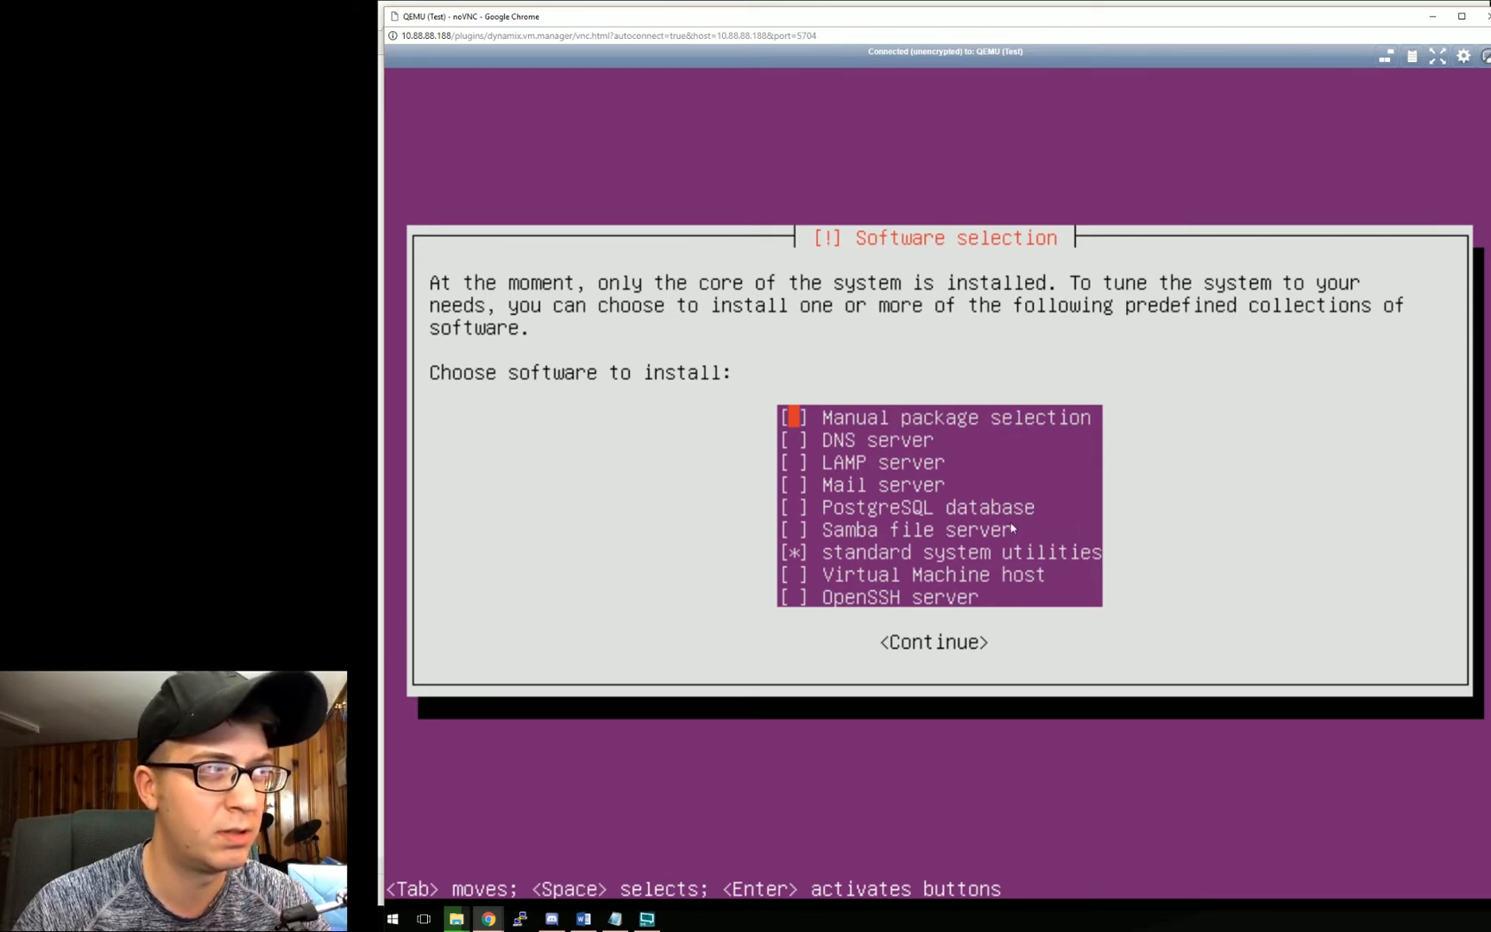
# Move through the software collections list, leaving only standard system utilities checked
pyautogui.press('Down')
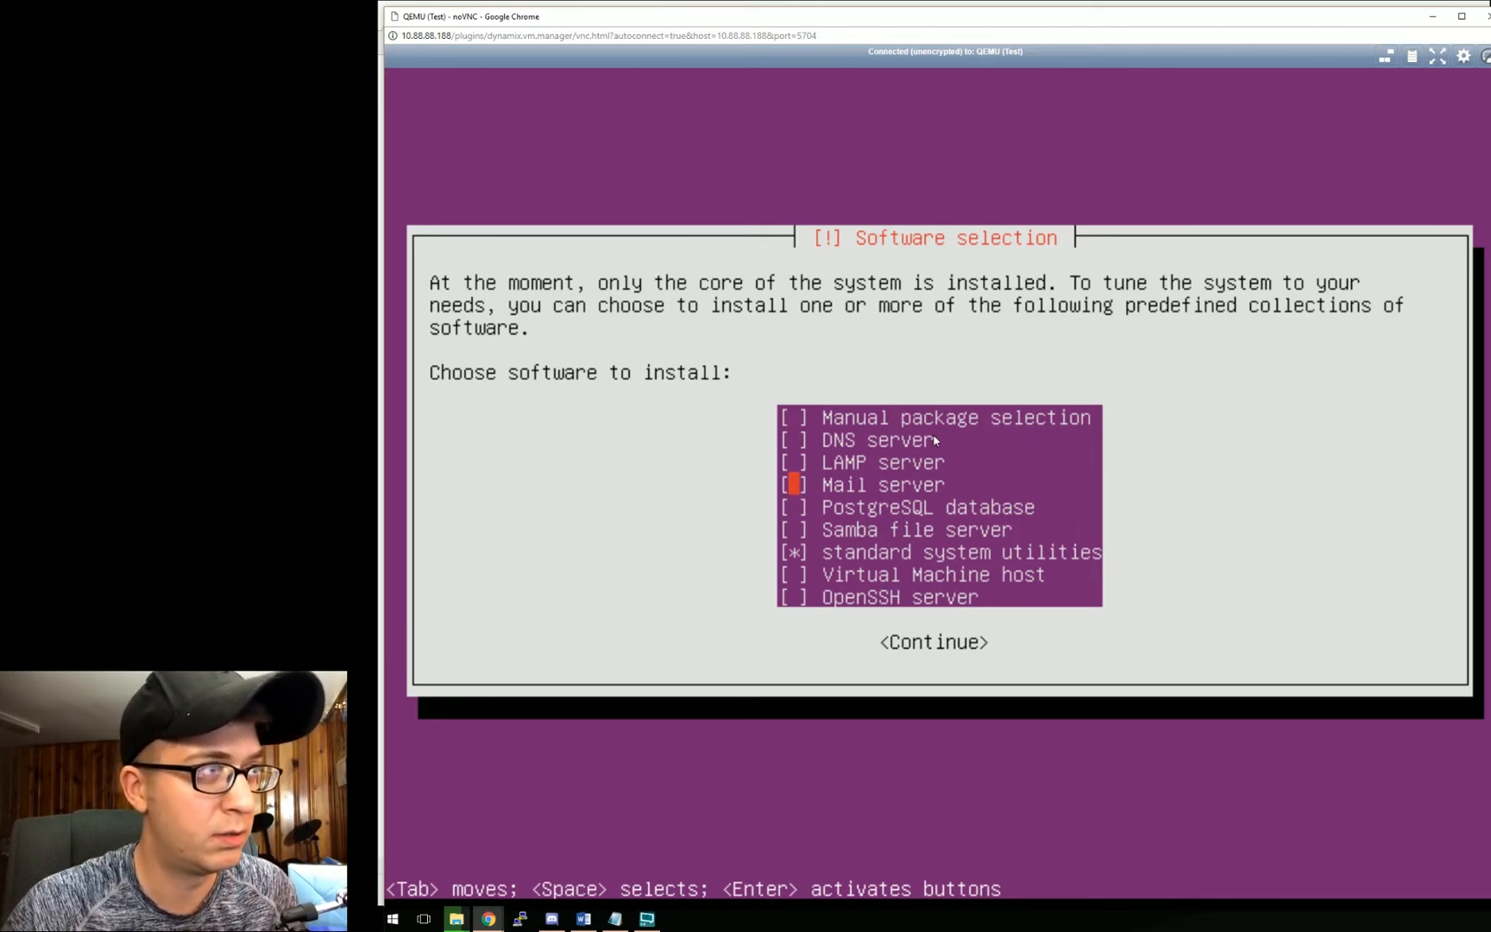
pyautogui.moveTo(997, 395)
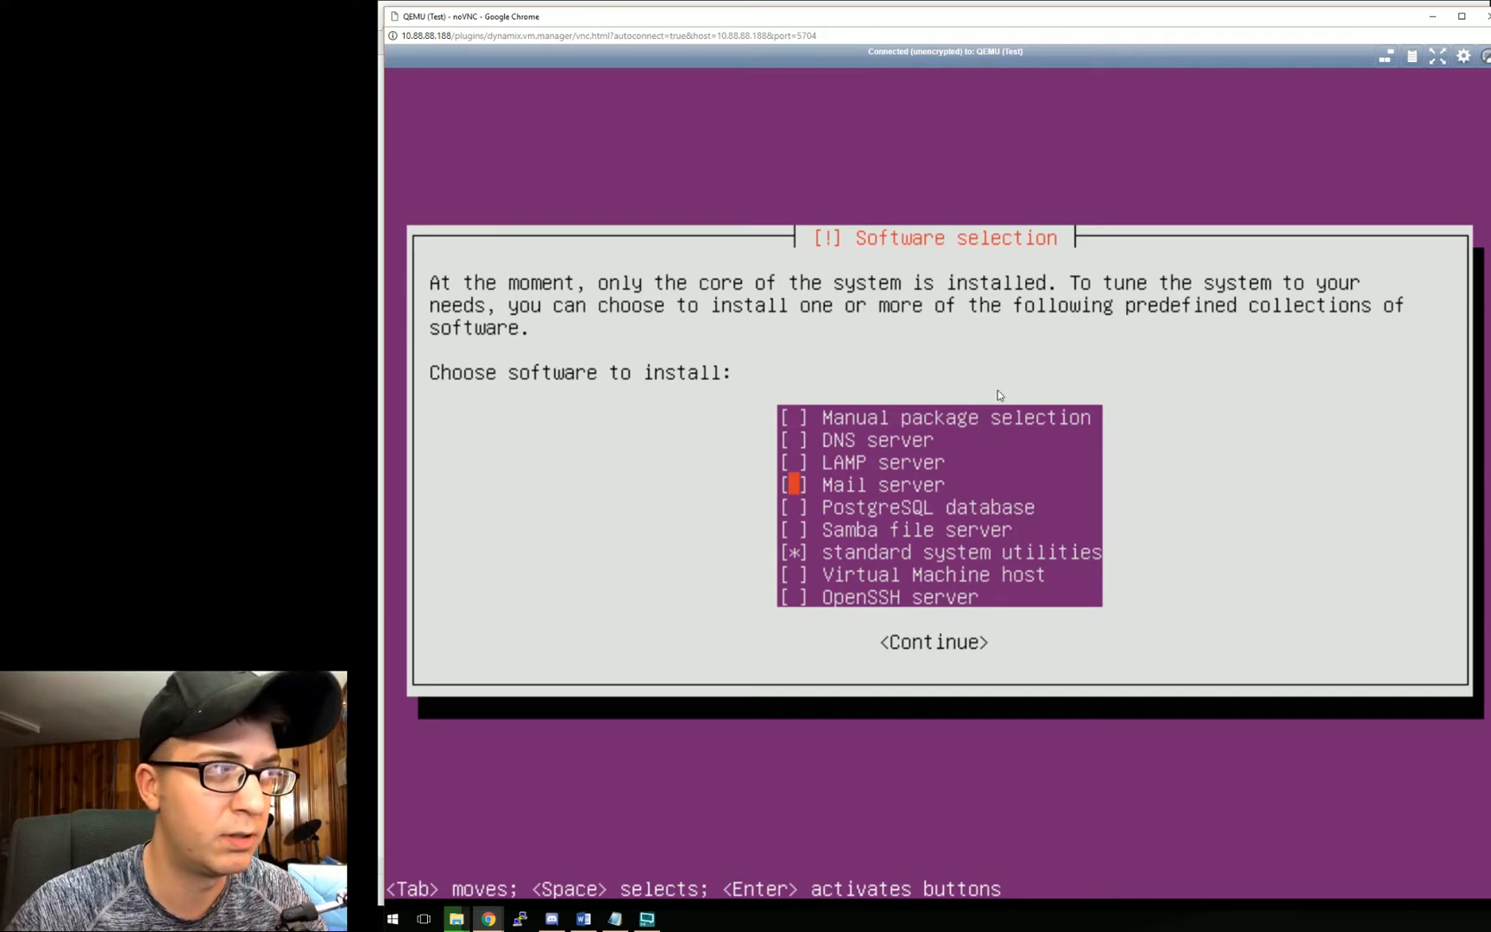
pyautogui.moveTo(1202, 424)
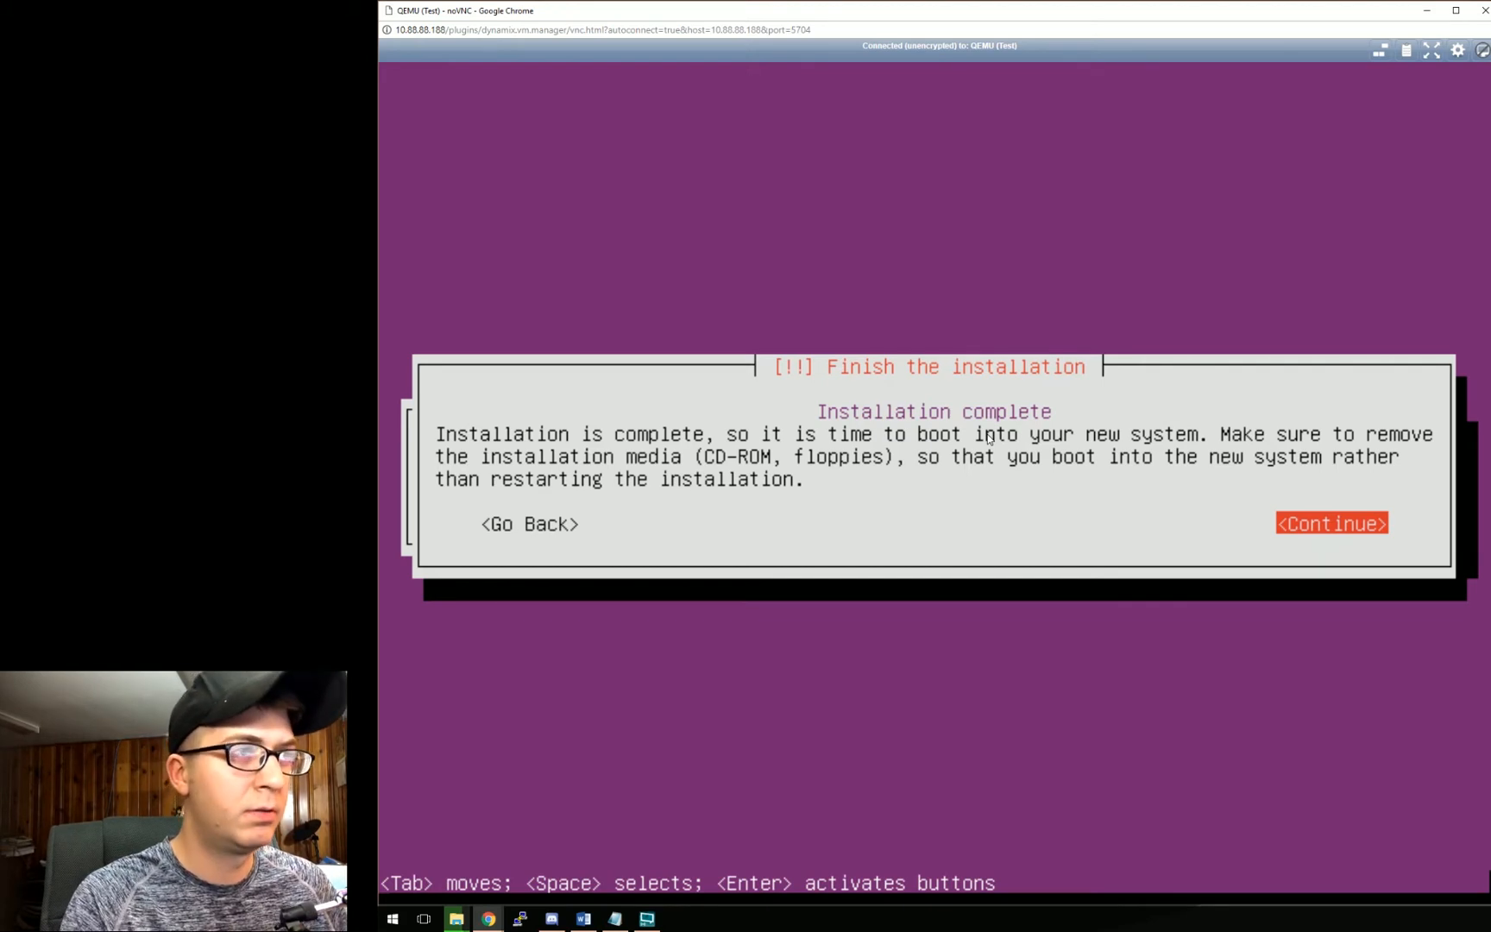
pyautogui.moveTo(995, 459)
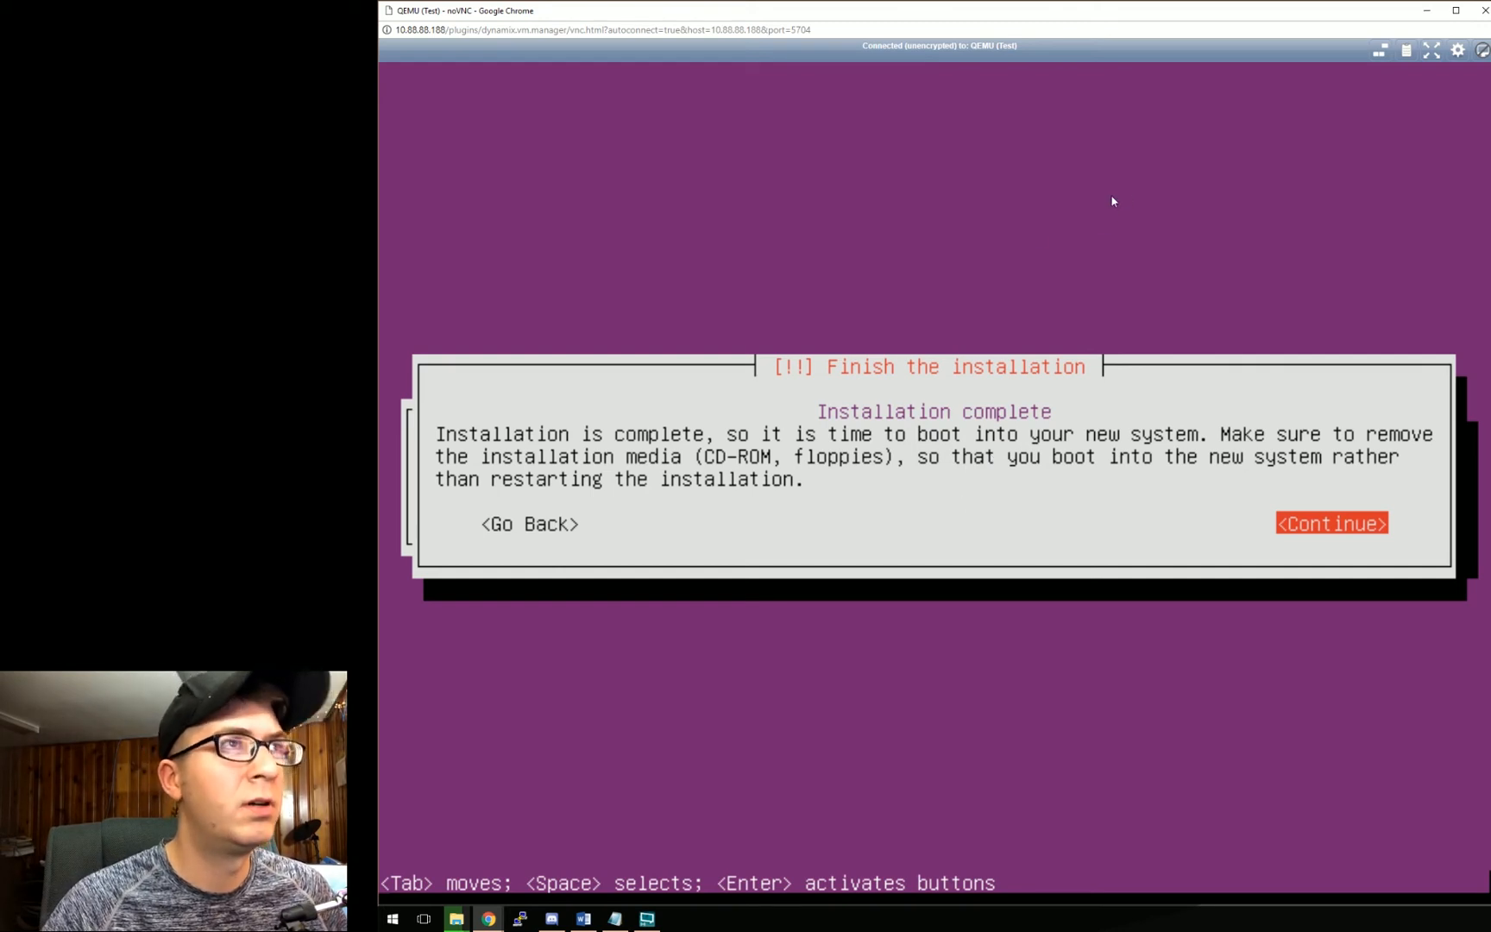
pyautogui.moveTo(1214, 319)
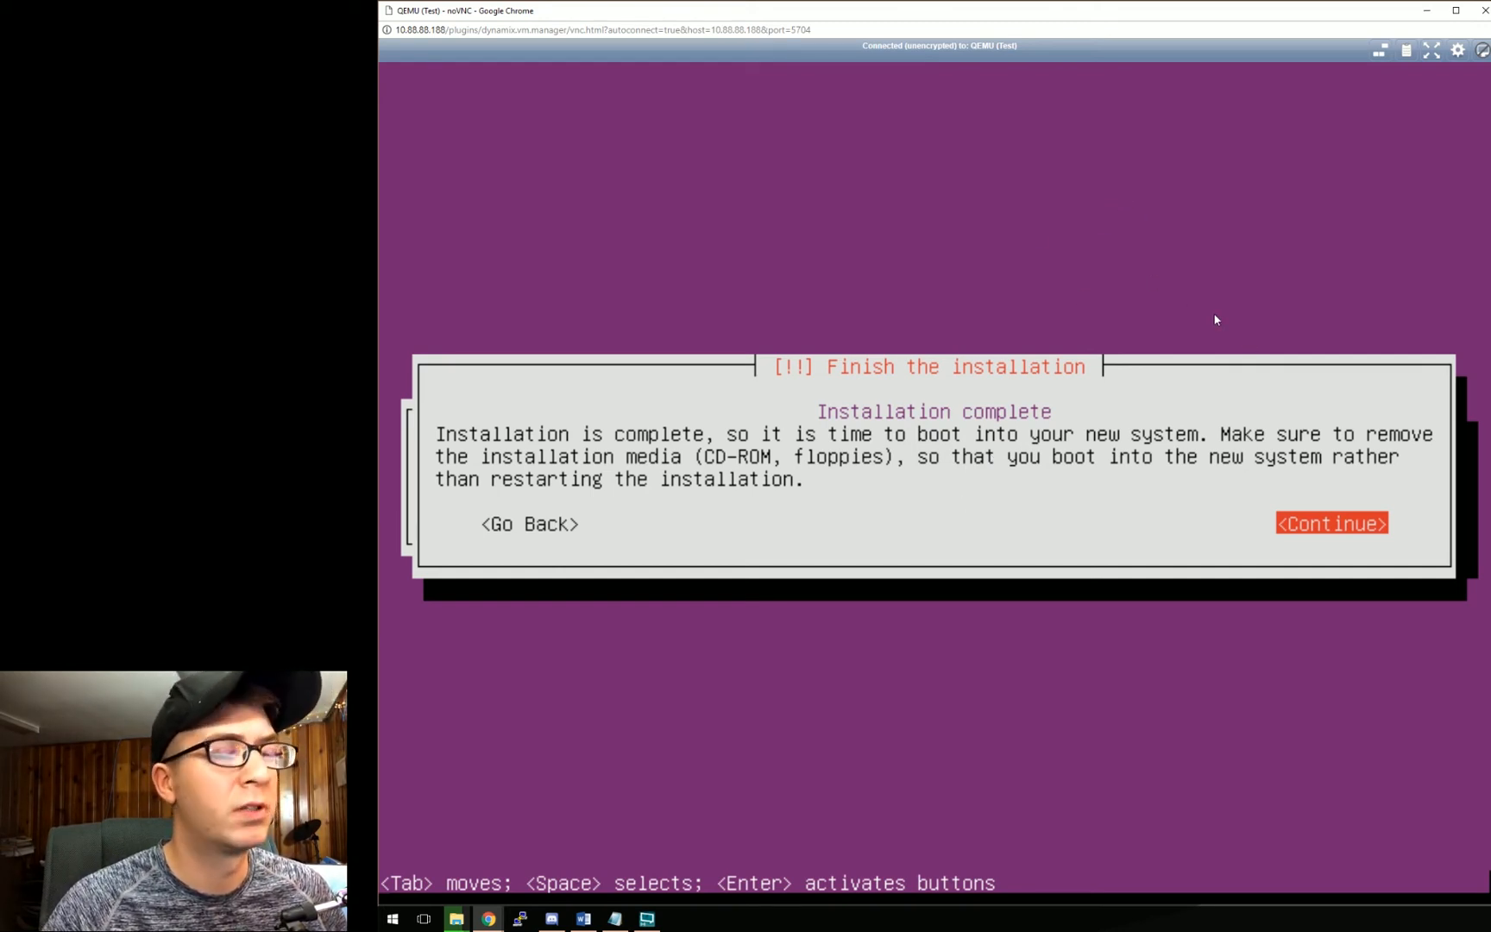
pyautogui.moveTo(901, 371)
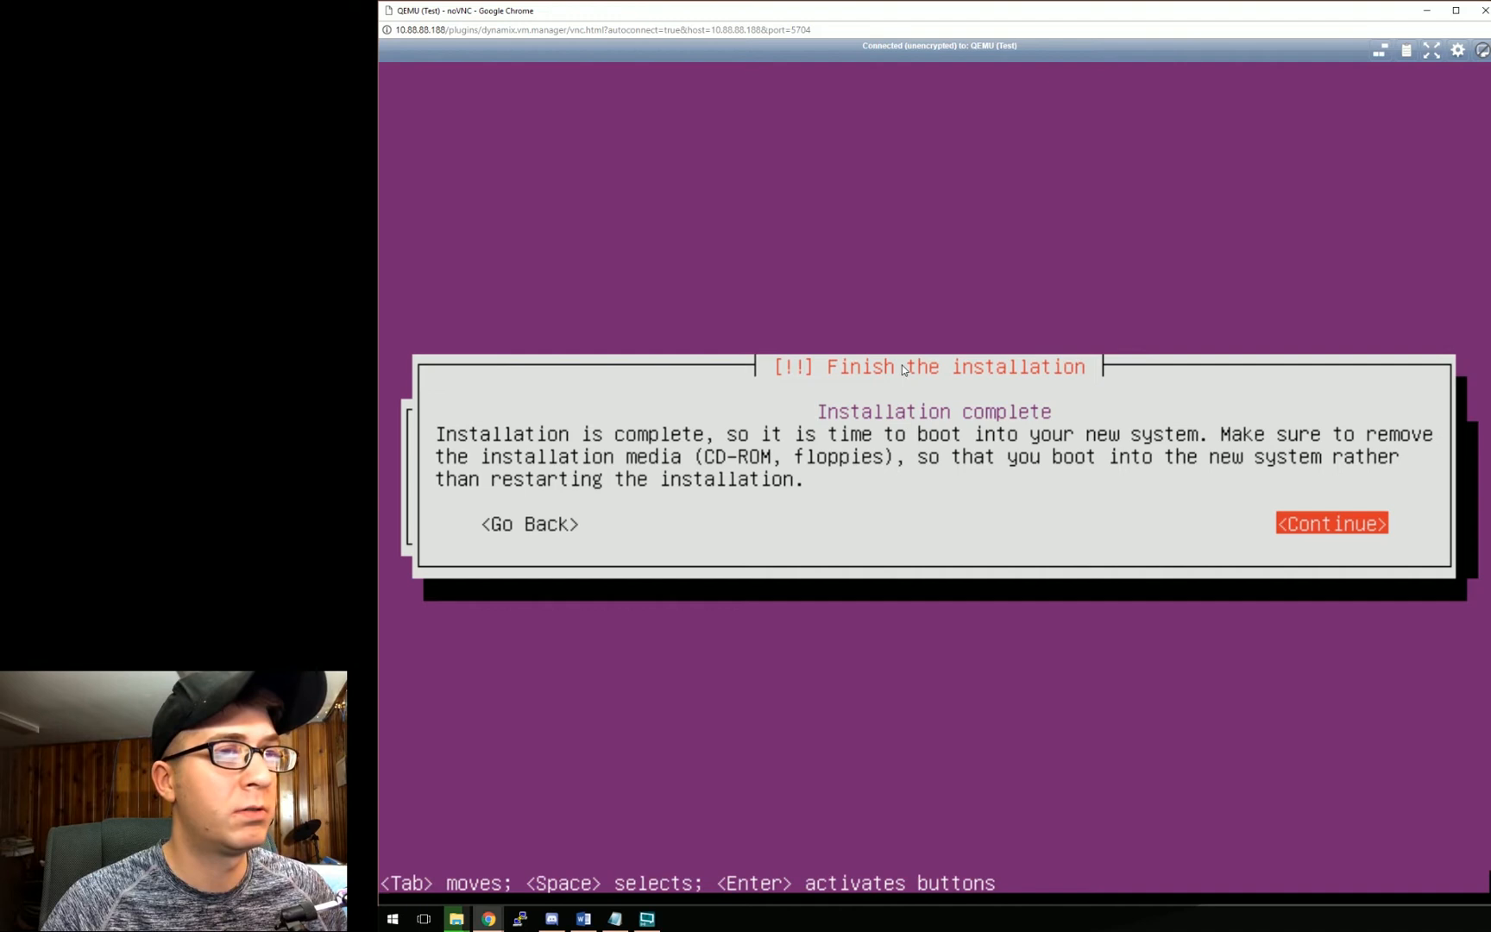
# Continue past 'Finish the installation' to reboot, then return to the unRAID VMs page
pyautogui.click(1329, 523)
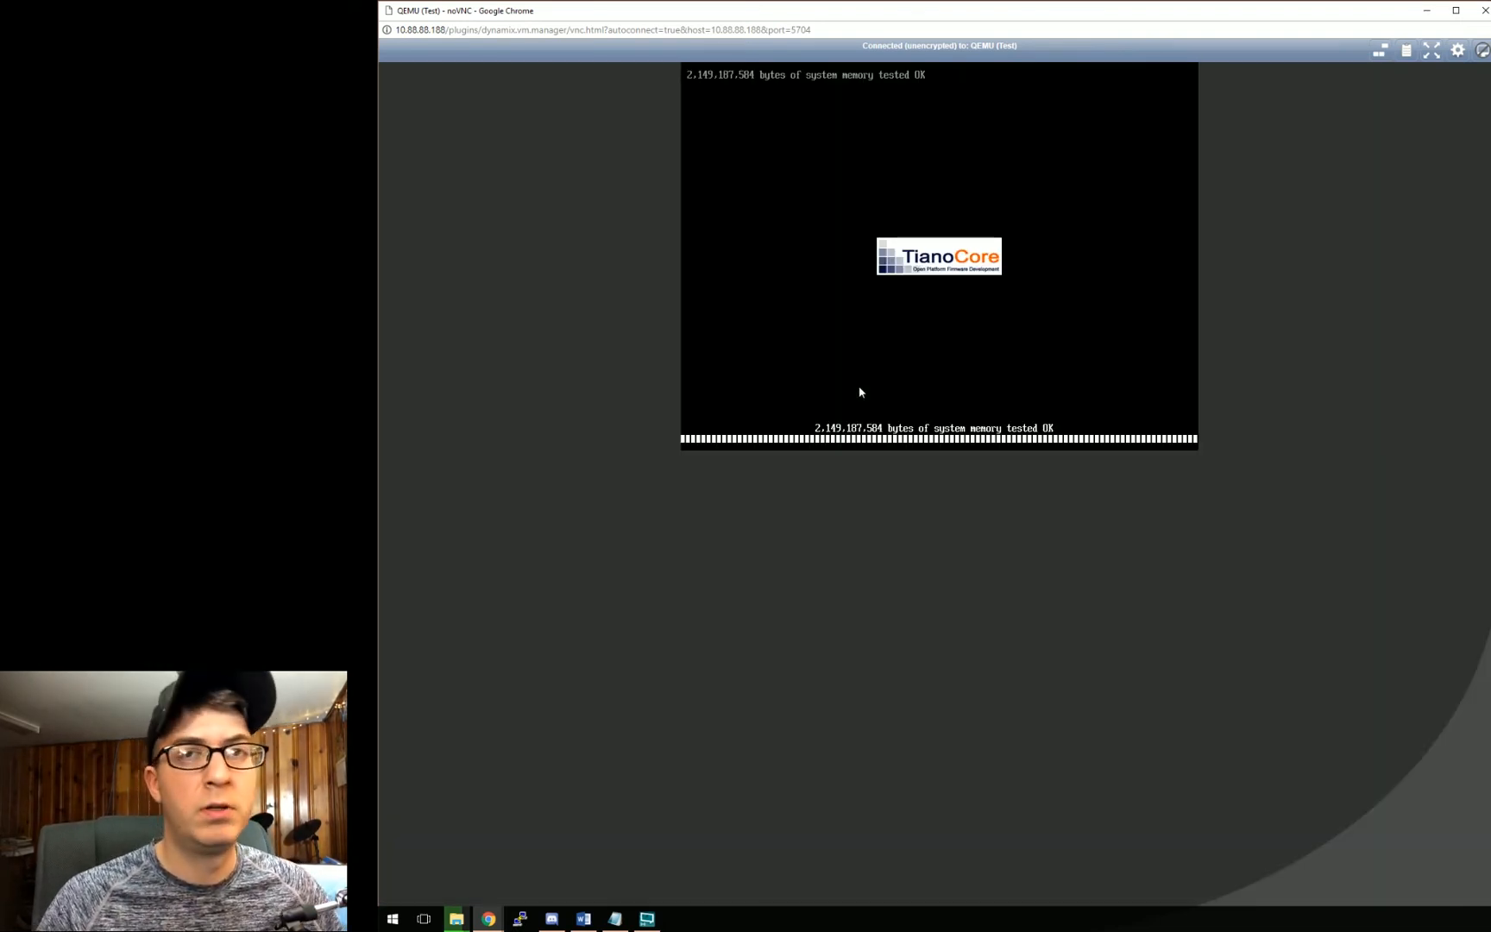
pyautogui.click(445, 21)
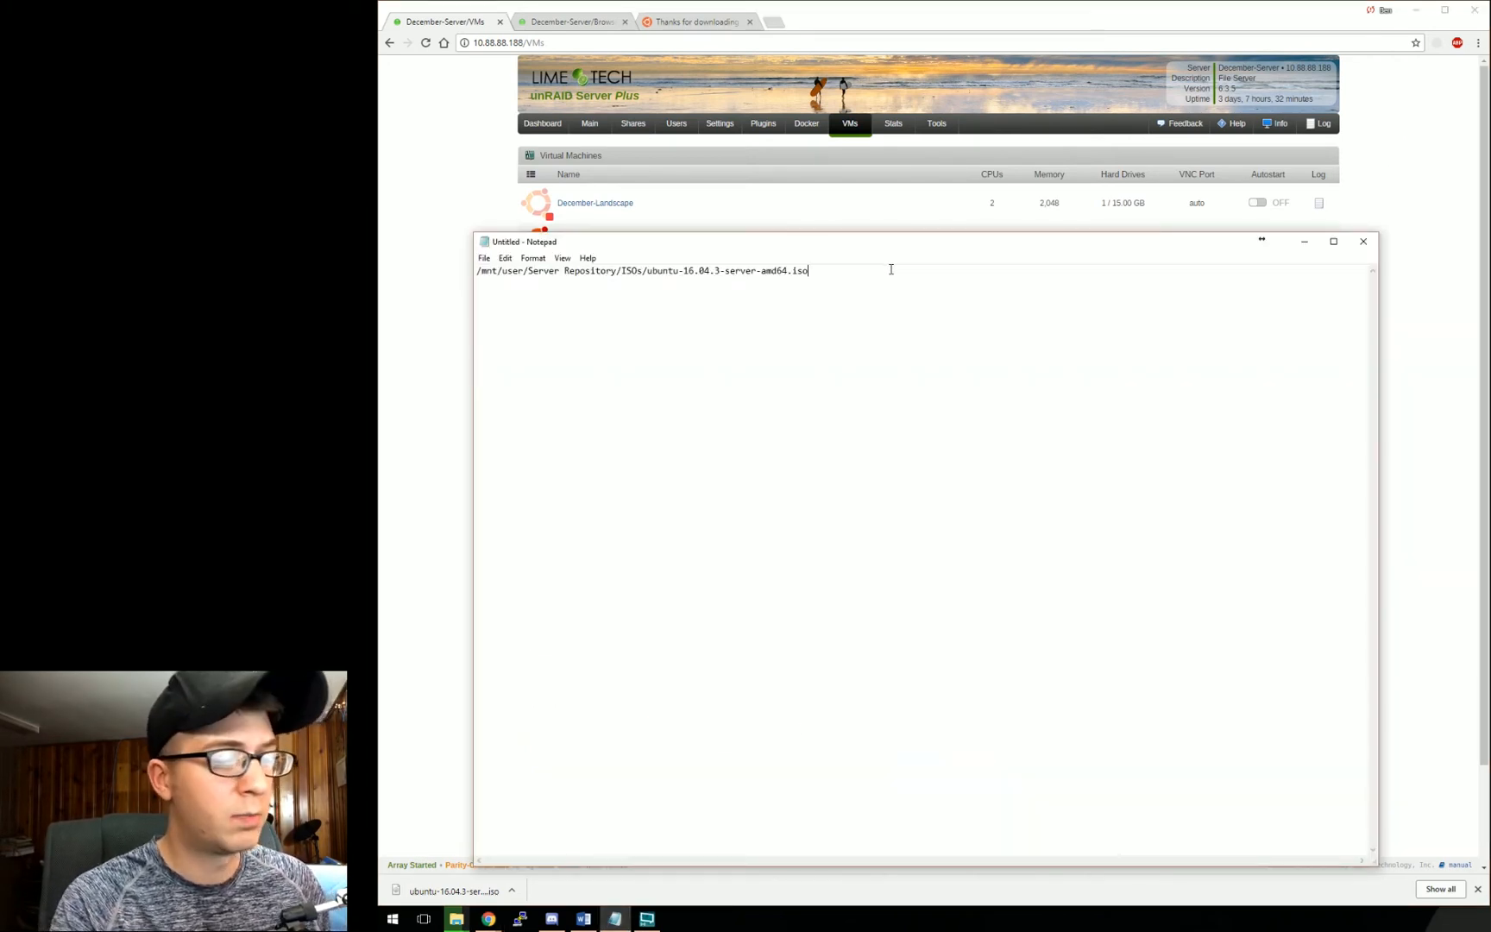
# Note 'ssh test@' on a new Notepad line under the ISO path
pyautogui.write('s')
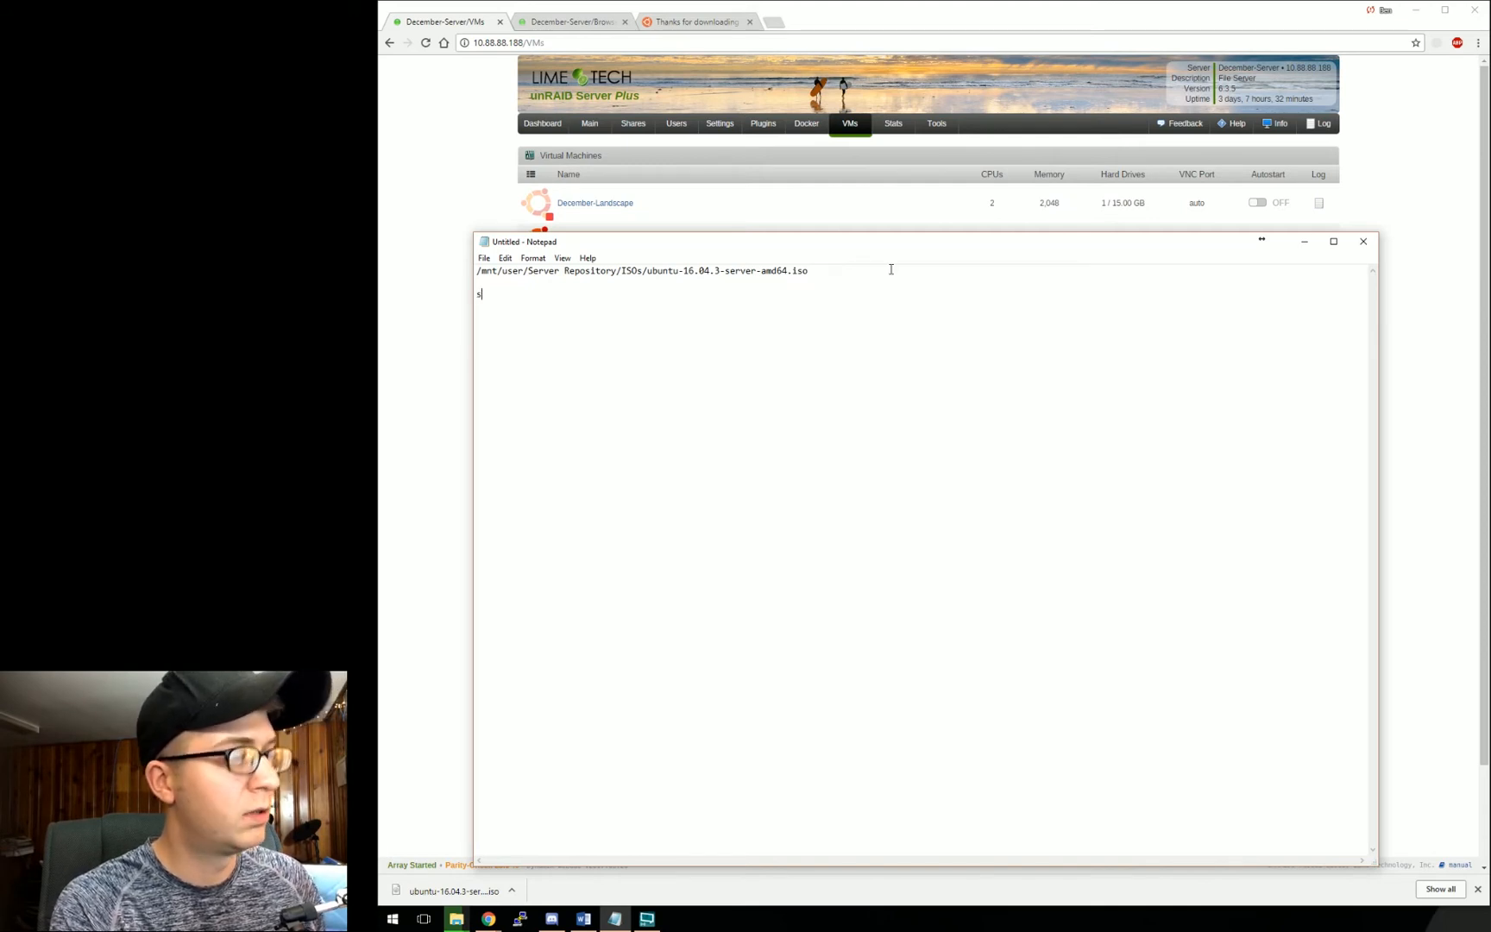
pyautogui.write('sh t')
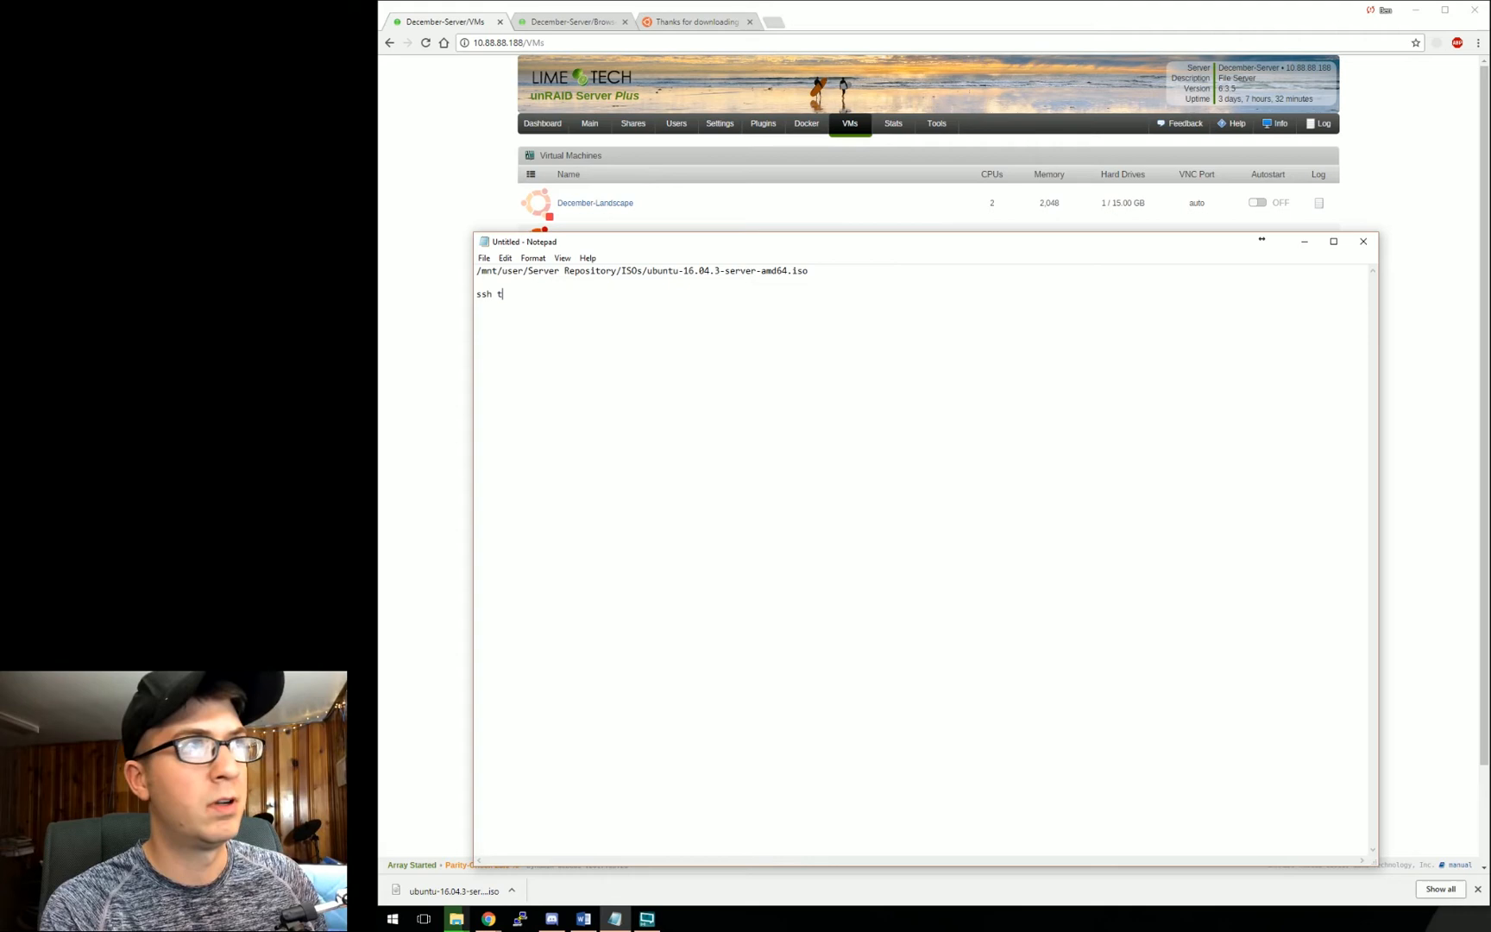
pyautogui.write('est@')
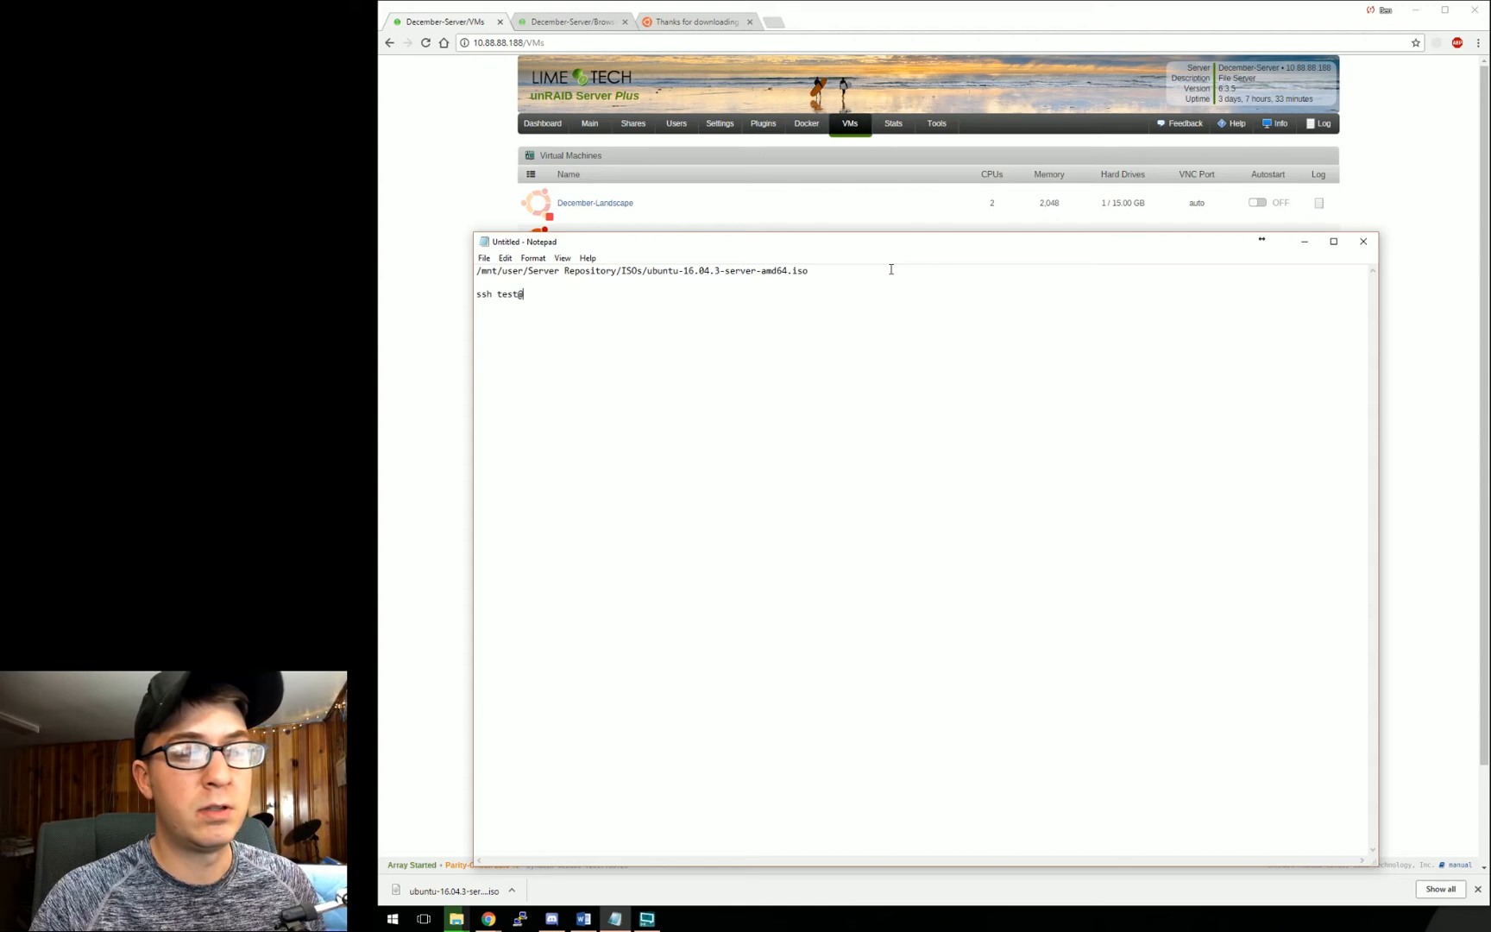
pyautogui.moveTo(887, 262)
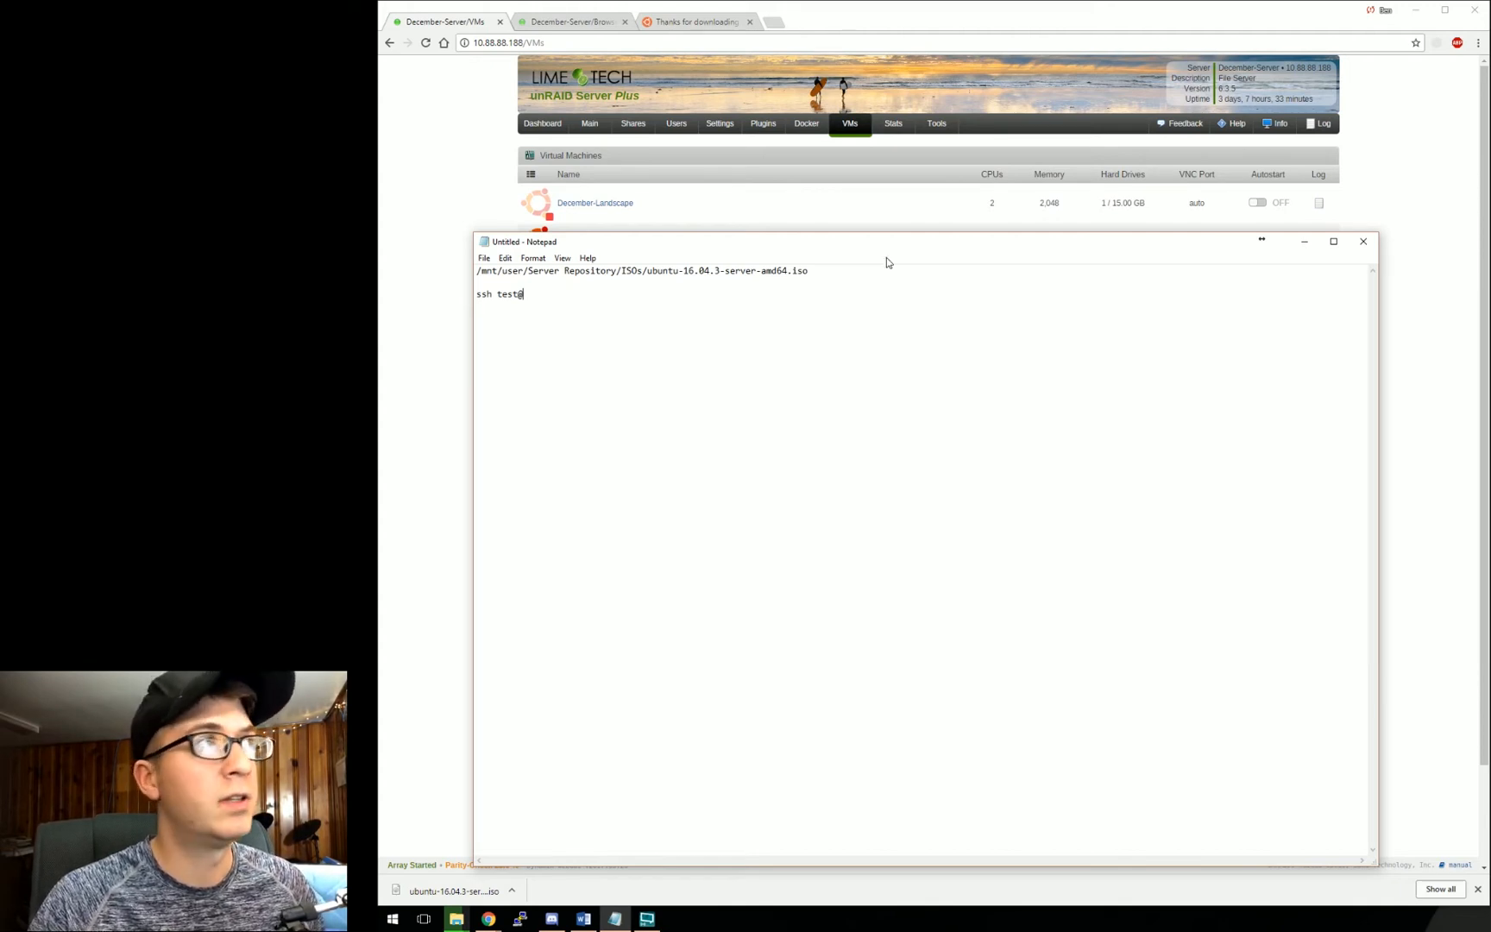
pyautogui.click(896, 20)
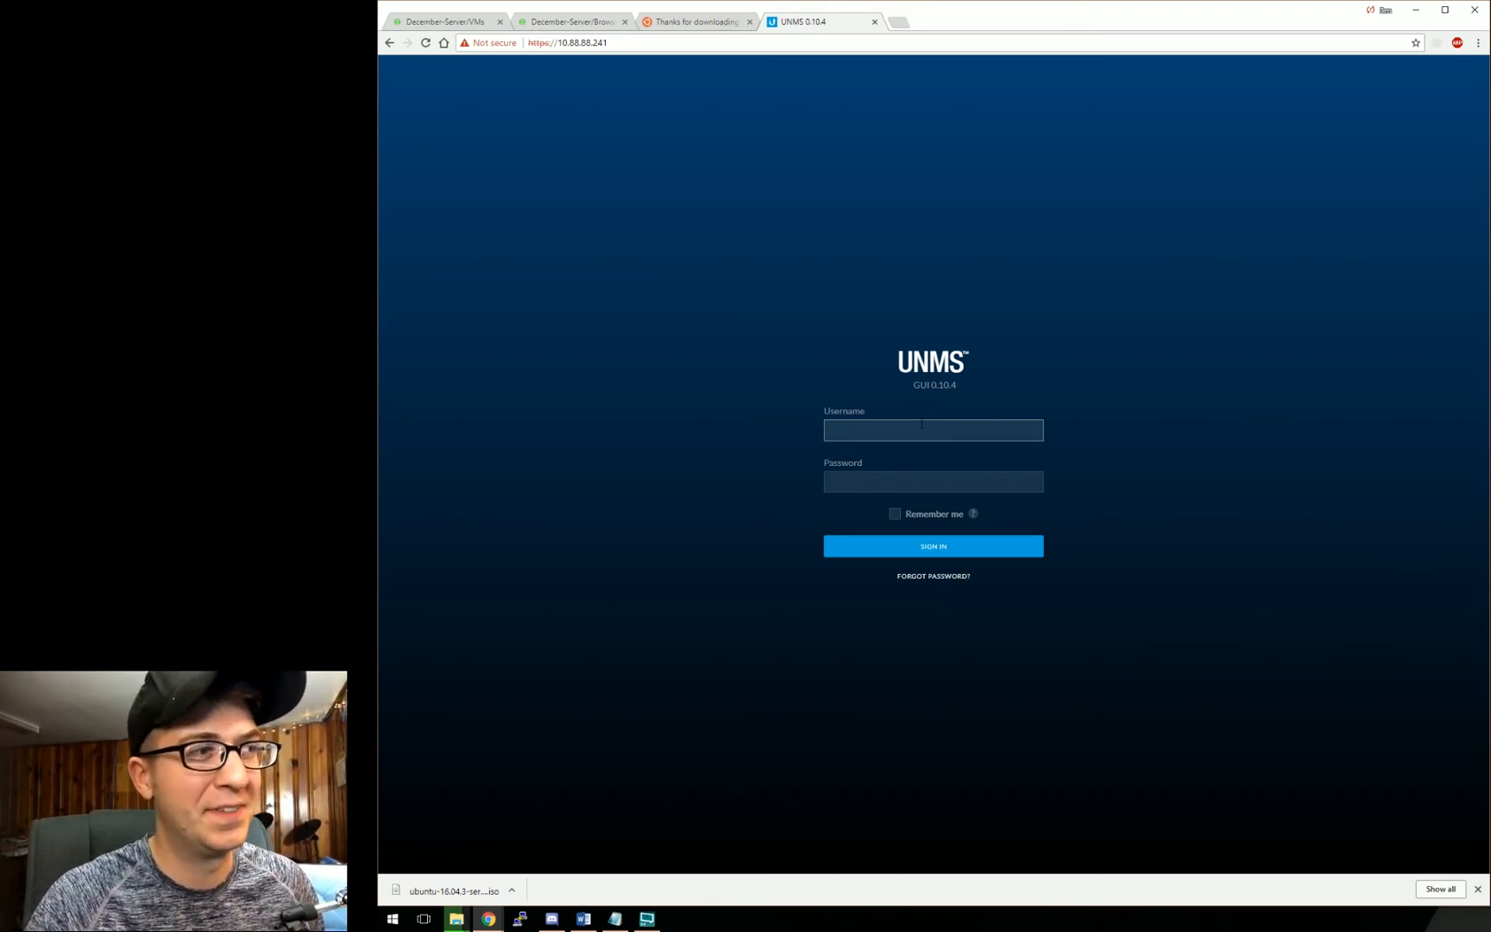
# Sign in to UNMS and list the EdgeRouter's DHCP leases
pyautogui.click(932, 429)
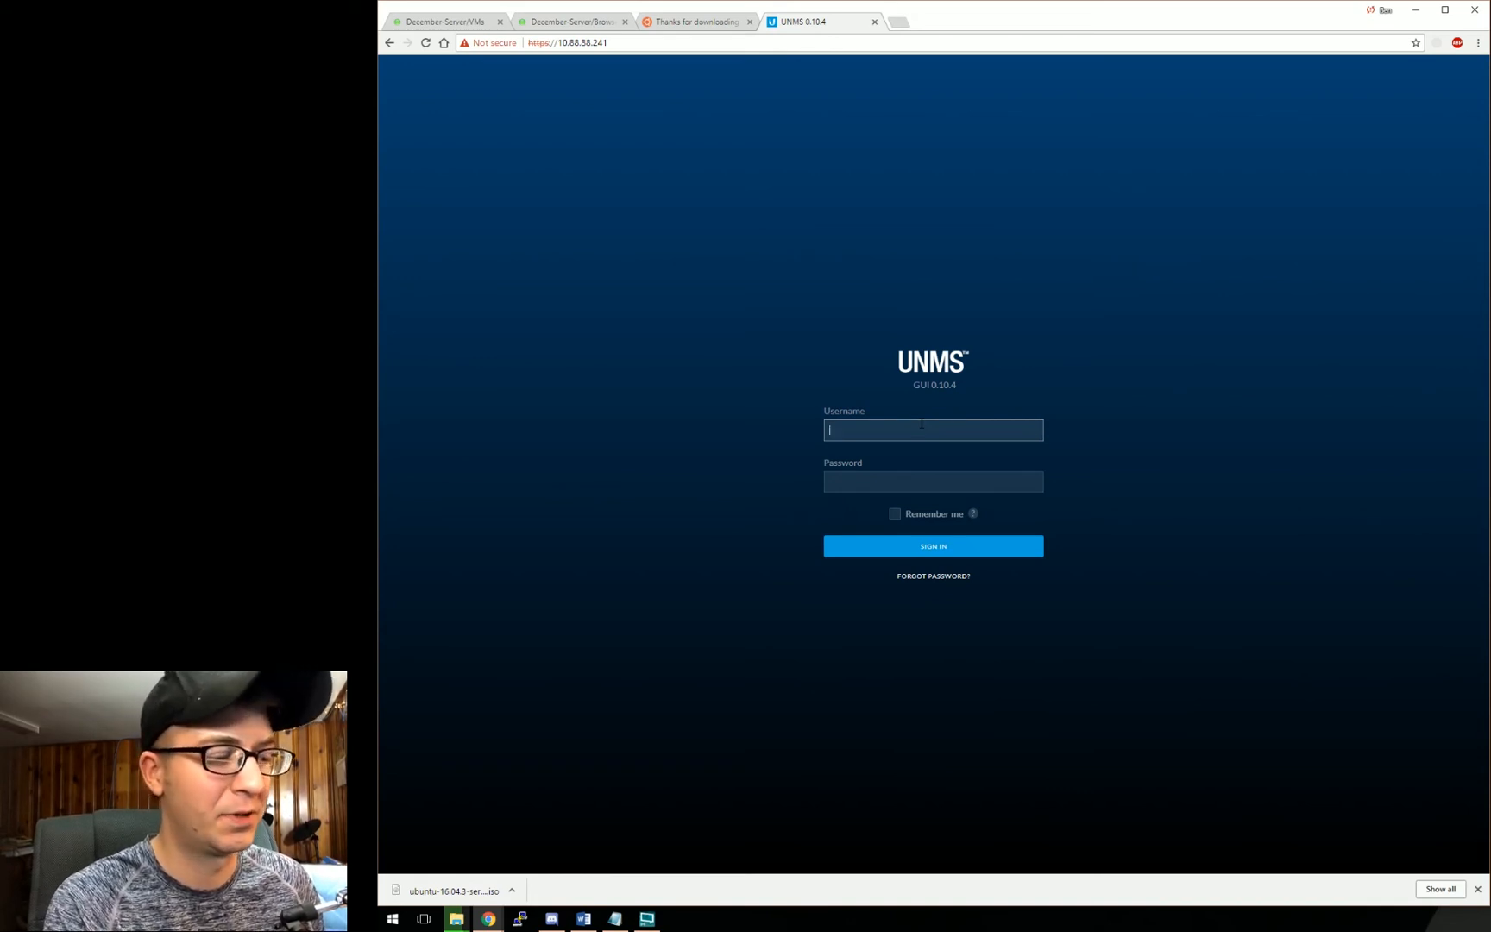
pyautogui.click(932, 546)
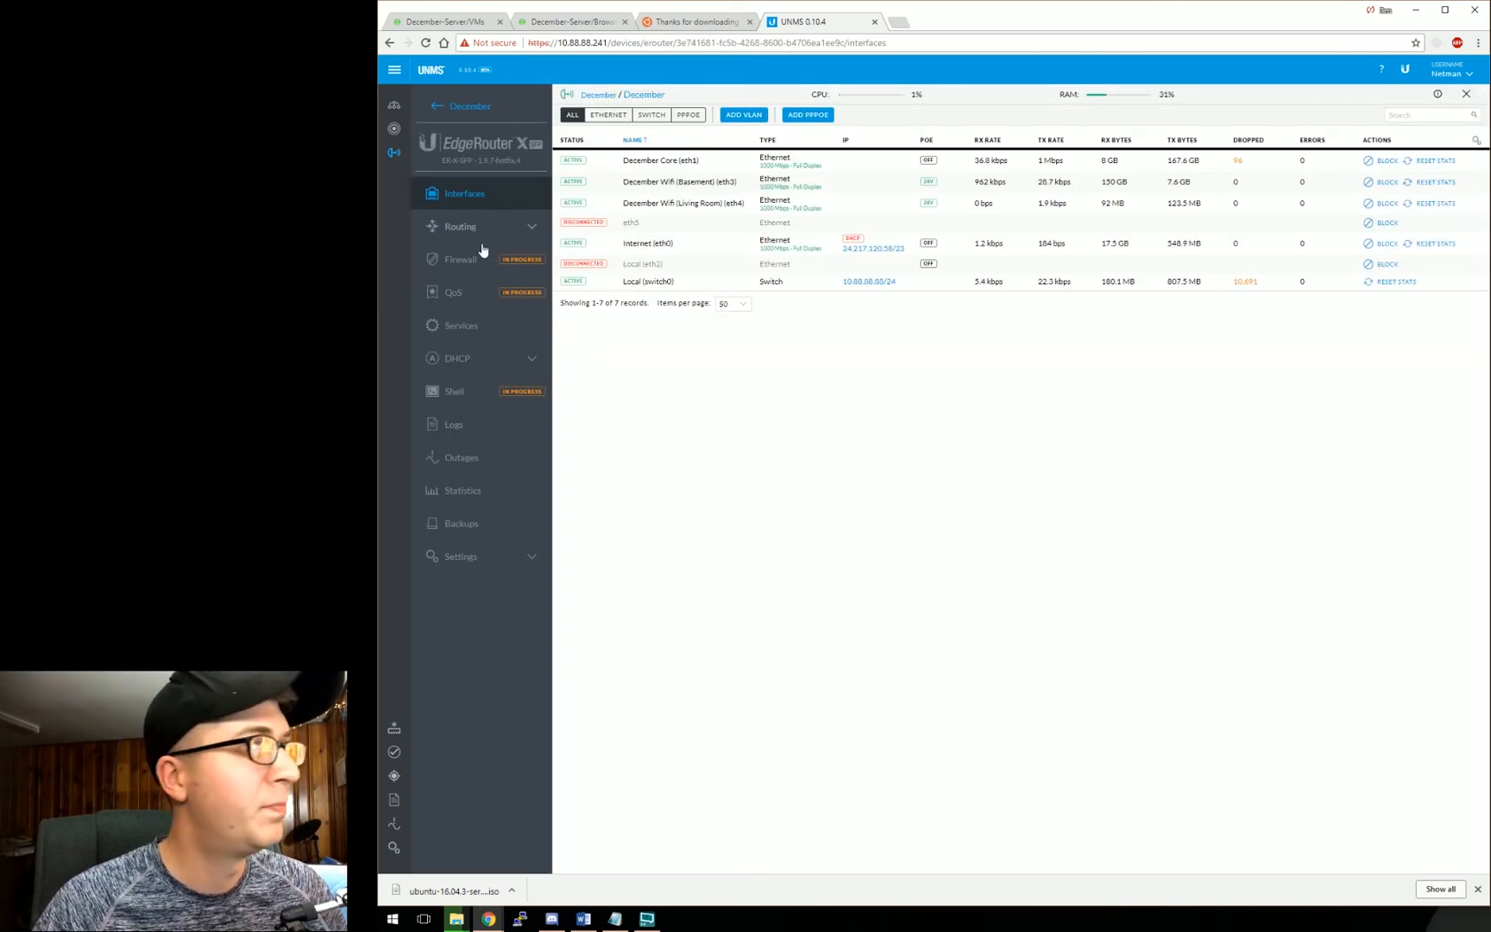
pyautogui.click(457, 358)
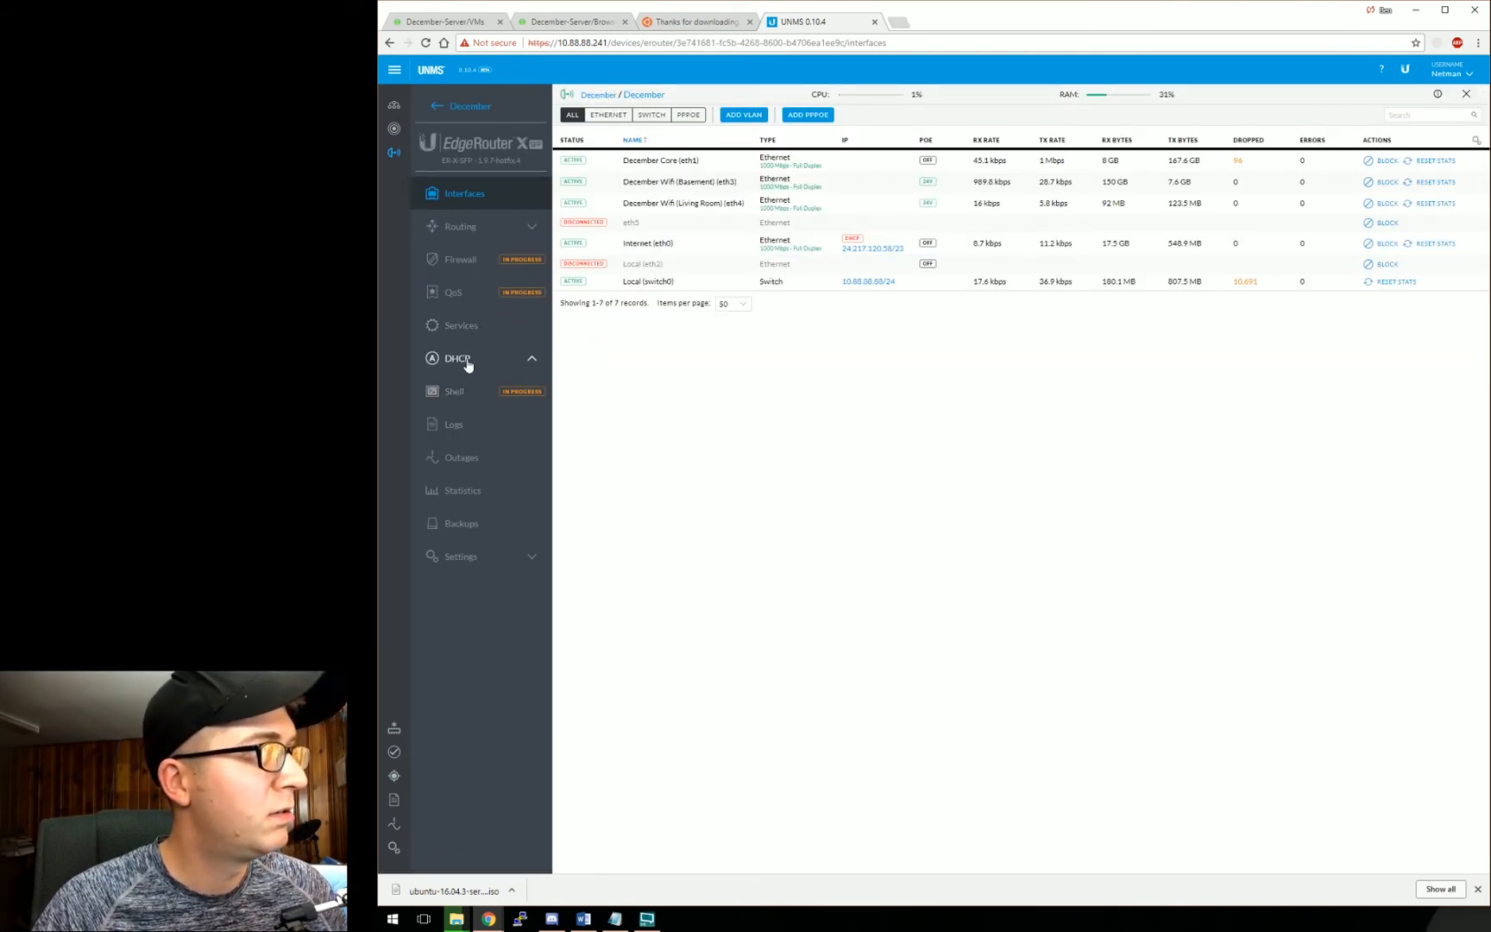
pyautogui.click(458, 419)
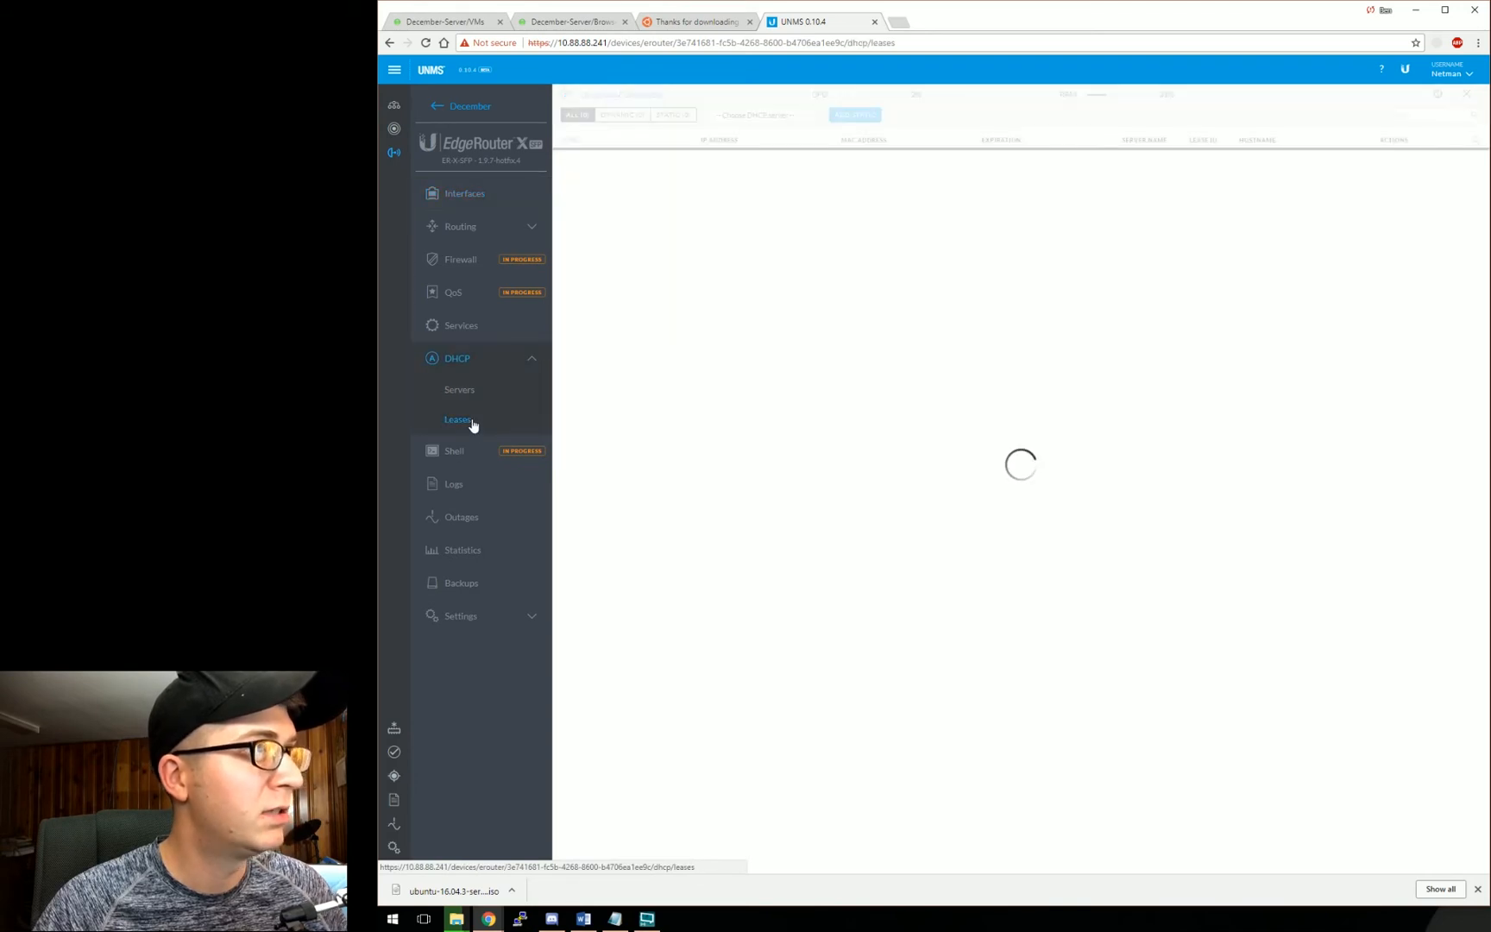
pyautogui.click(457, 420)
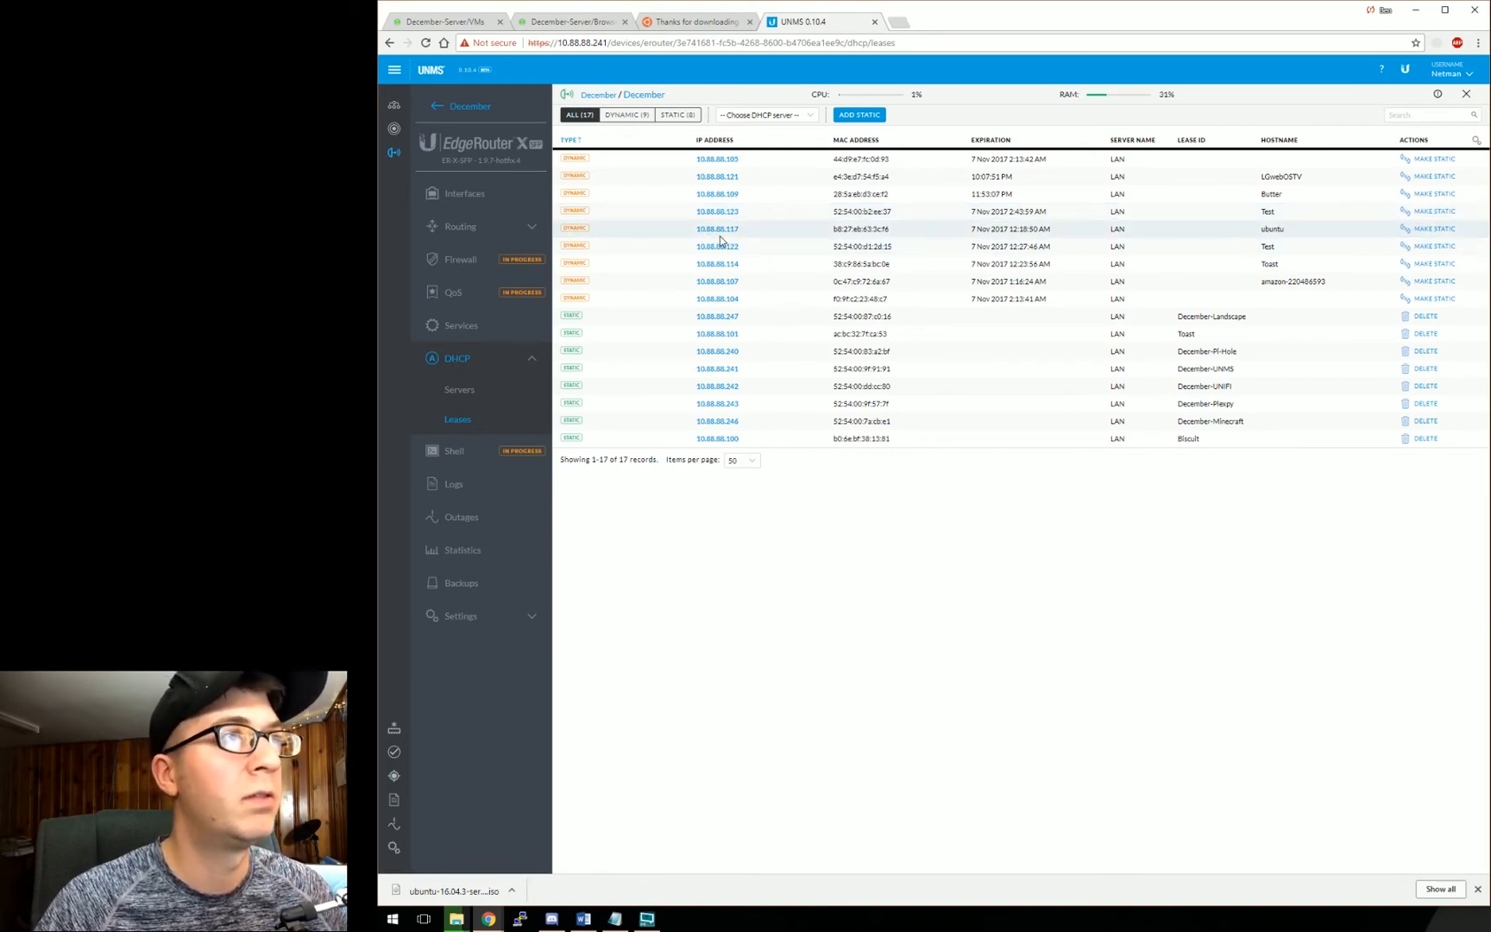
pyautogui.moveTo(1278, 251)
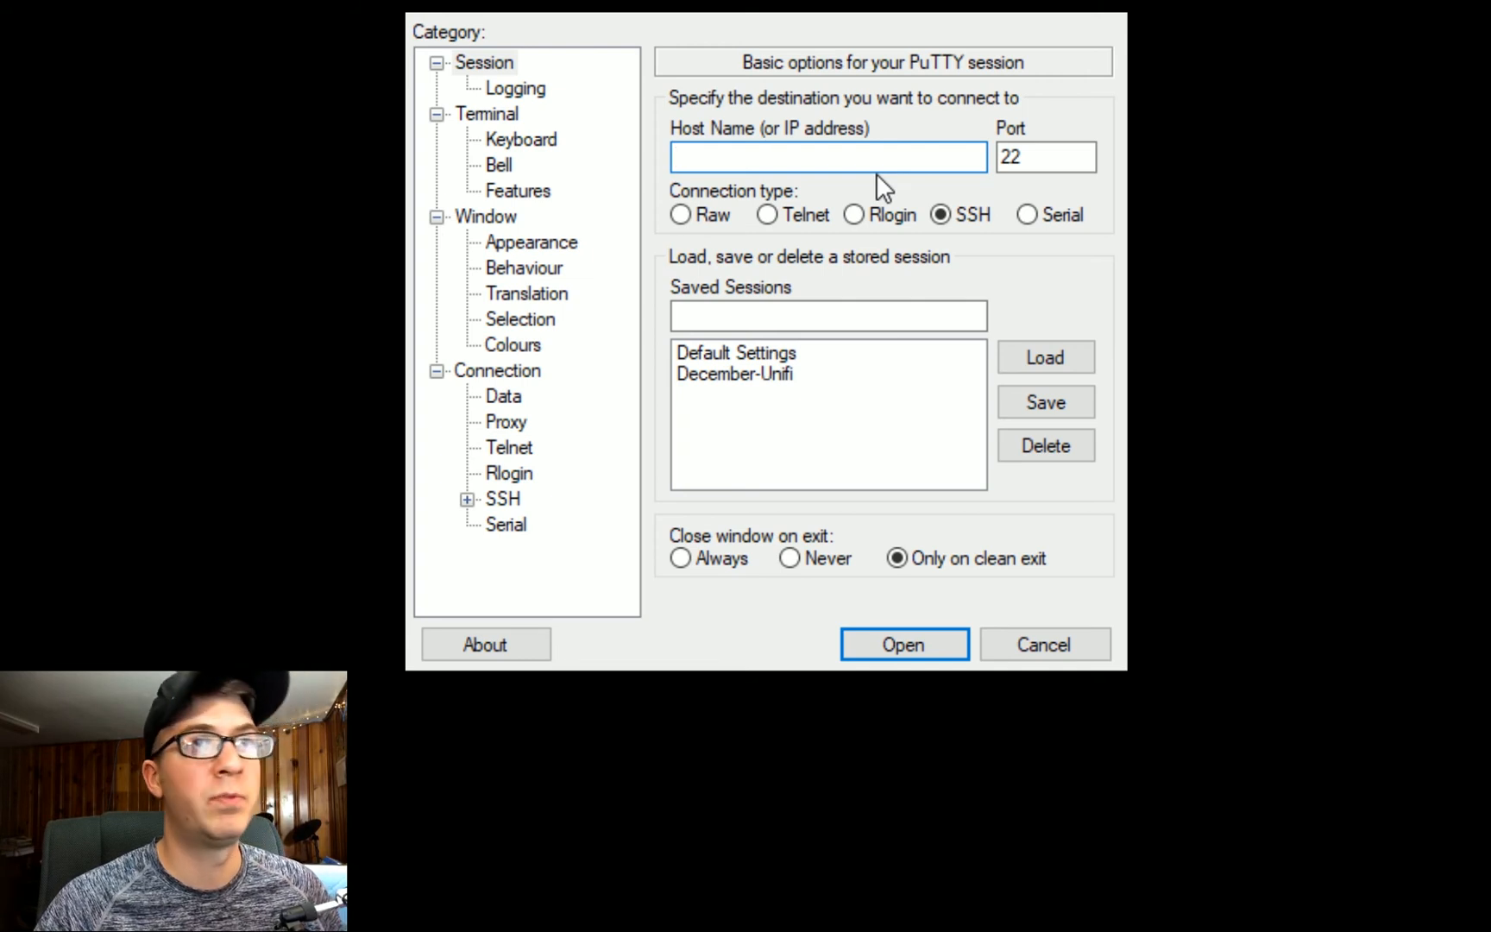
pyautogui.moveTo(616, 276)
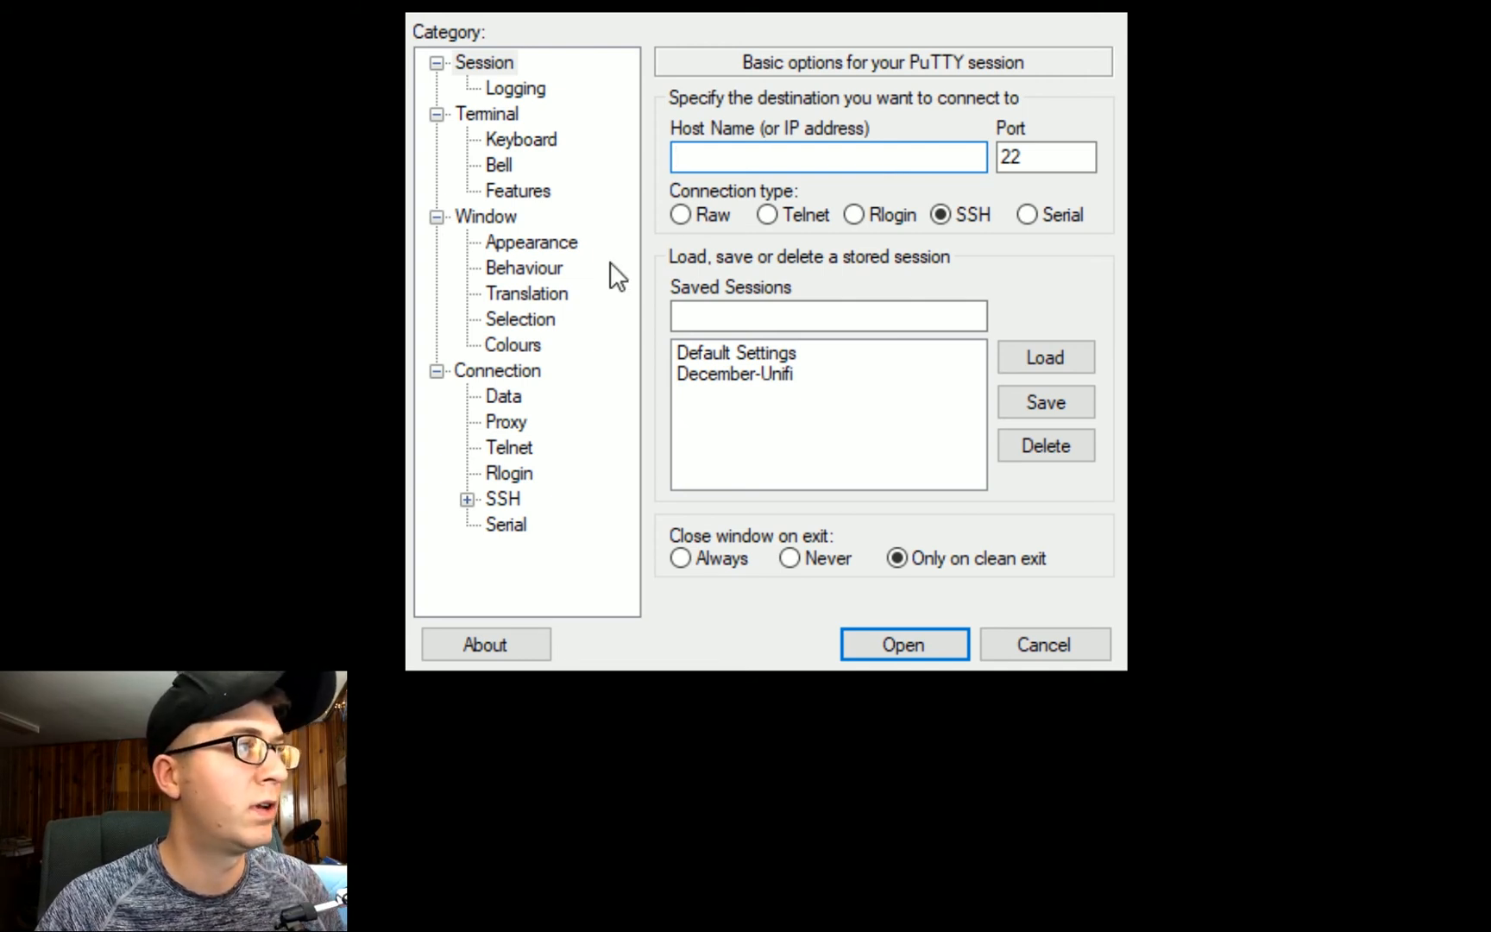
pyautogui.moveTo(707, 217)
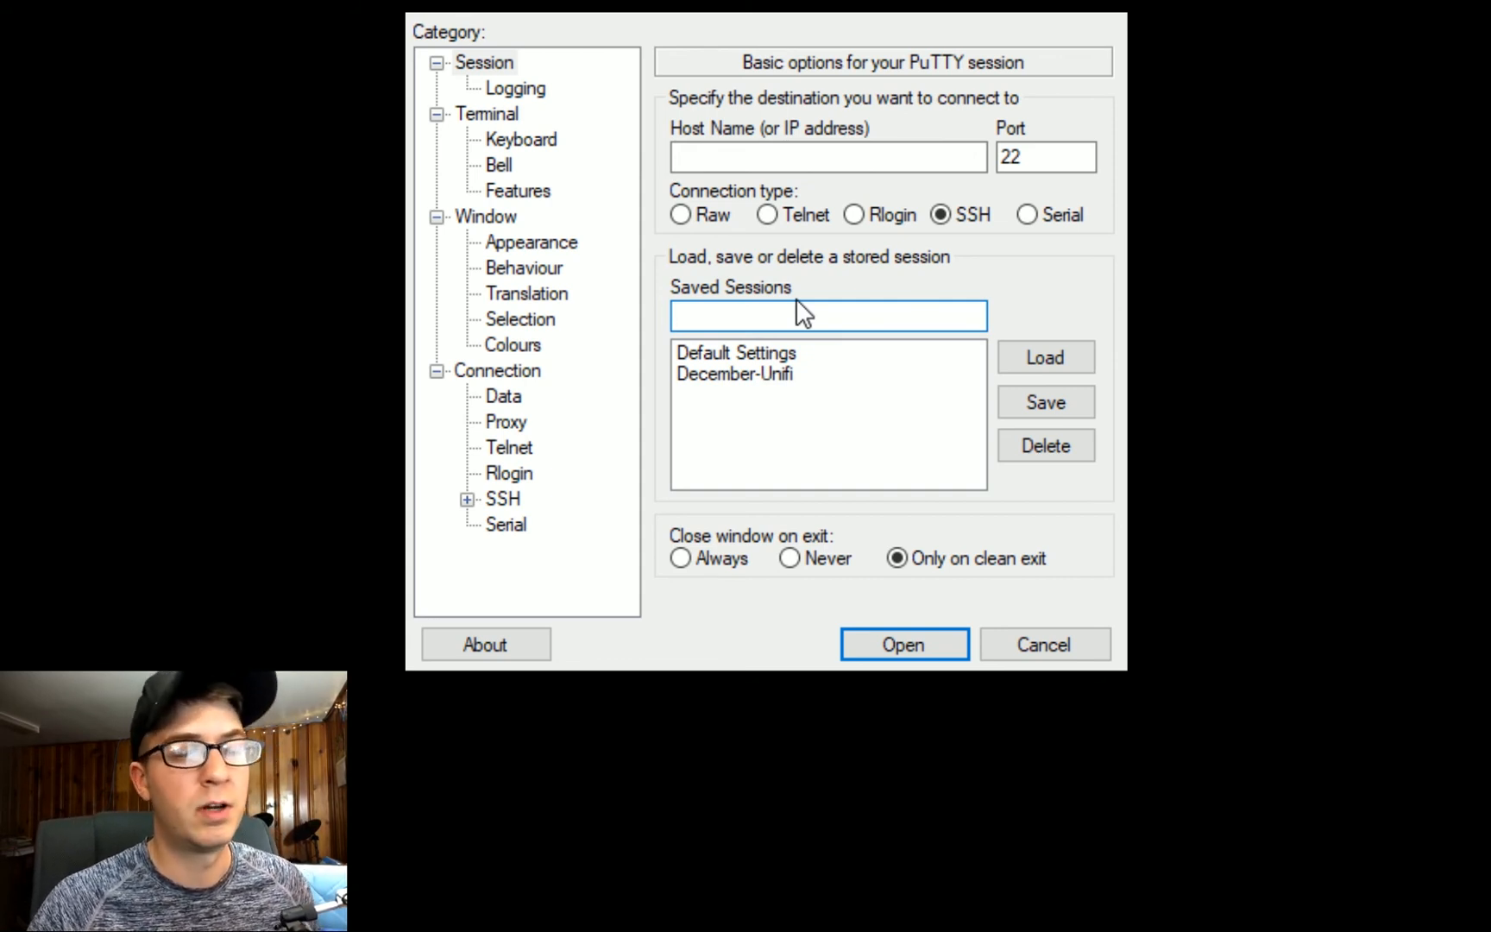
# Save a PuTTY session 'Test-Server' for host 10.88.88.123 and connect
pyautogui.click(828, 315)
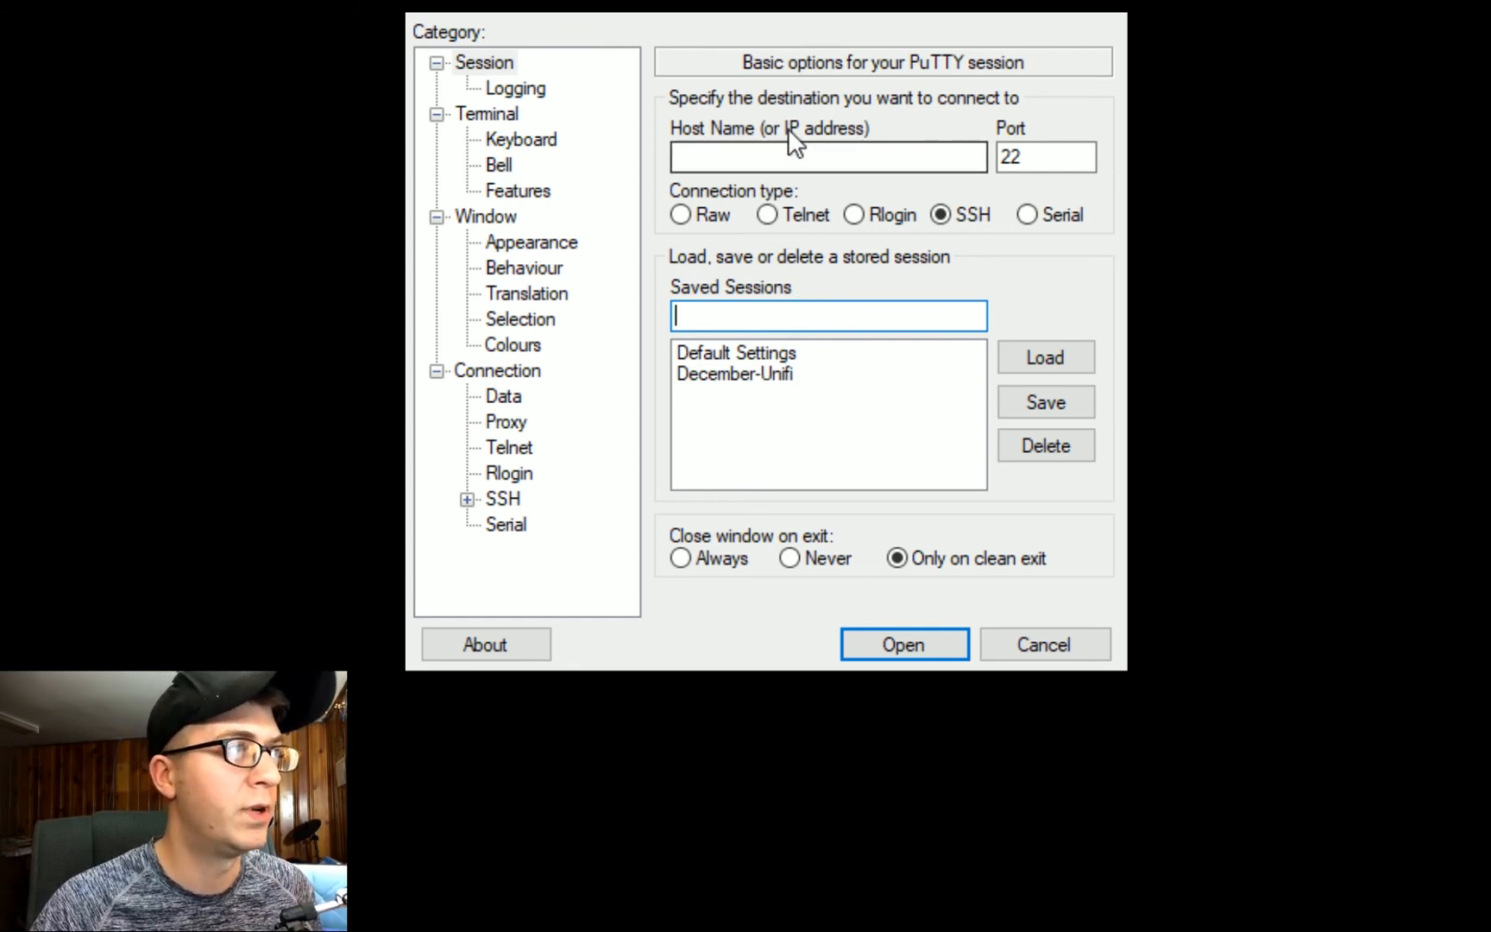
pyautogui.write('10.88.88.123')
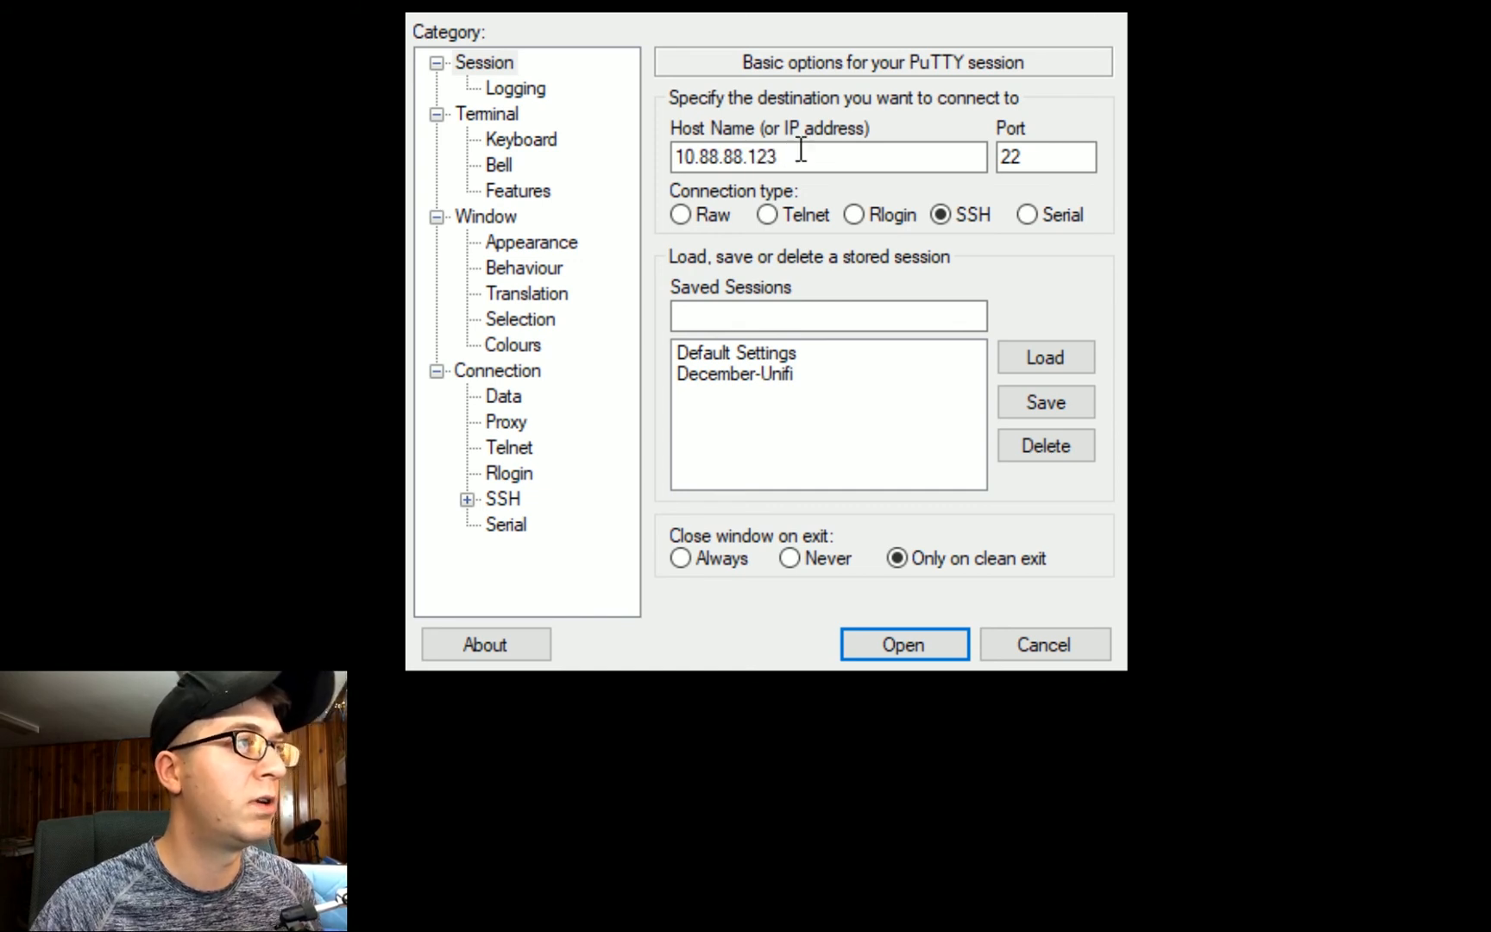
pyautogui.click(828, 316)
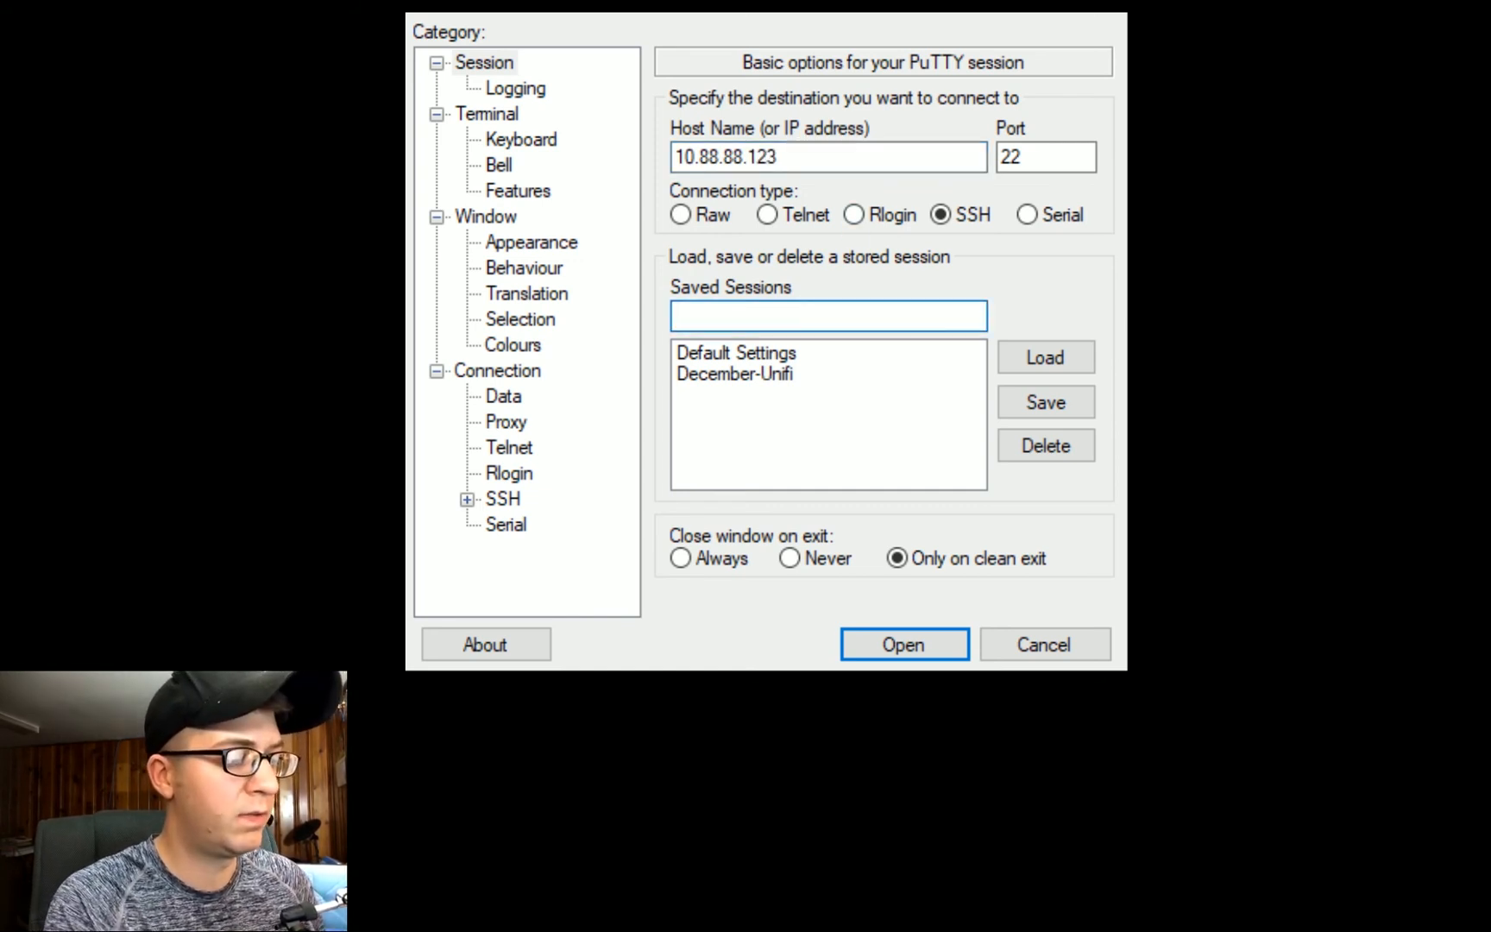
pyautogui.write('Test-Se')
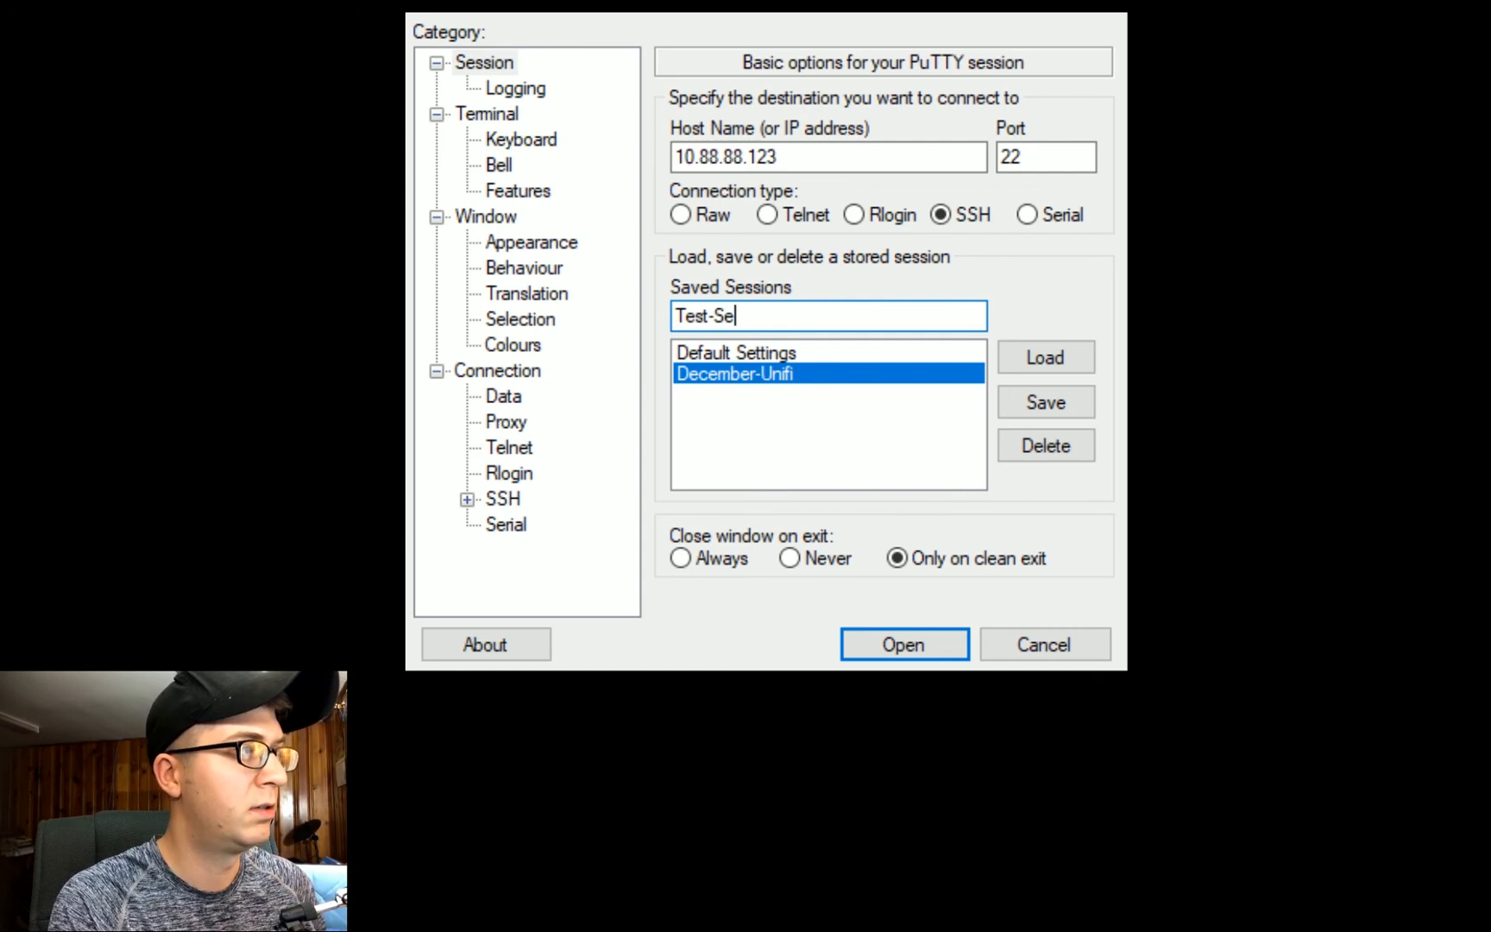
pyautogui.click(1044, 401)
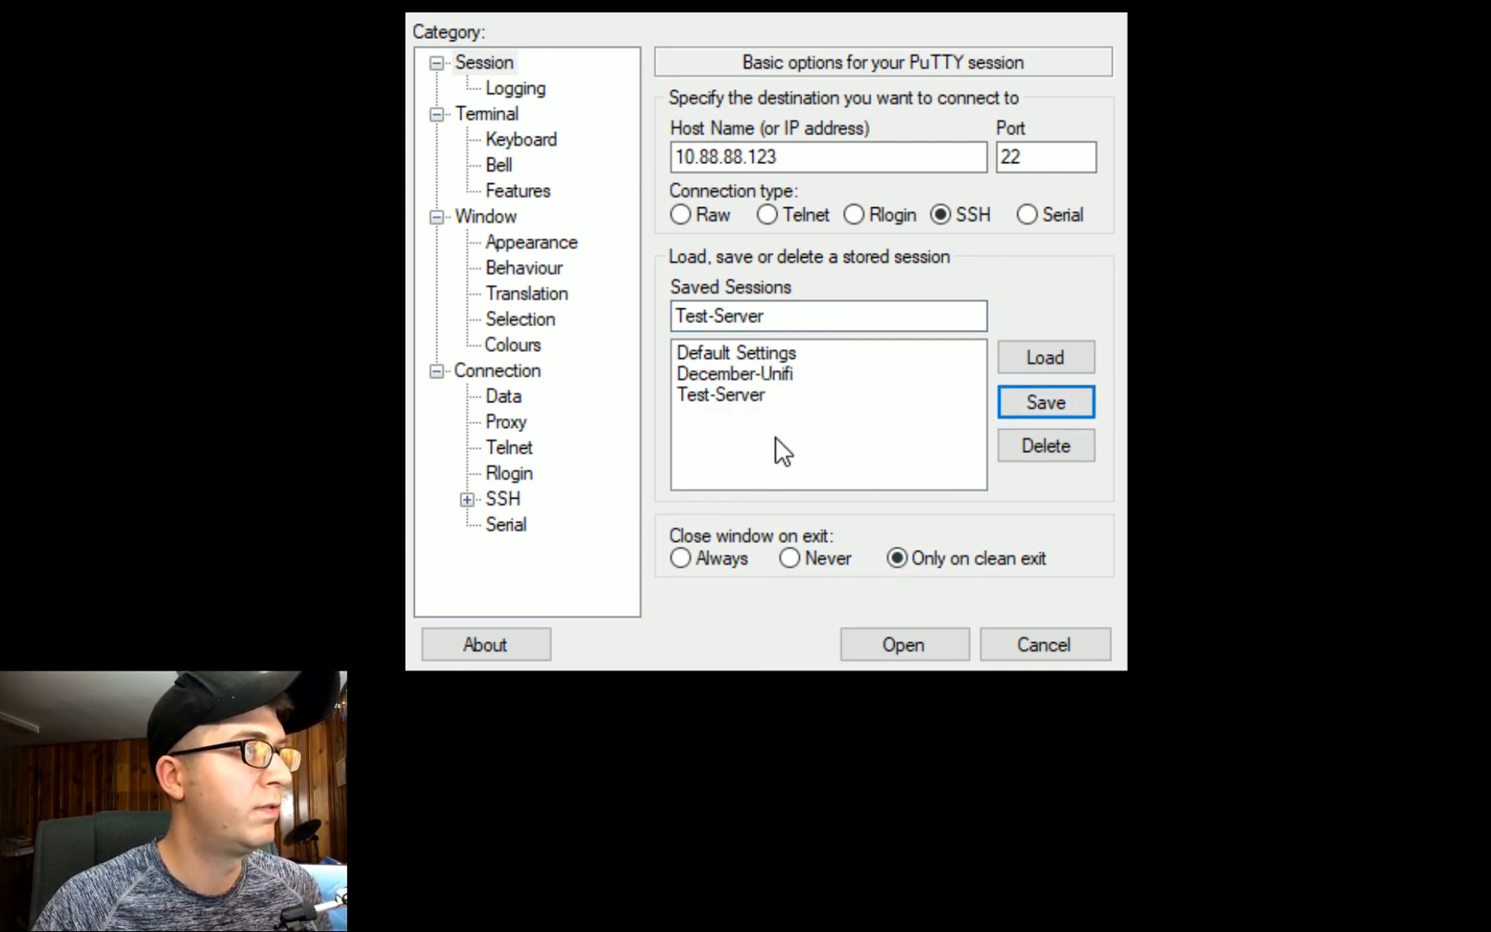
pyautogui.click(901, 644)
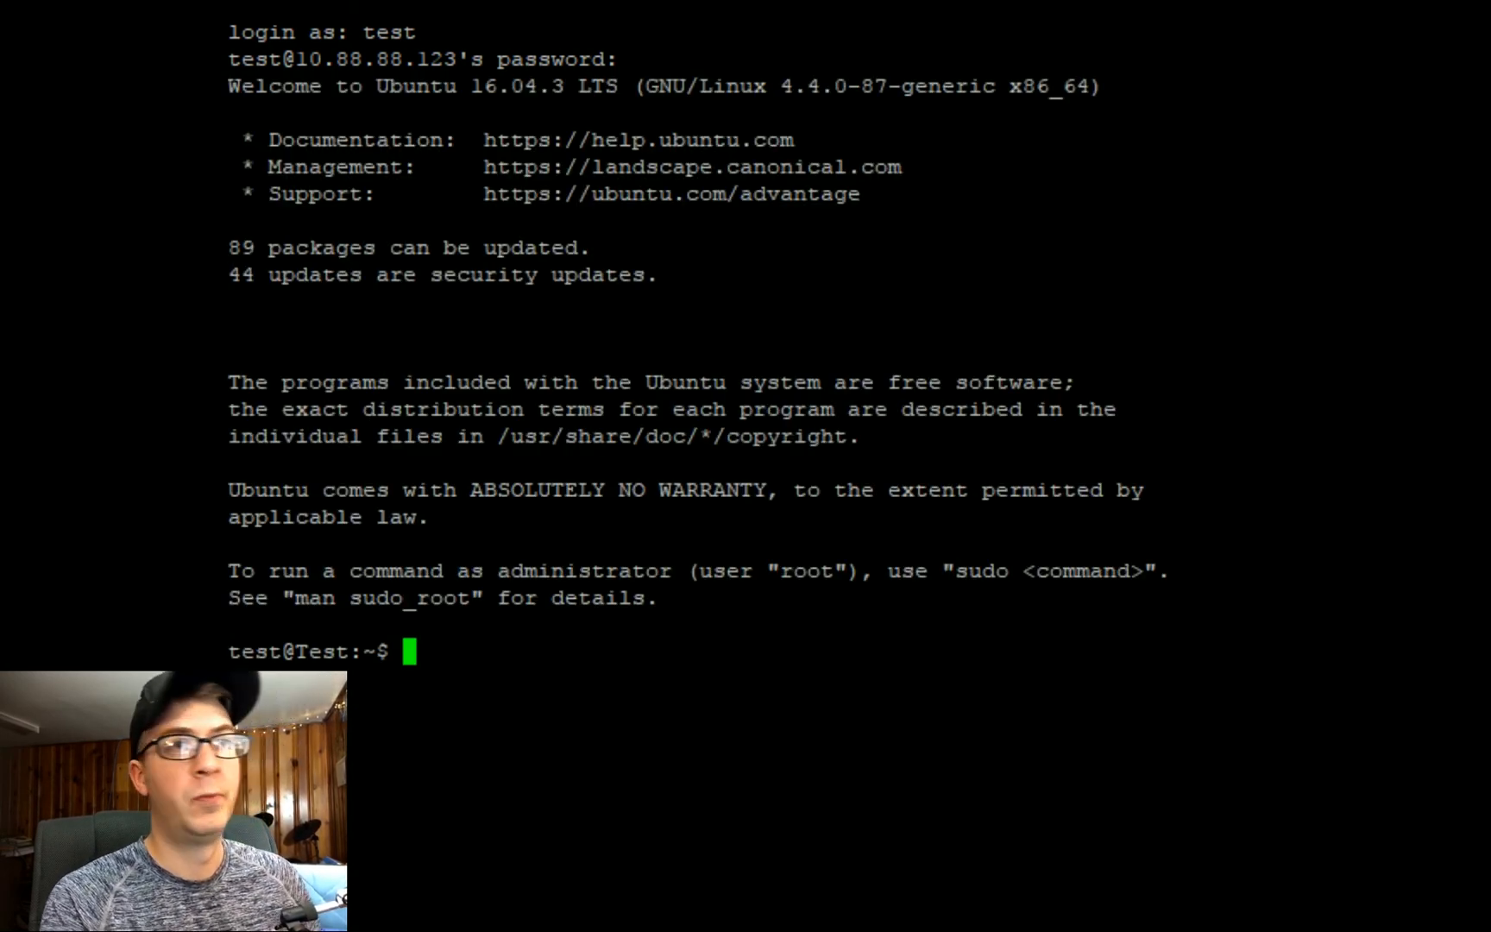
# Run ifconfig to confirm 10.88.88.123, then enter 'sudo apt-get update'
pyautogui.write('ifconfig')
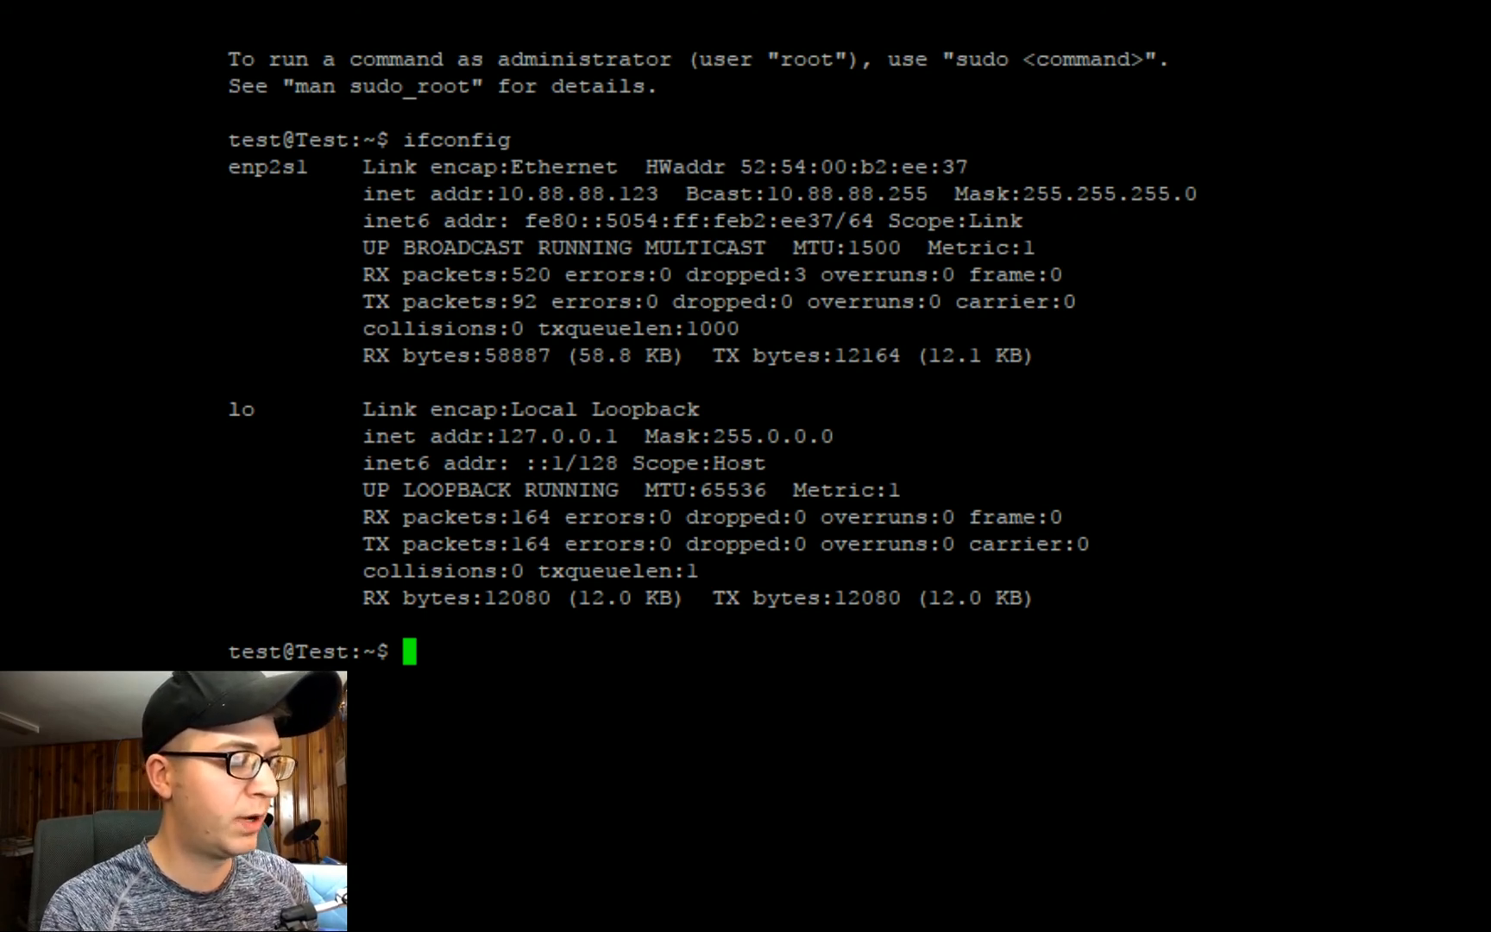
pyautogui.write('sudo')
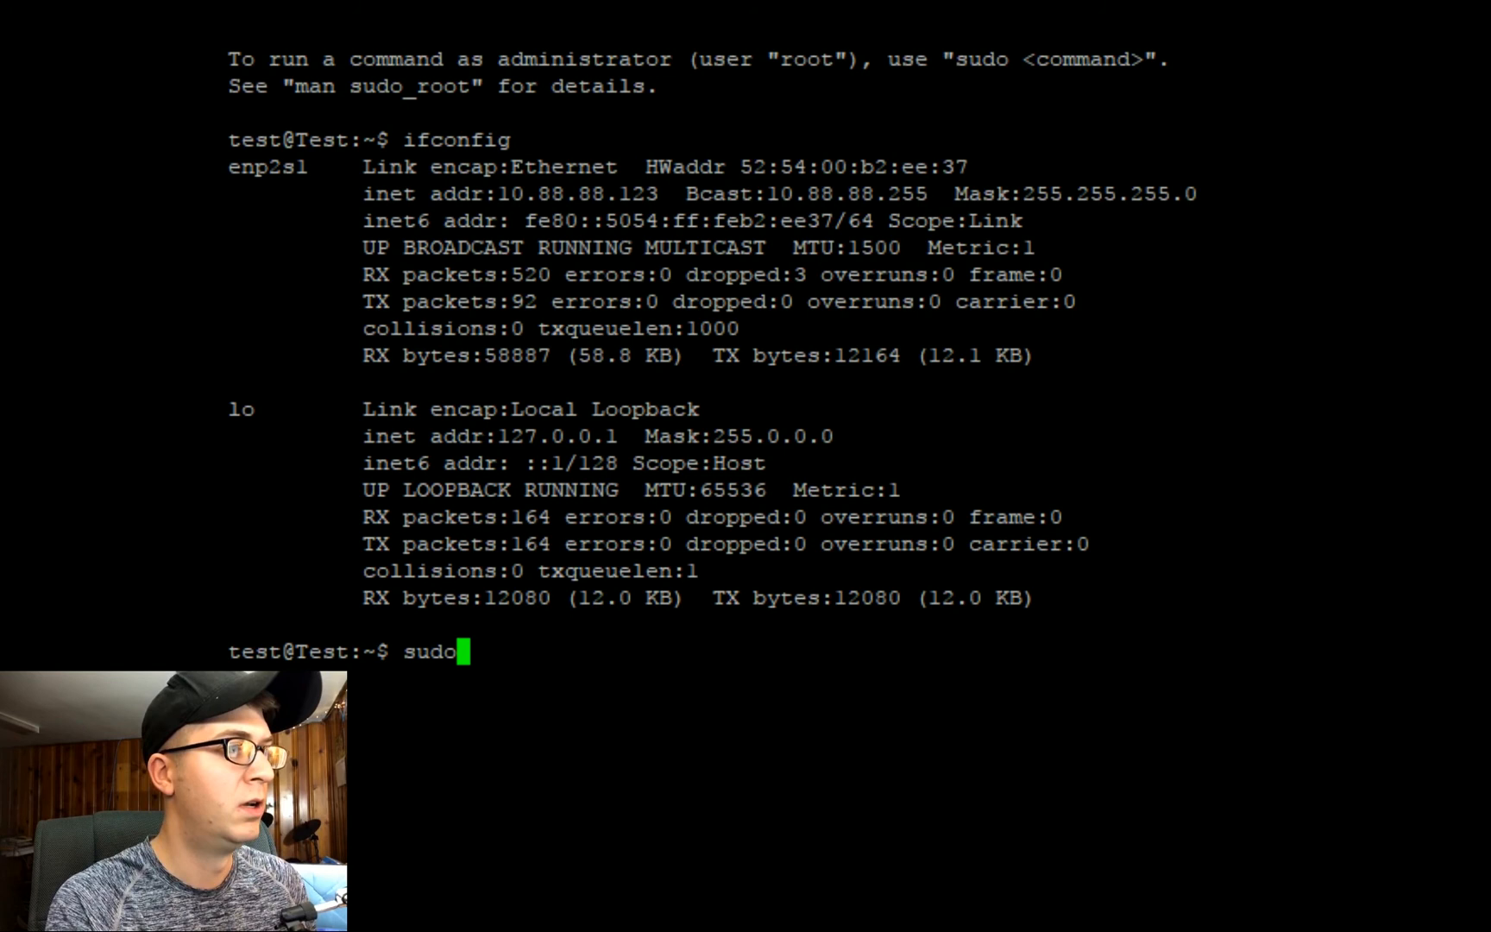
pyautogui.write('apt-get update')
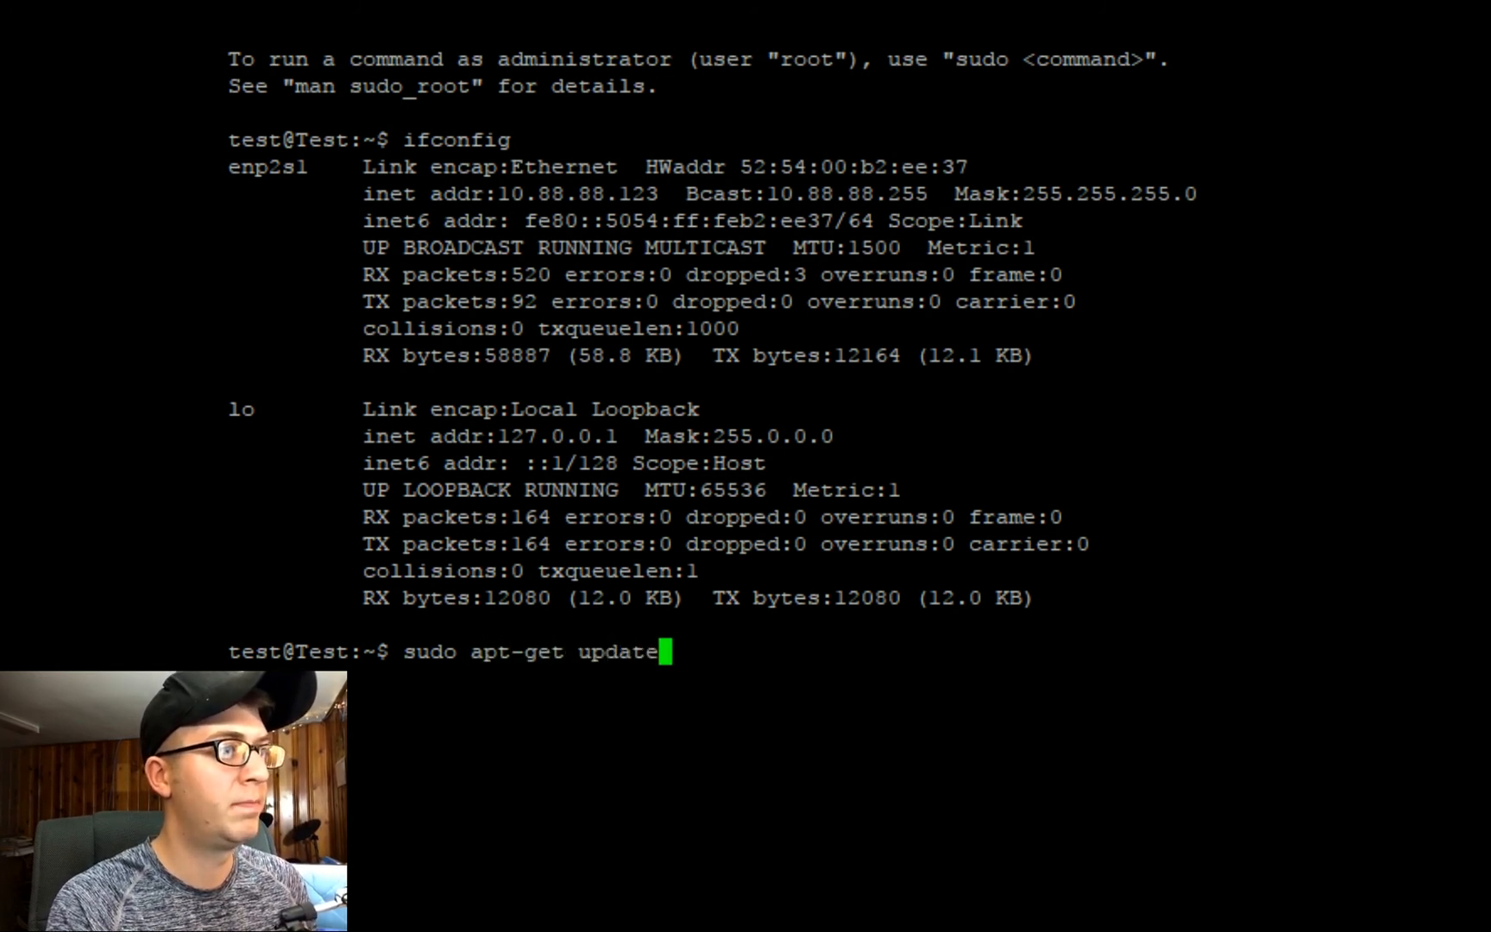